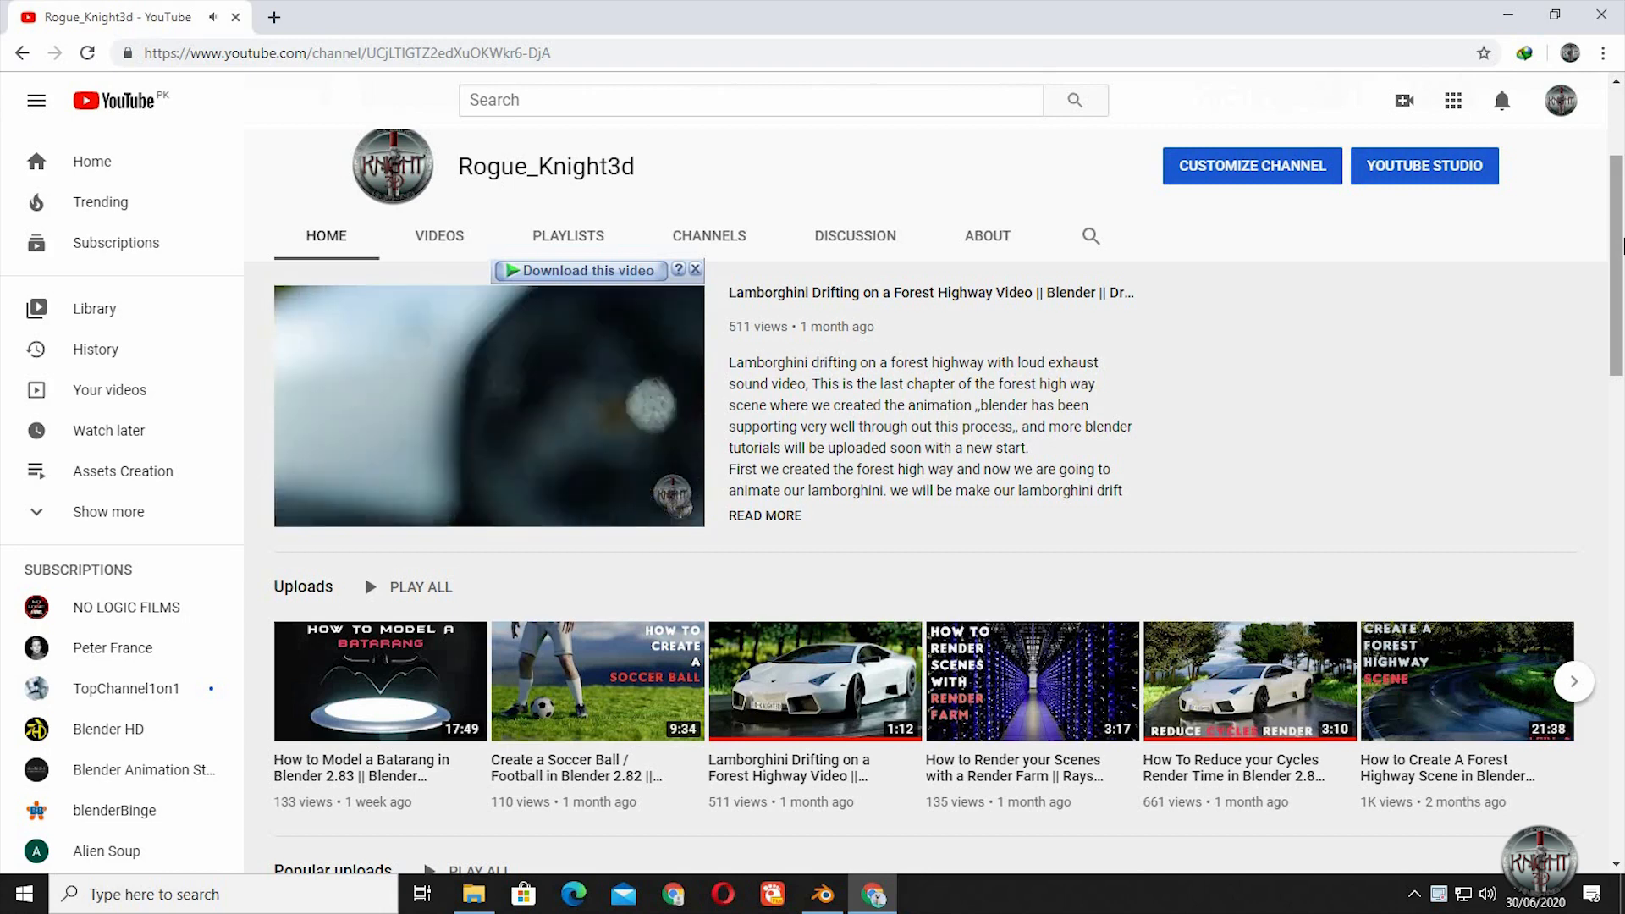
Remove the default cube and add a text object reading 'Create'
{"action": "scroll", "scroll_direction": "down", "scroll_amount": 3}
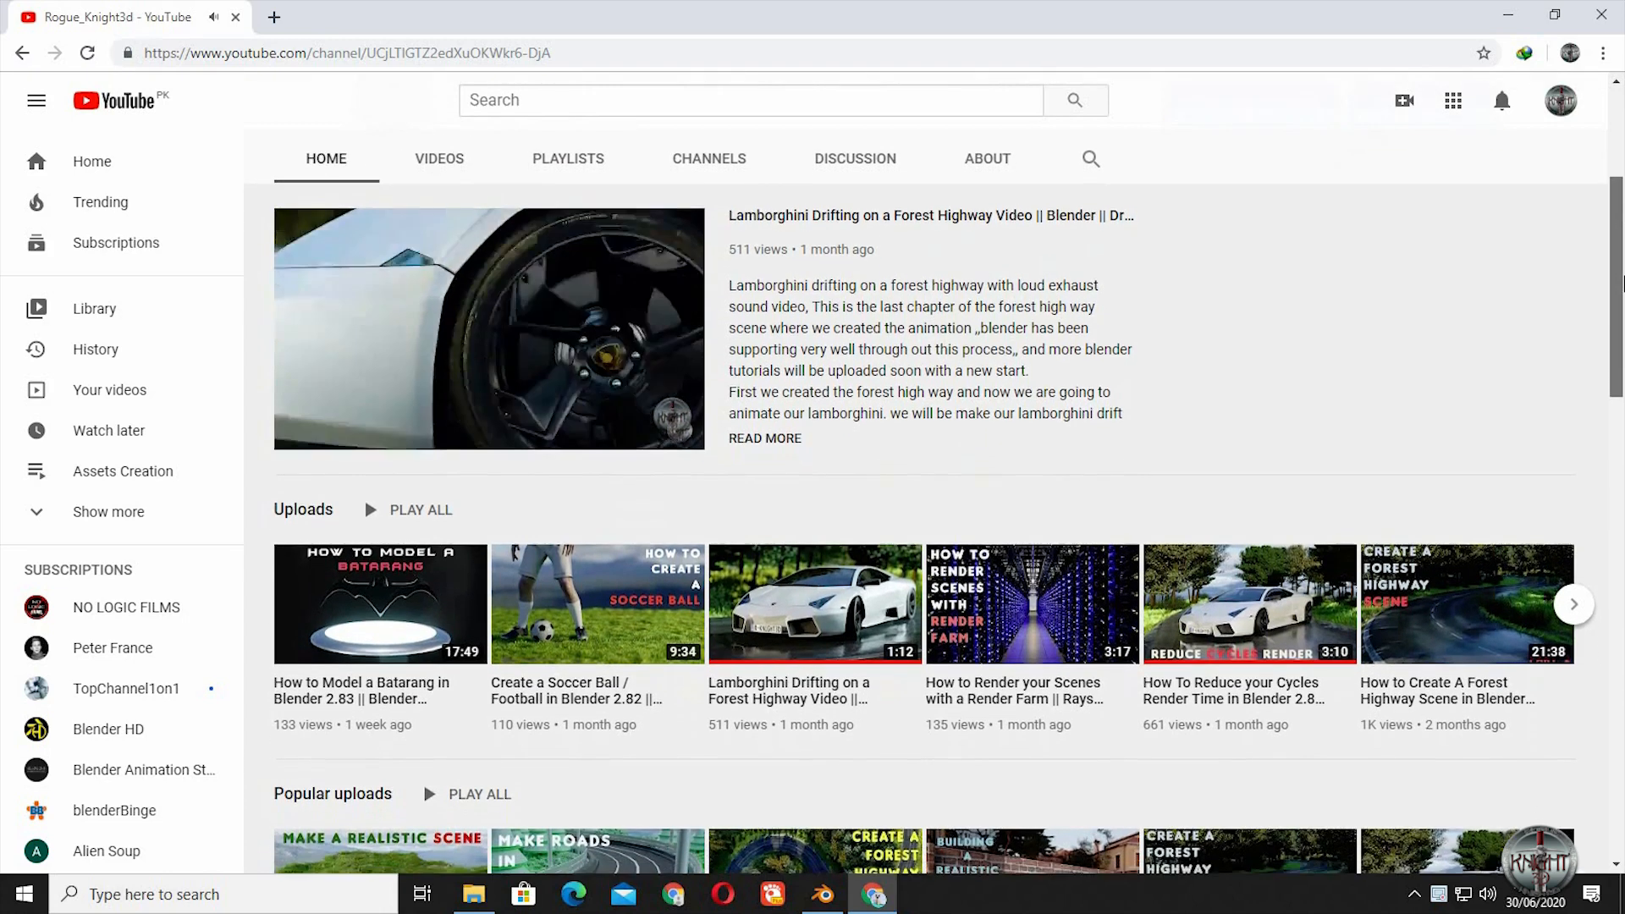
{"action": "scroll", "scroll_direction": "down", "scroll_amount": 3}
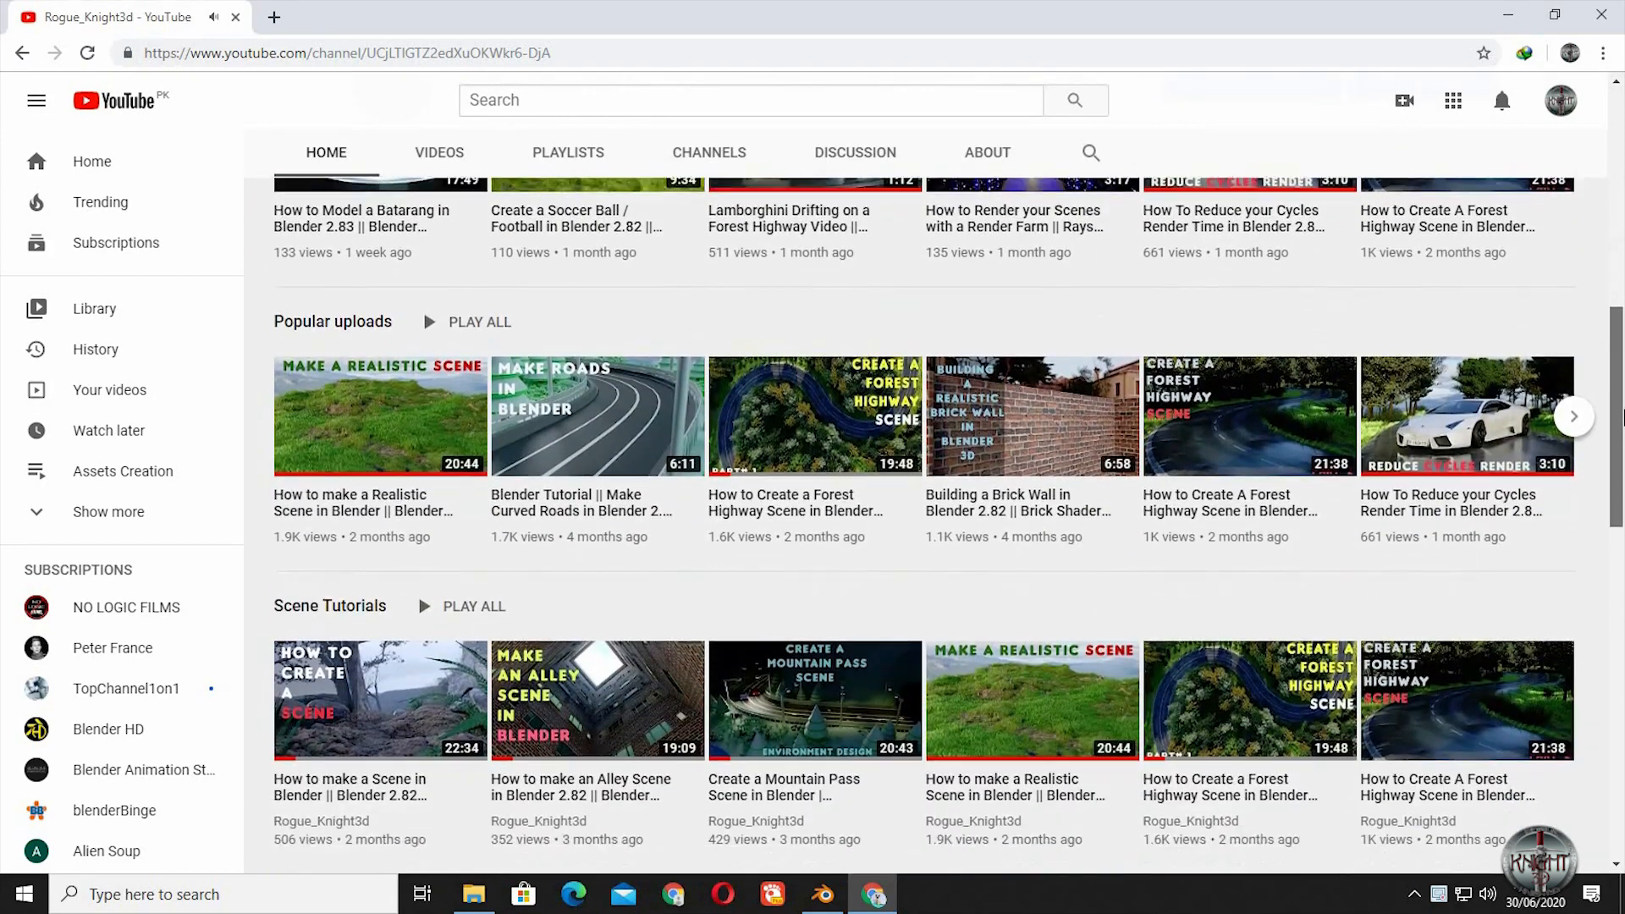
{"action": "scroll", "scroll_direction": "down", "scroll_amount": 3}
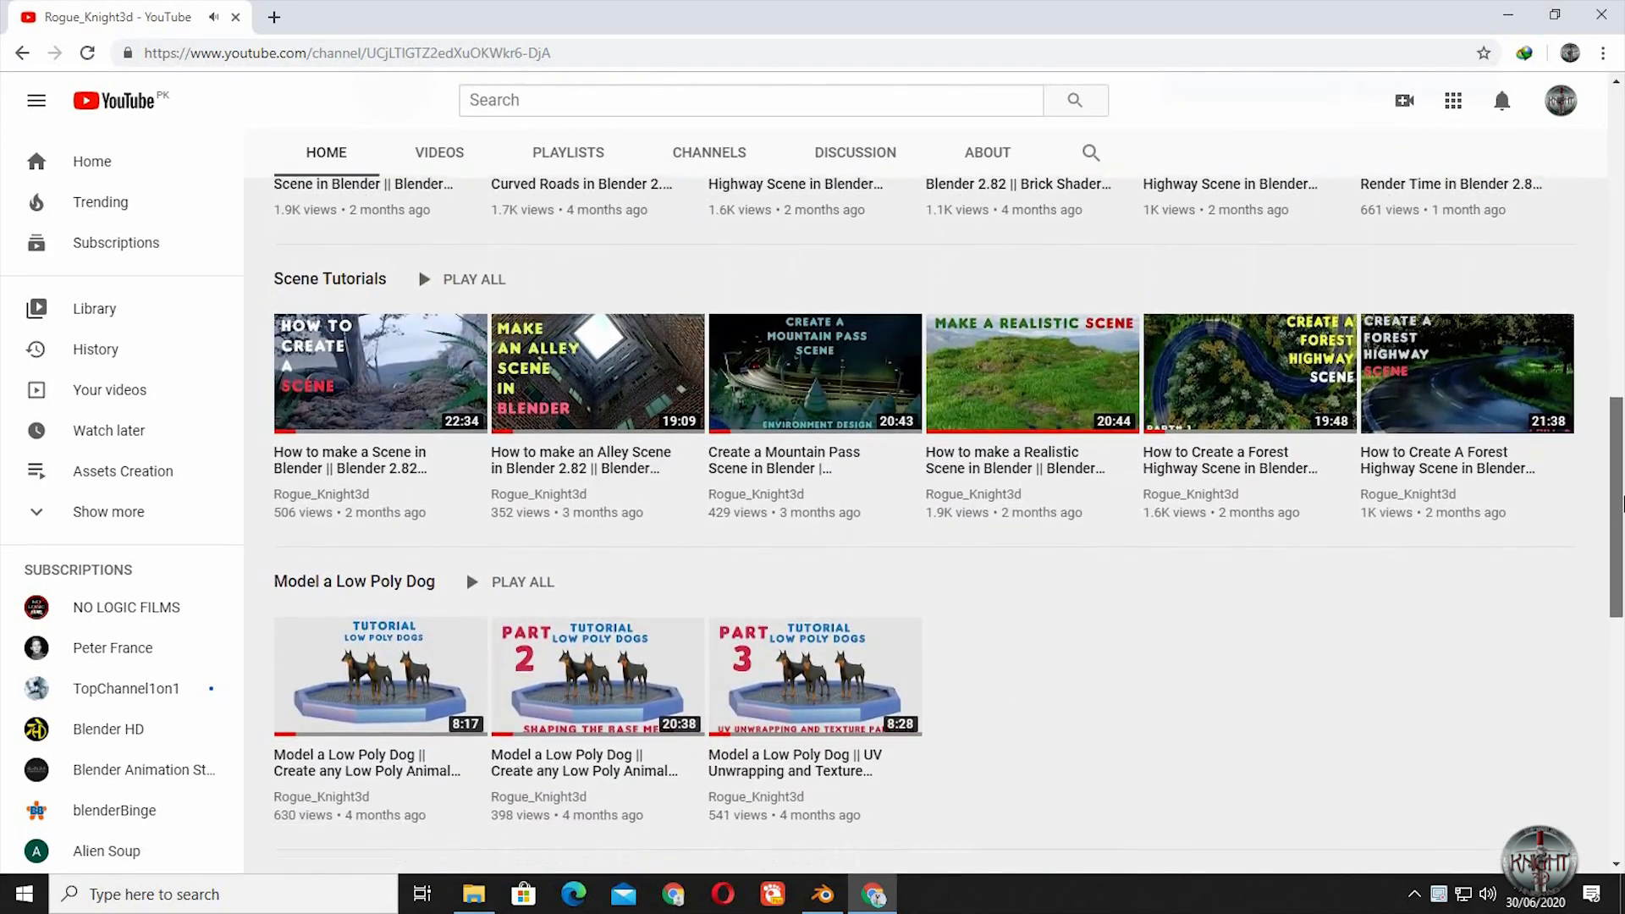
{"action": "scroll", "scroll_direction": "down", "scroll_amount": 3}
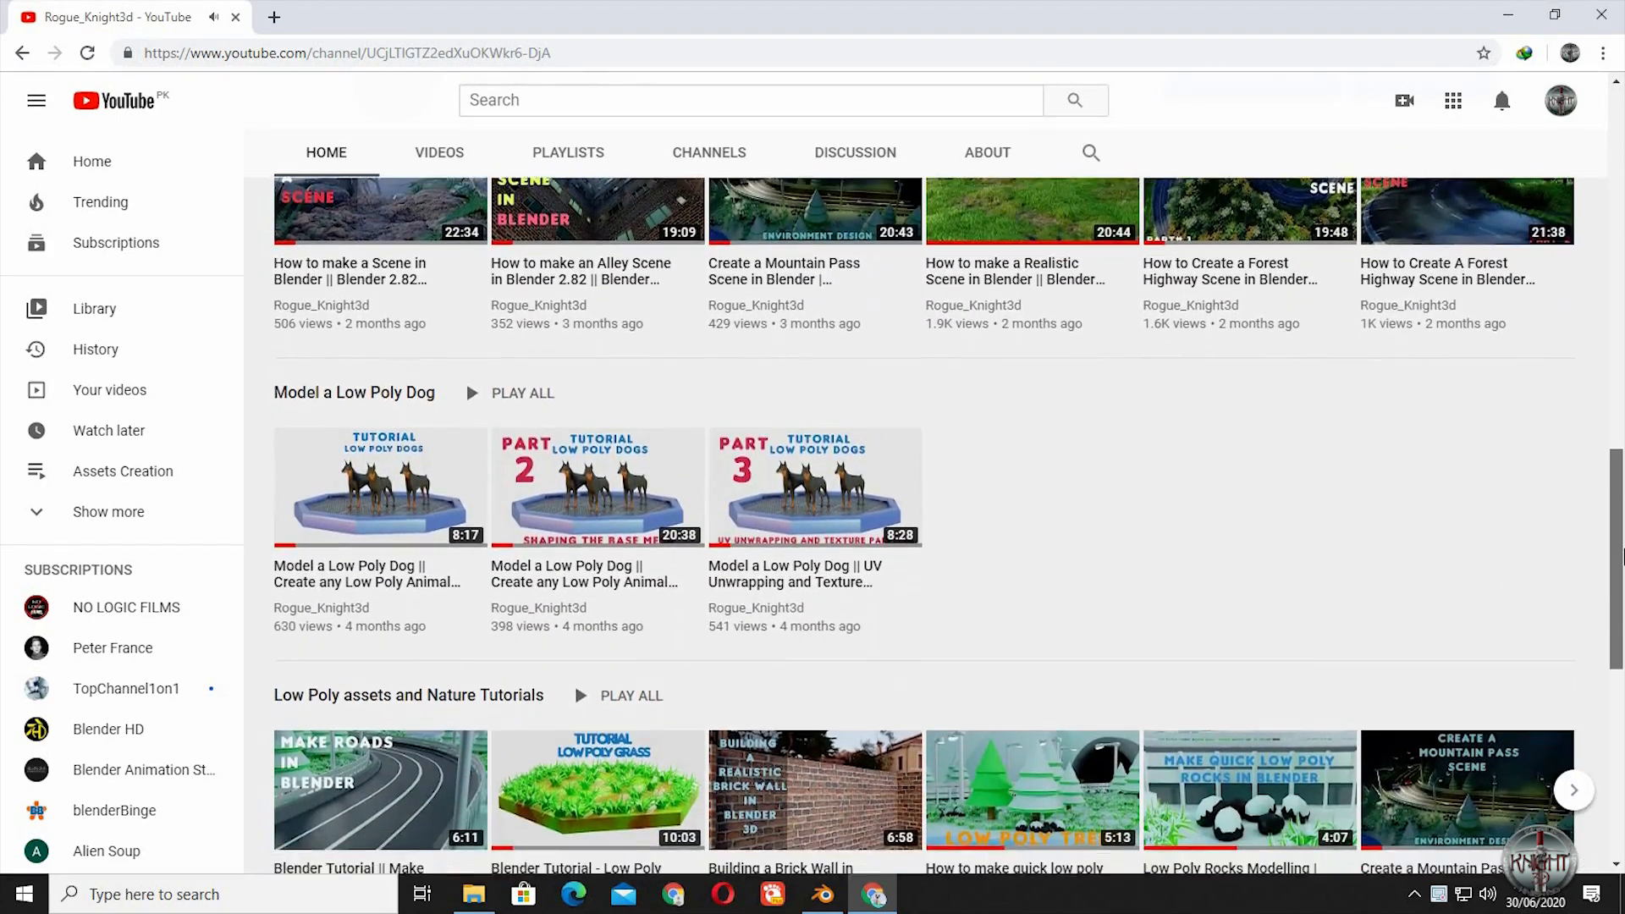
{"action": "left_click", "coordinate": [823, 894]}
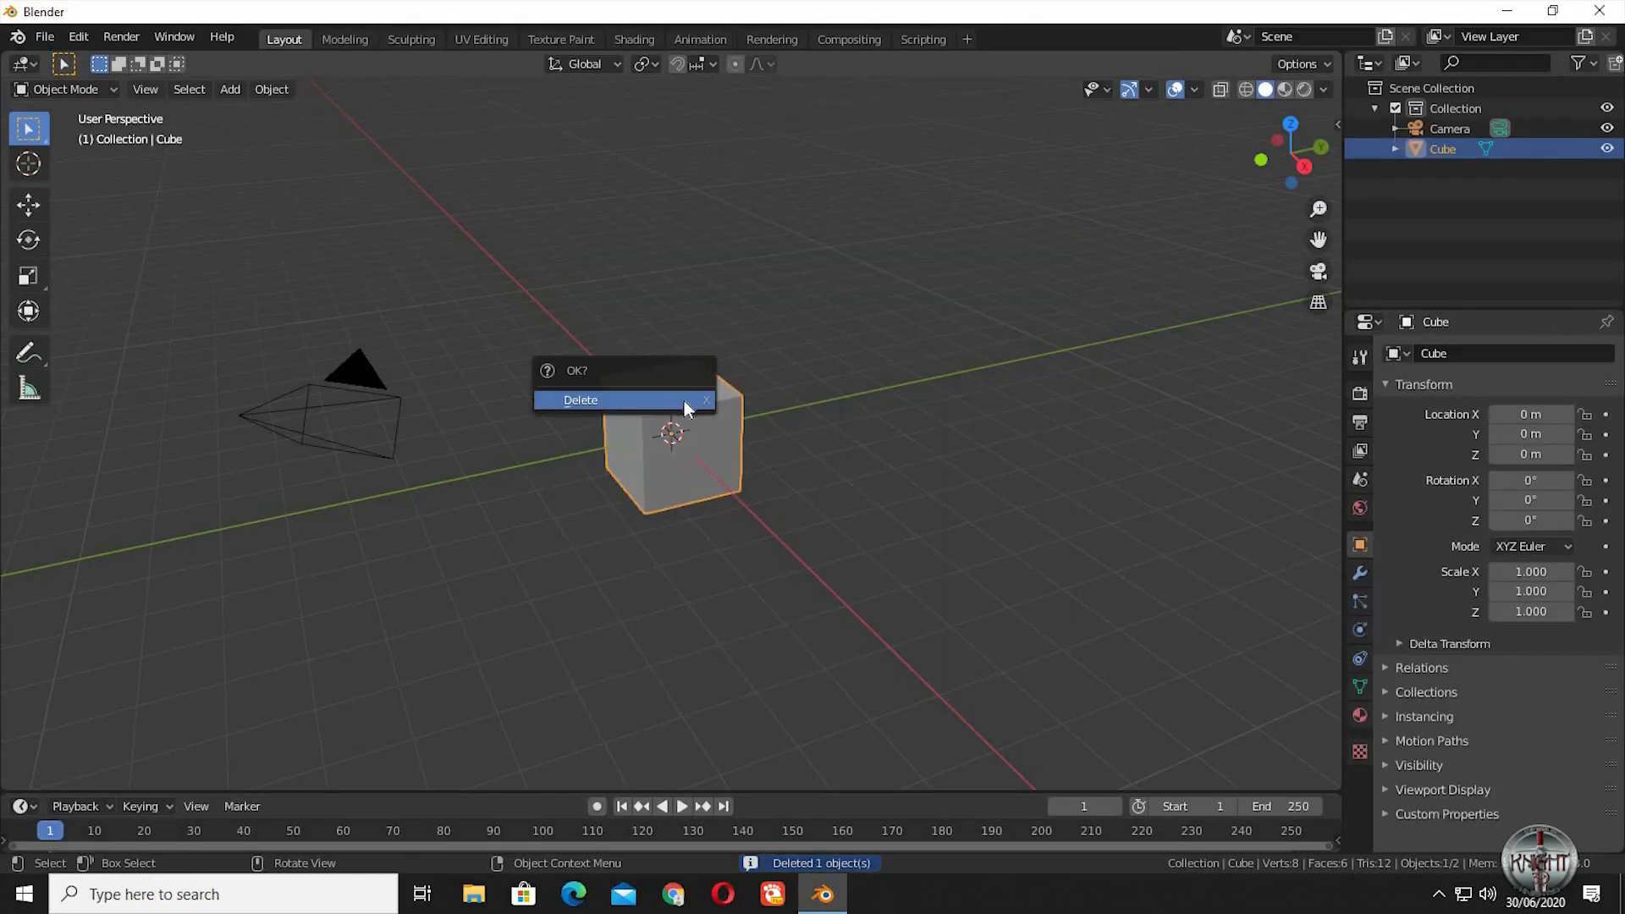
{"action": "key", "text": "shift+a"}
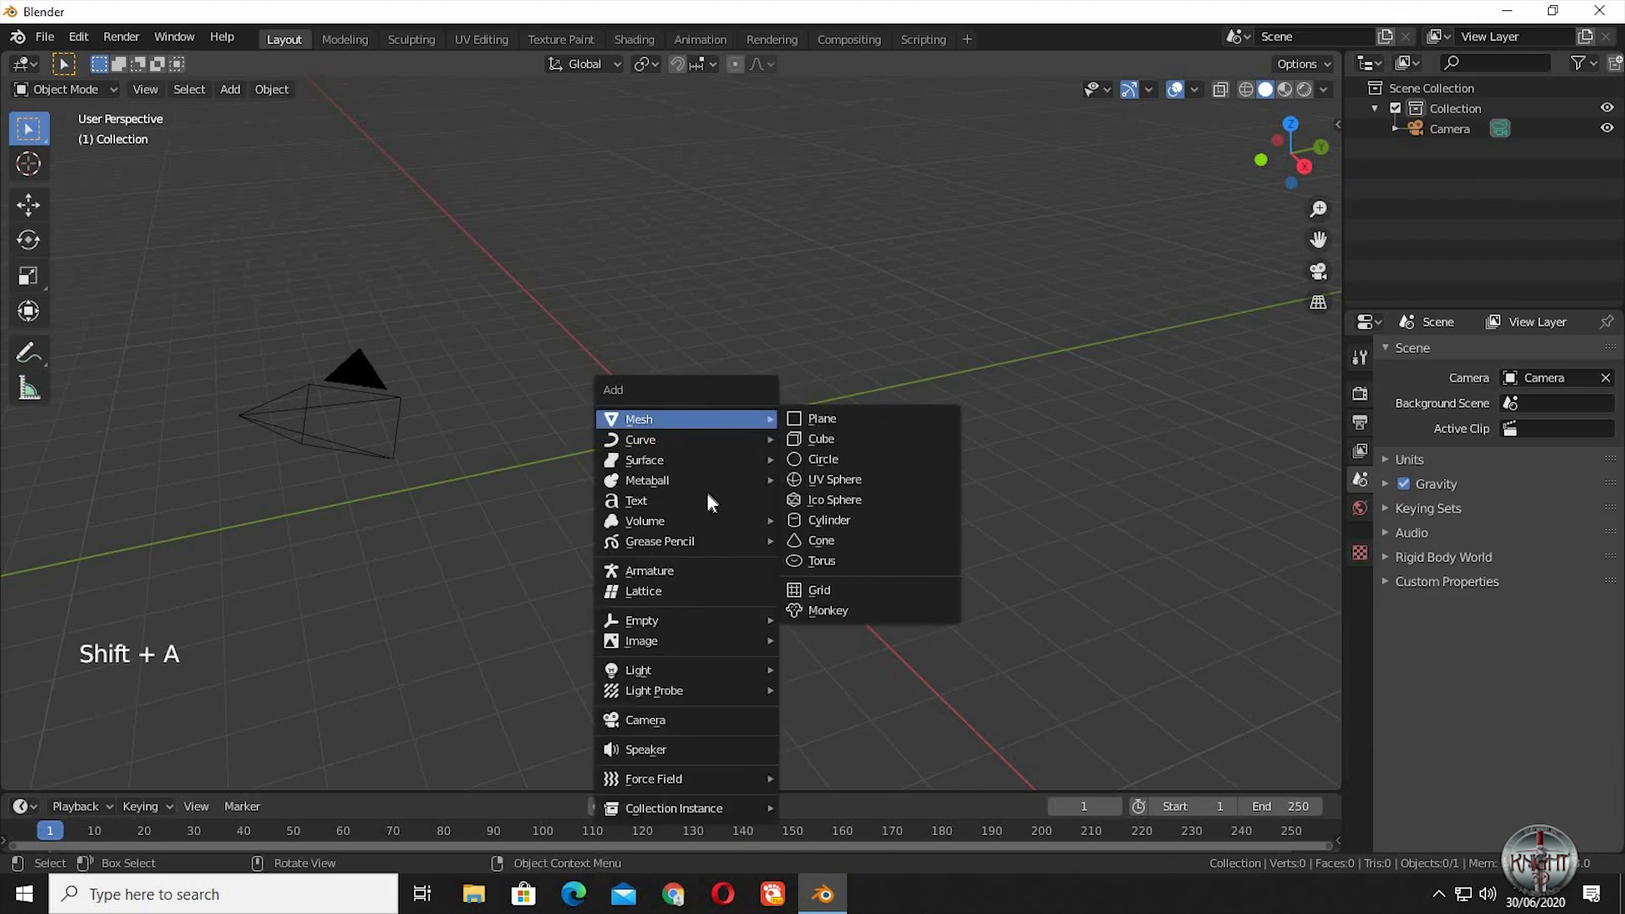
{"action": "left_click", "coordinate": [637, 501]}
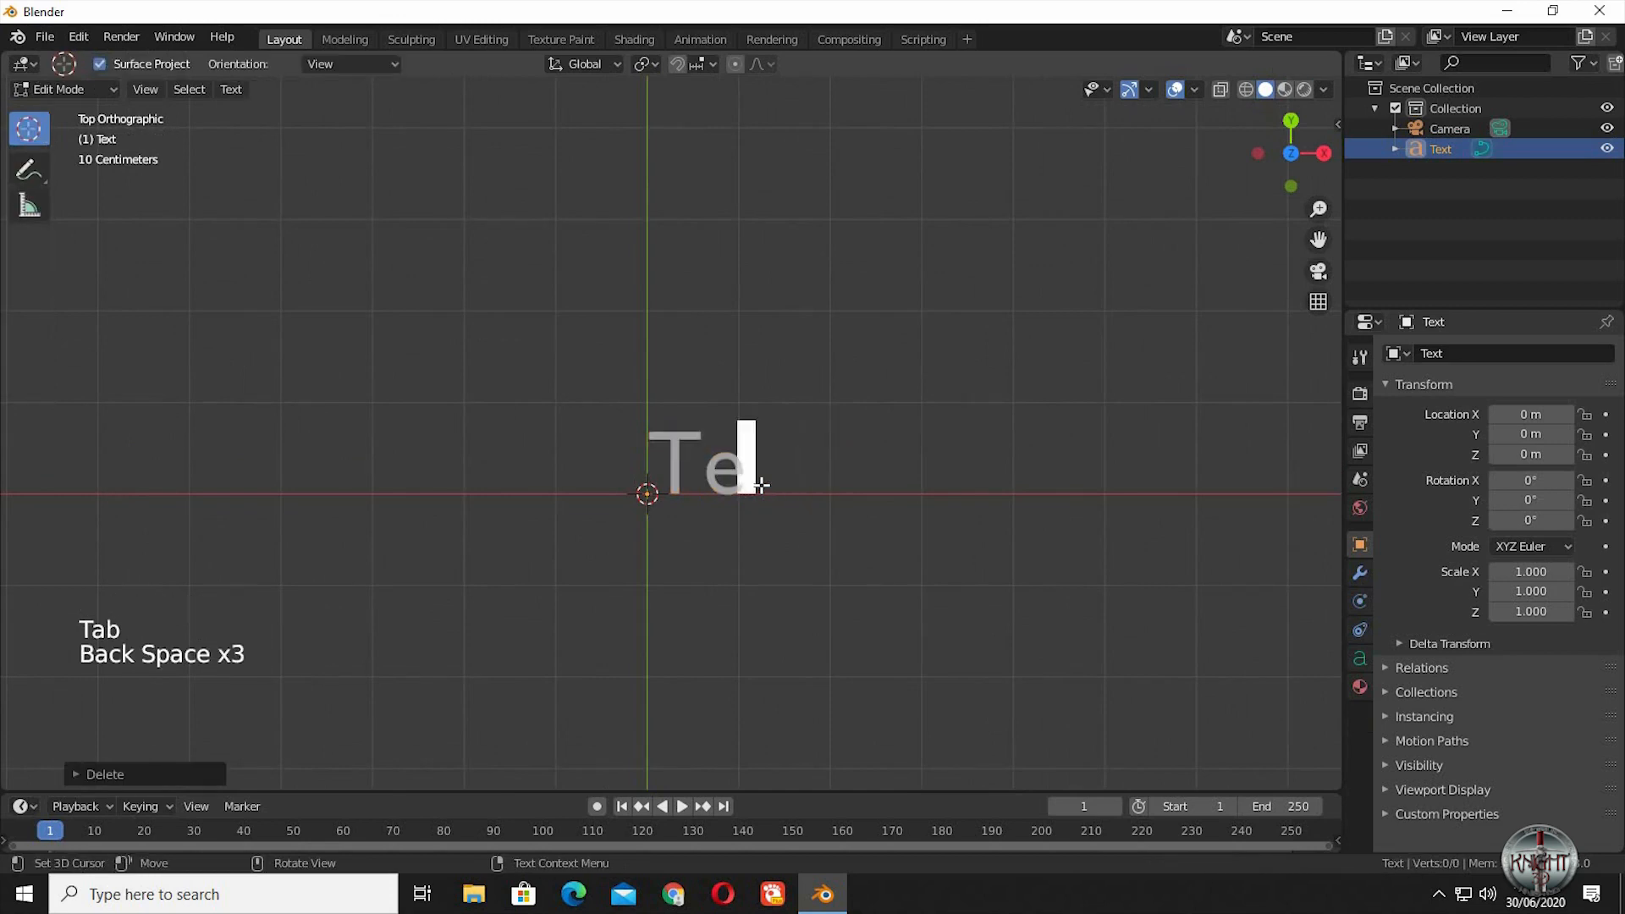
{"action": "type", "text": "Create"}
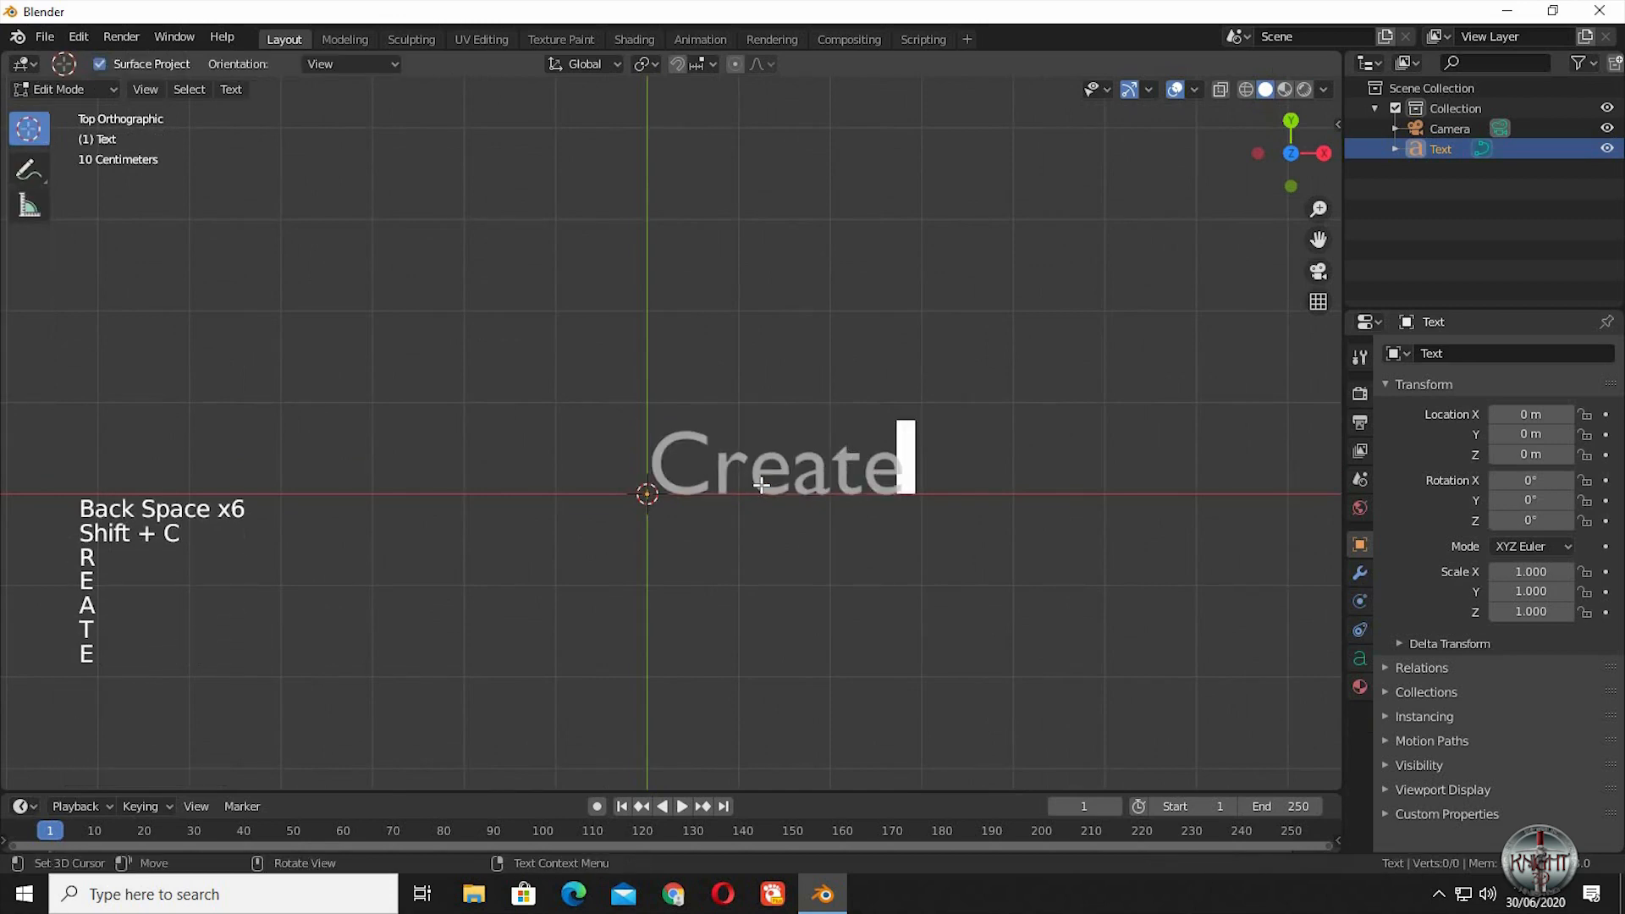
{"action": "key", "text": "Tab"}
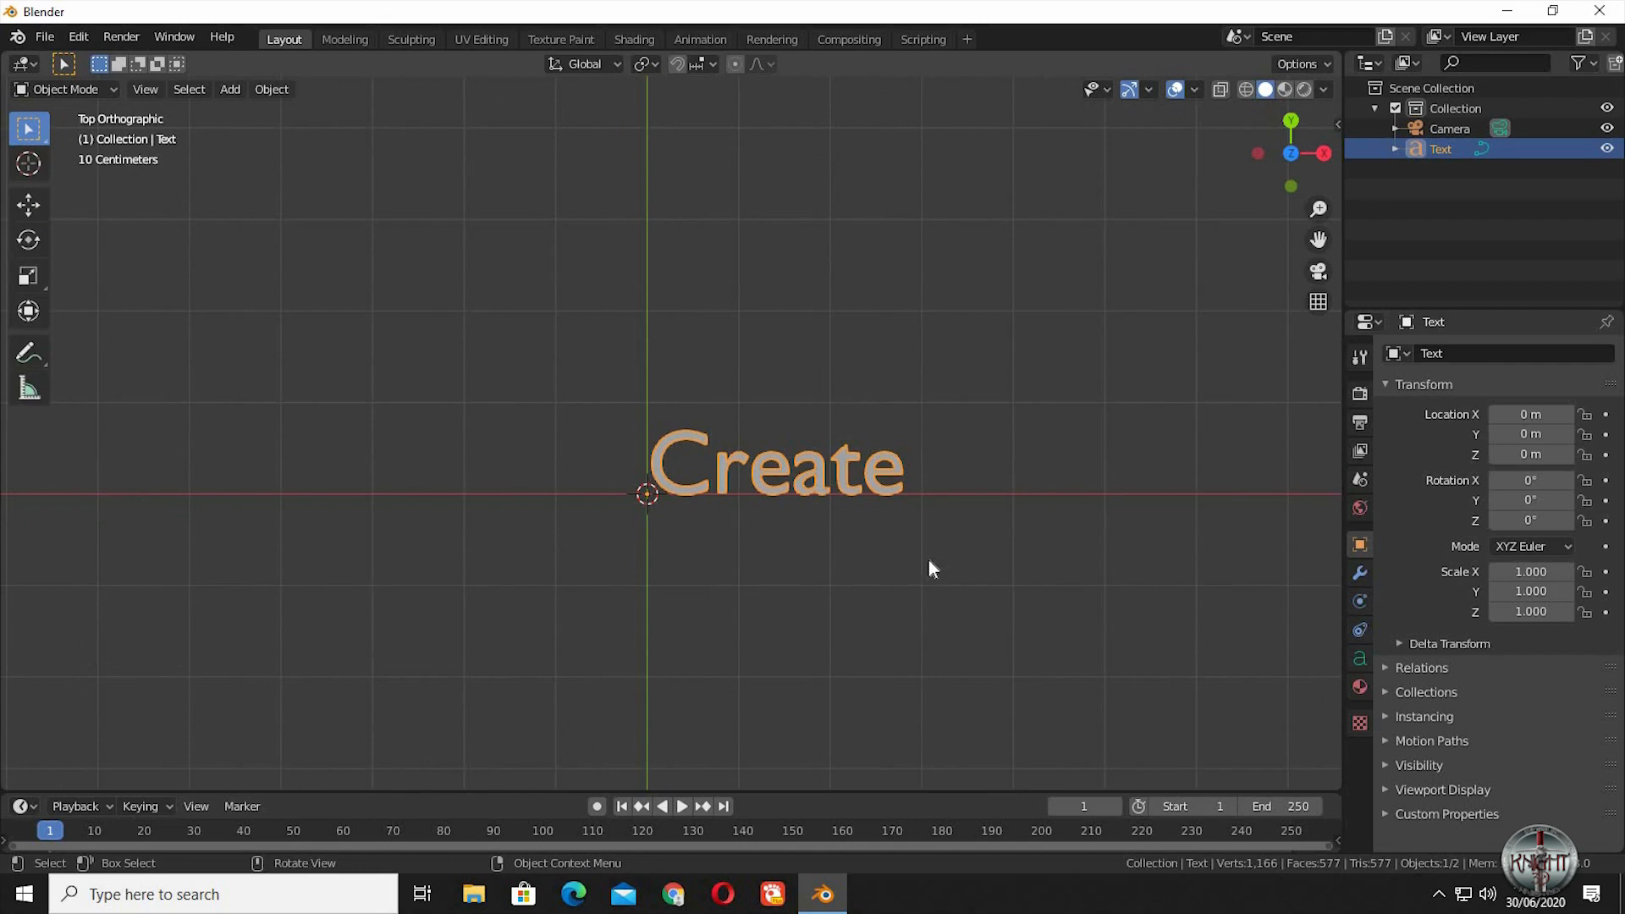
Discard an accidental duplicate and extend the text to 'Create / Any / Text' on three lines
{"action": "key", "text": "shift+d"}
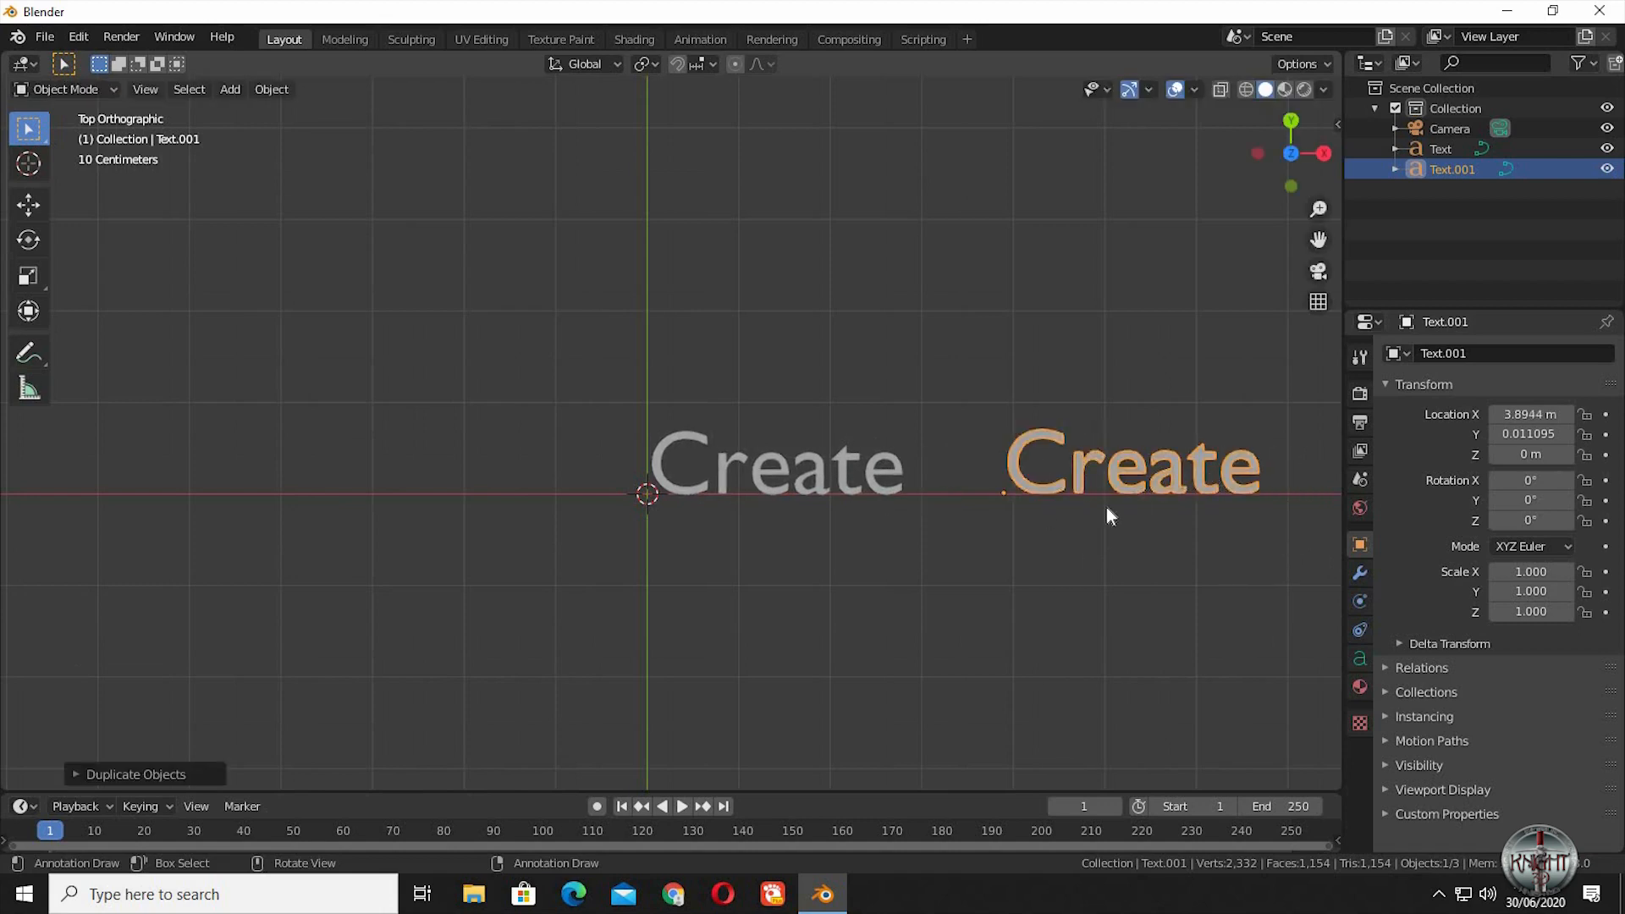
{"action": "mouse_move", "coordinate": [1069, 485]}
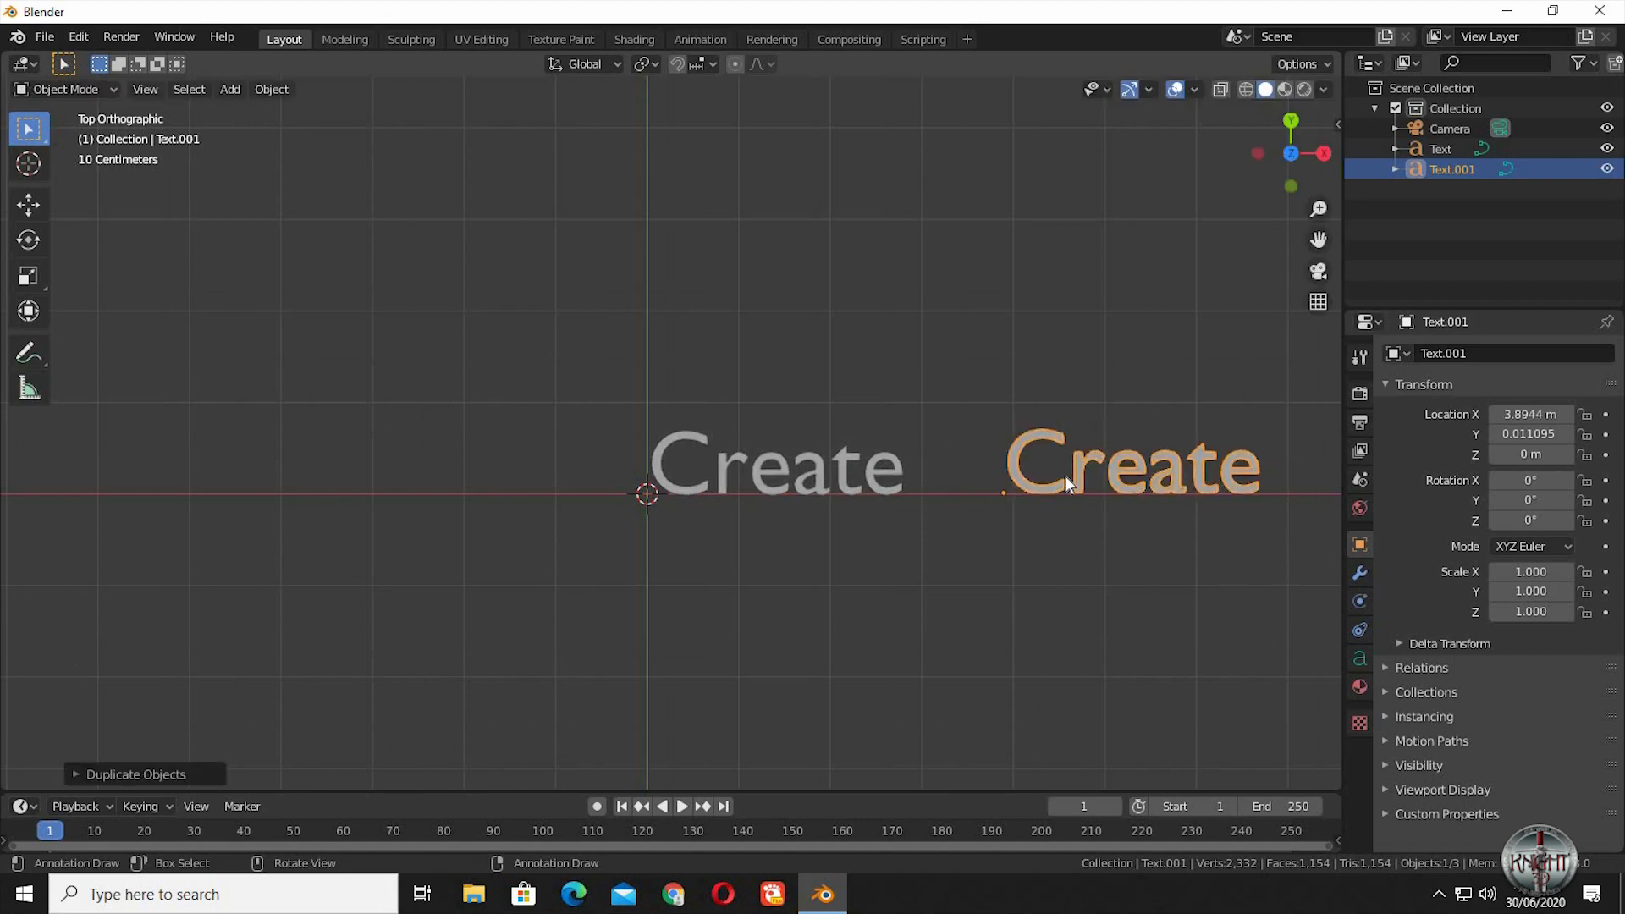
{"action": "mouse_move", "coordinate": [1068, 492]}
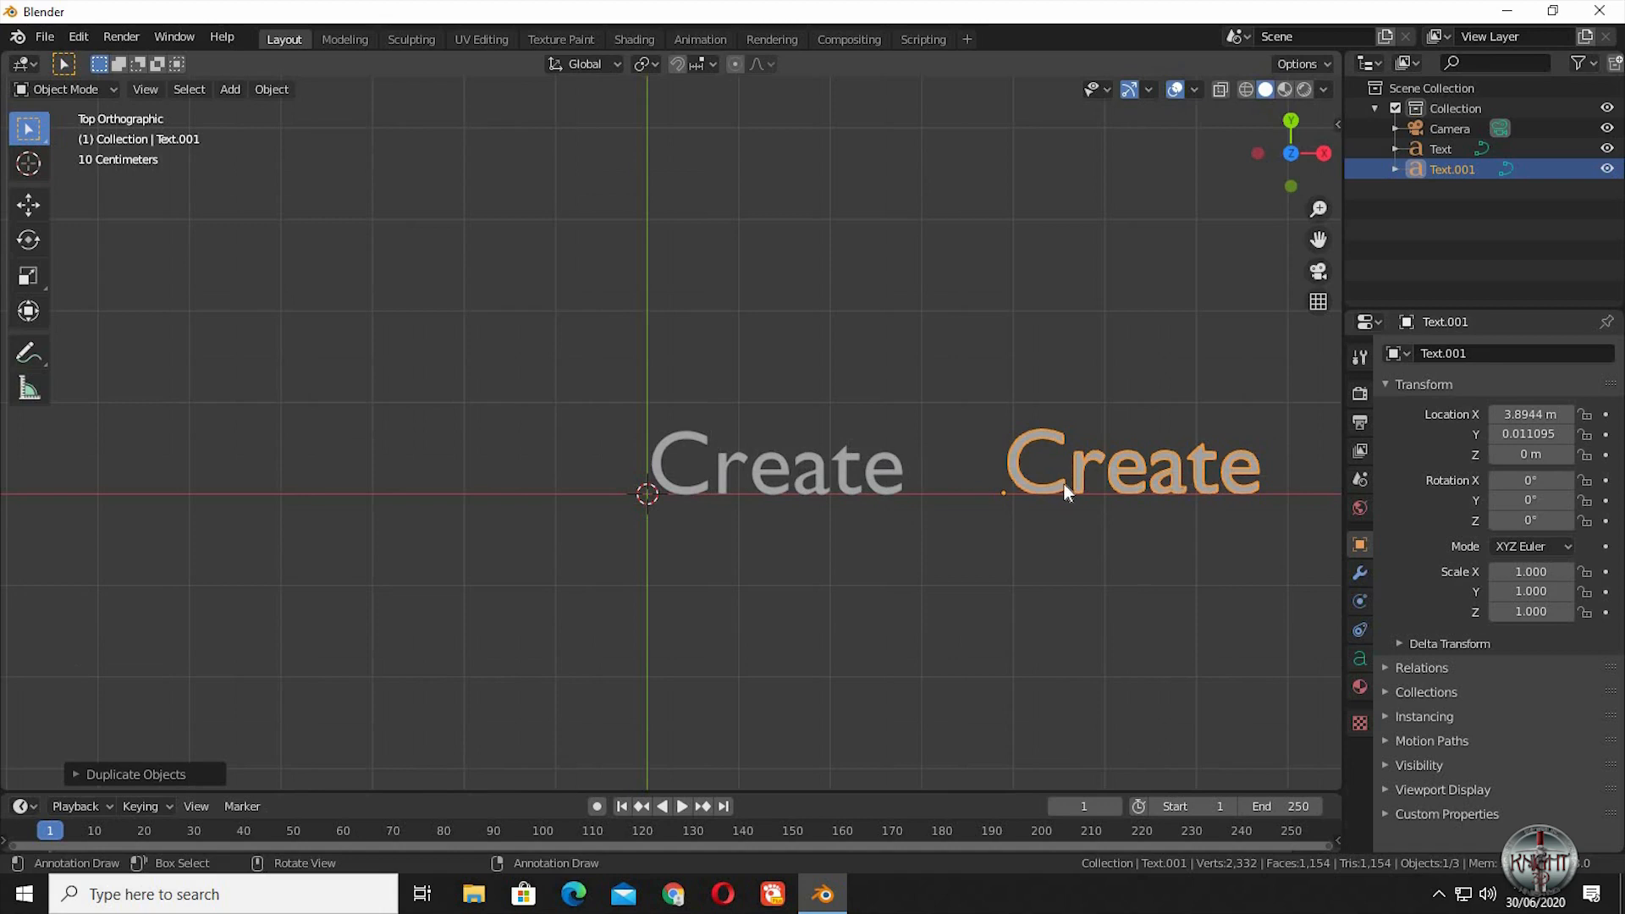
{"action": "key", "text": "x"}
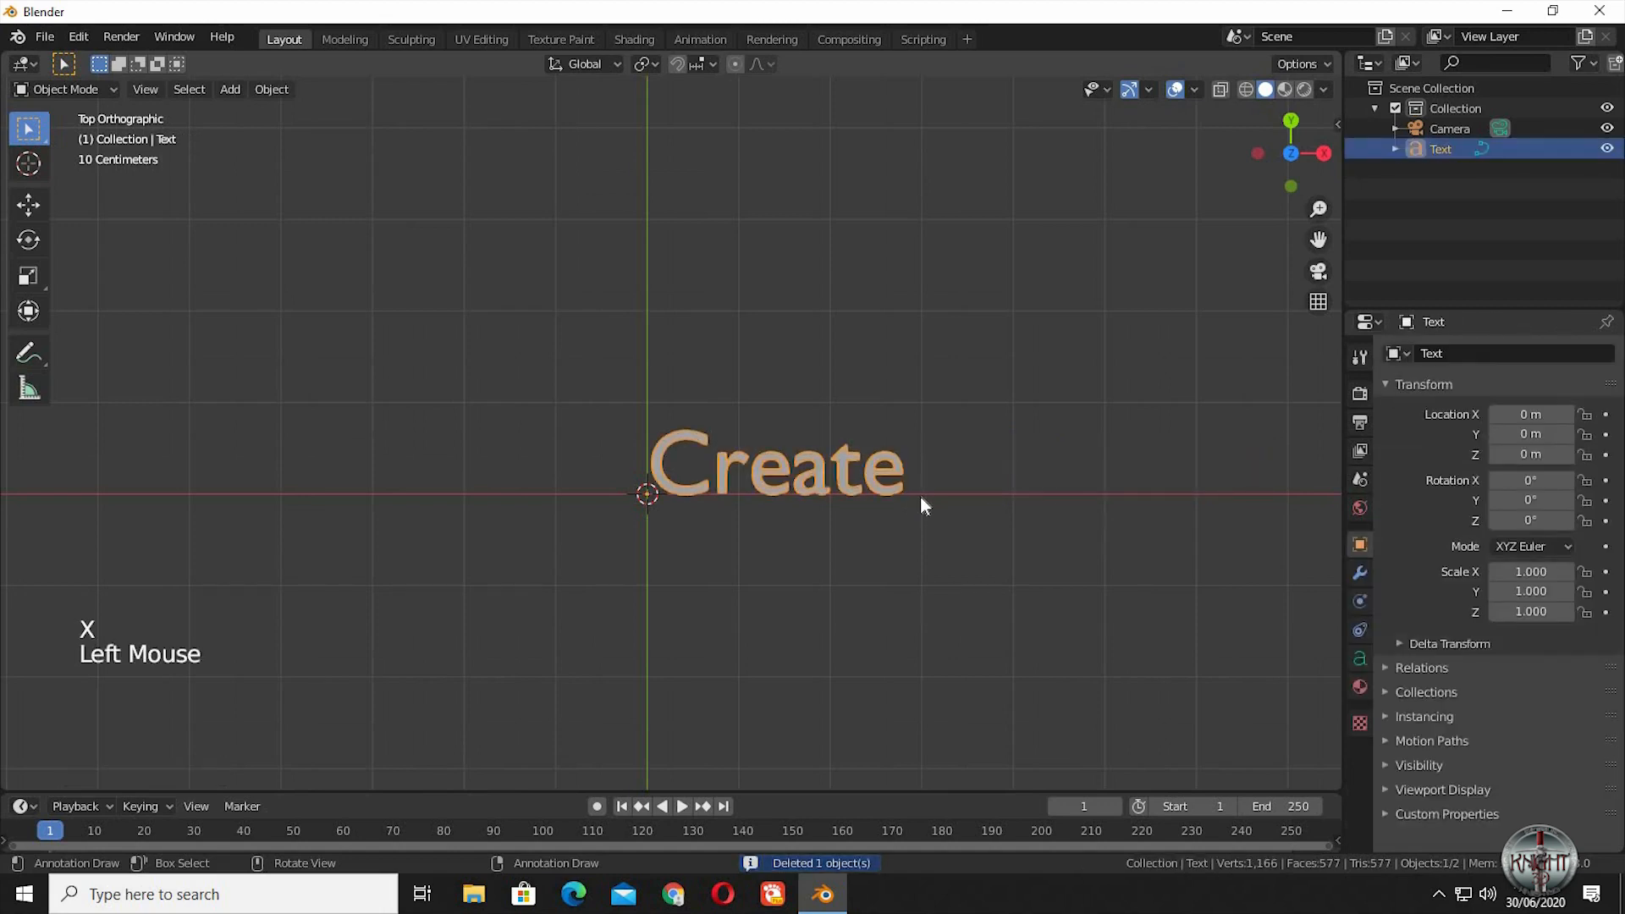
{"action": "key", "text": "Tab"}
{"action": "type", "text": "Any"}
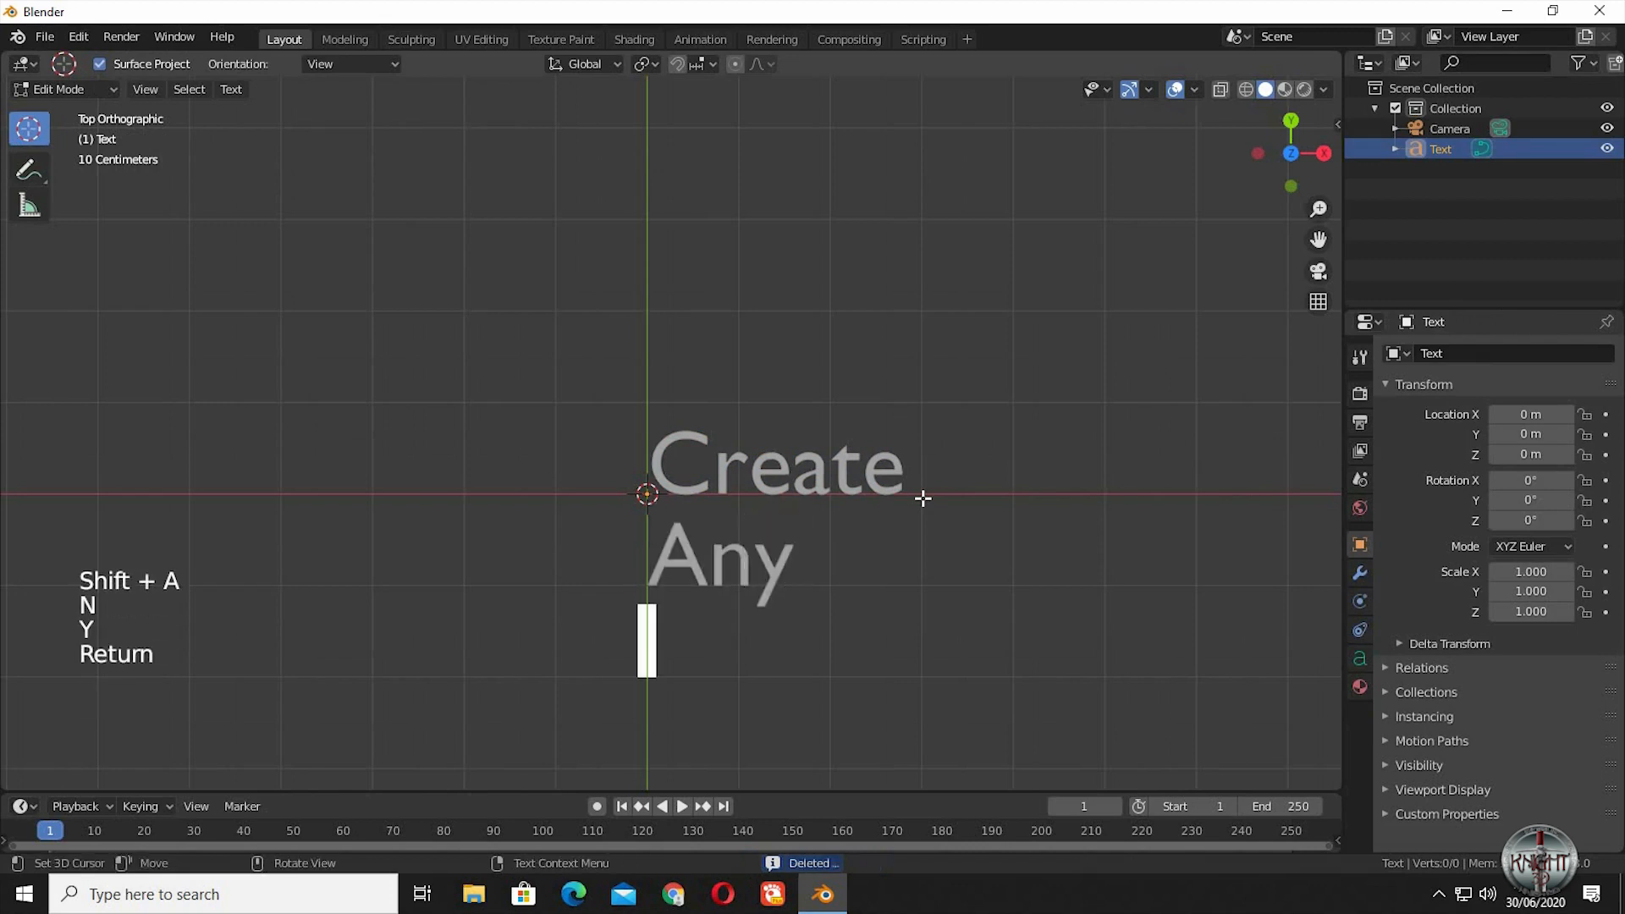
{"action": "type", "text": "Text"}
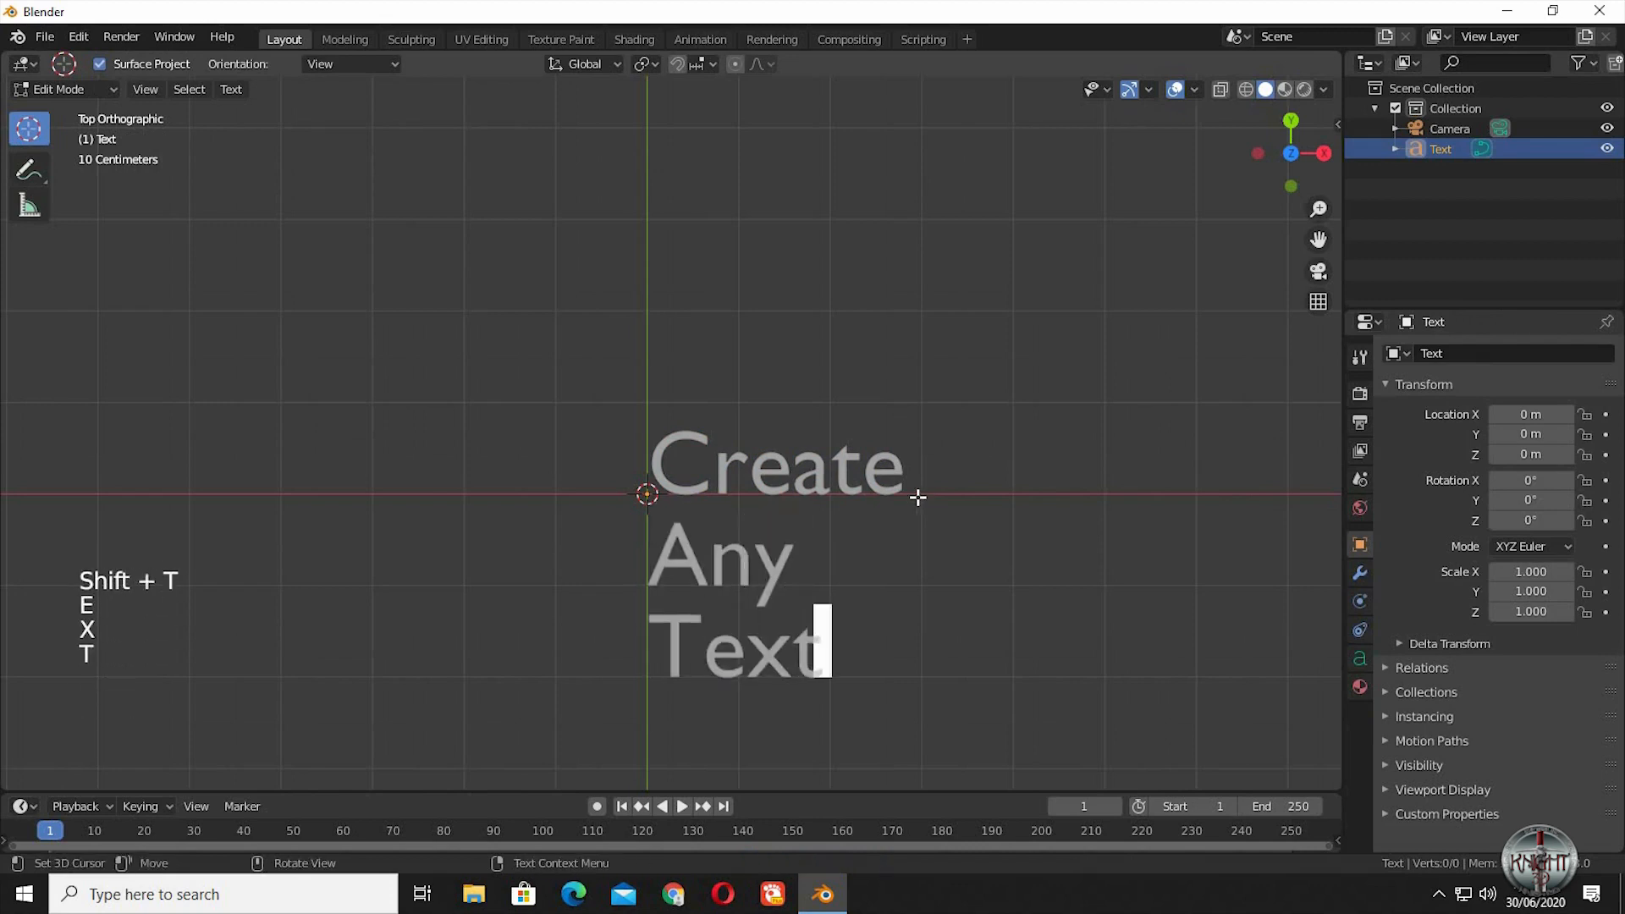
{"action": "key", "text": "Tab"}
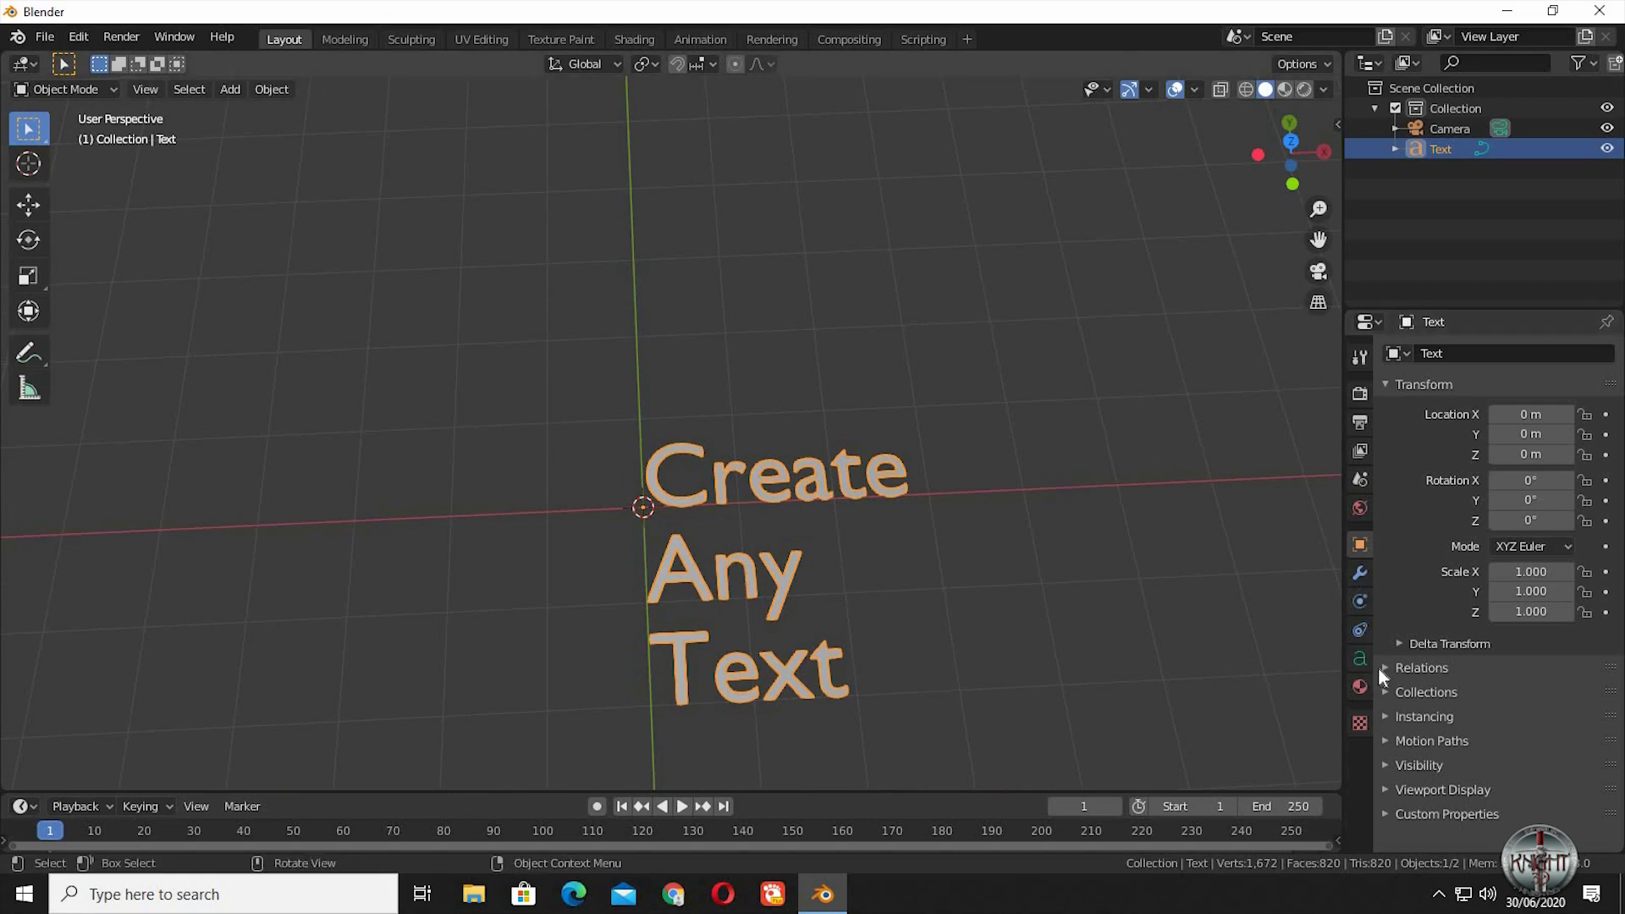
Centre-align the paragraph and raise the Geometry Extrude to give the lettering depth
{"action": "left_click", "coordinate": [1359, 656]}
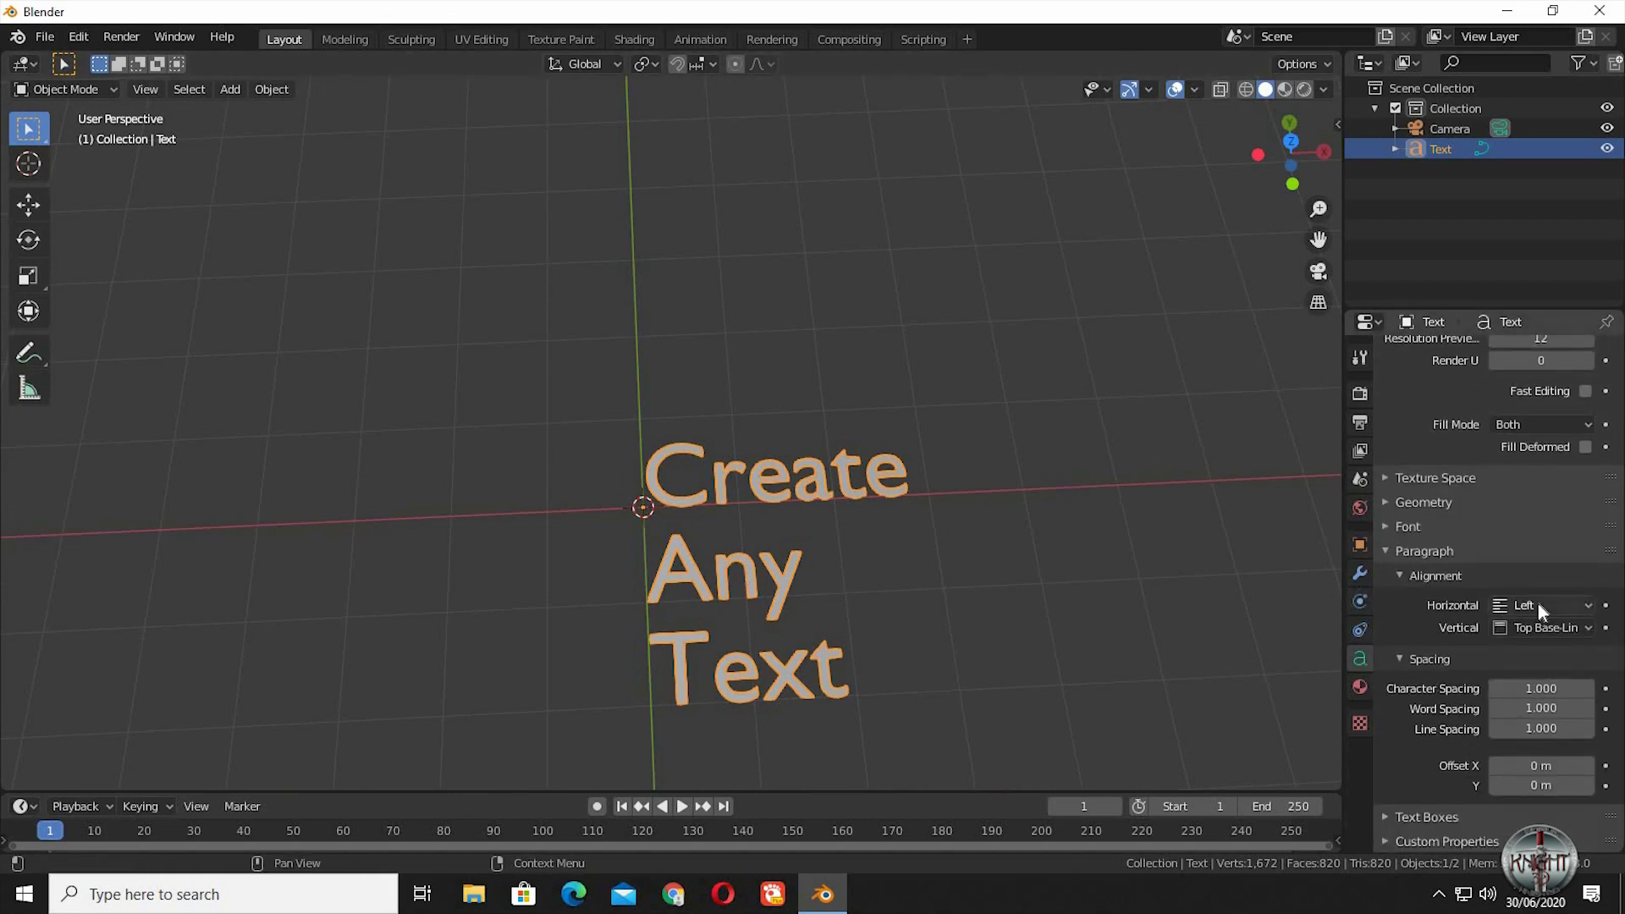
{"action": "left_click", "coordinate": [1544, 604]}
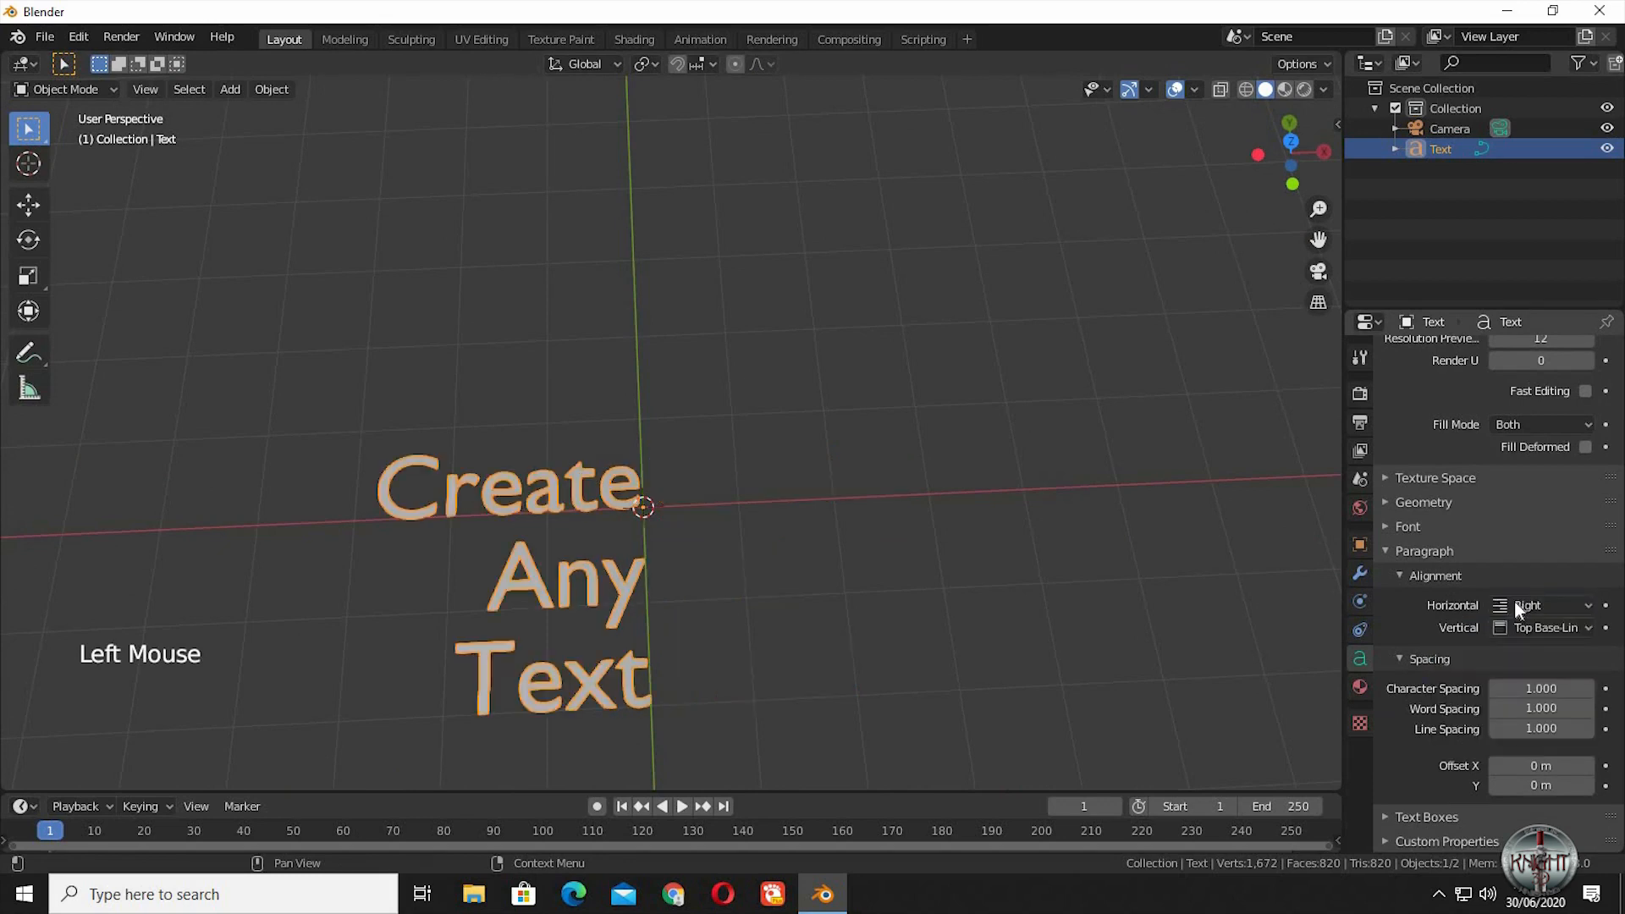
{"action": "left_click", "coordinate": [1543, 606]}
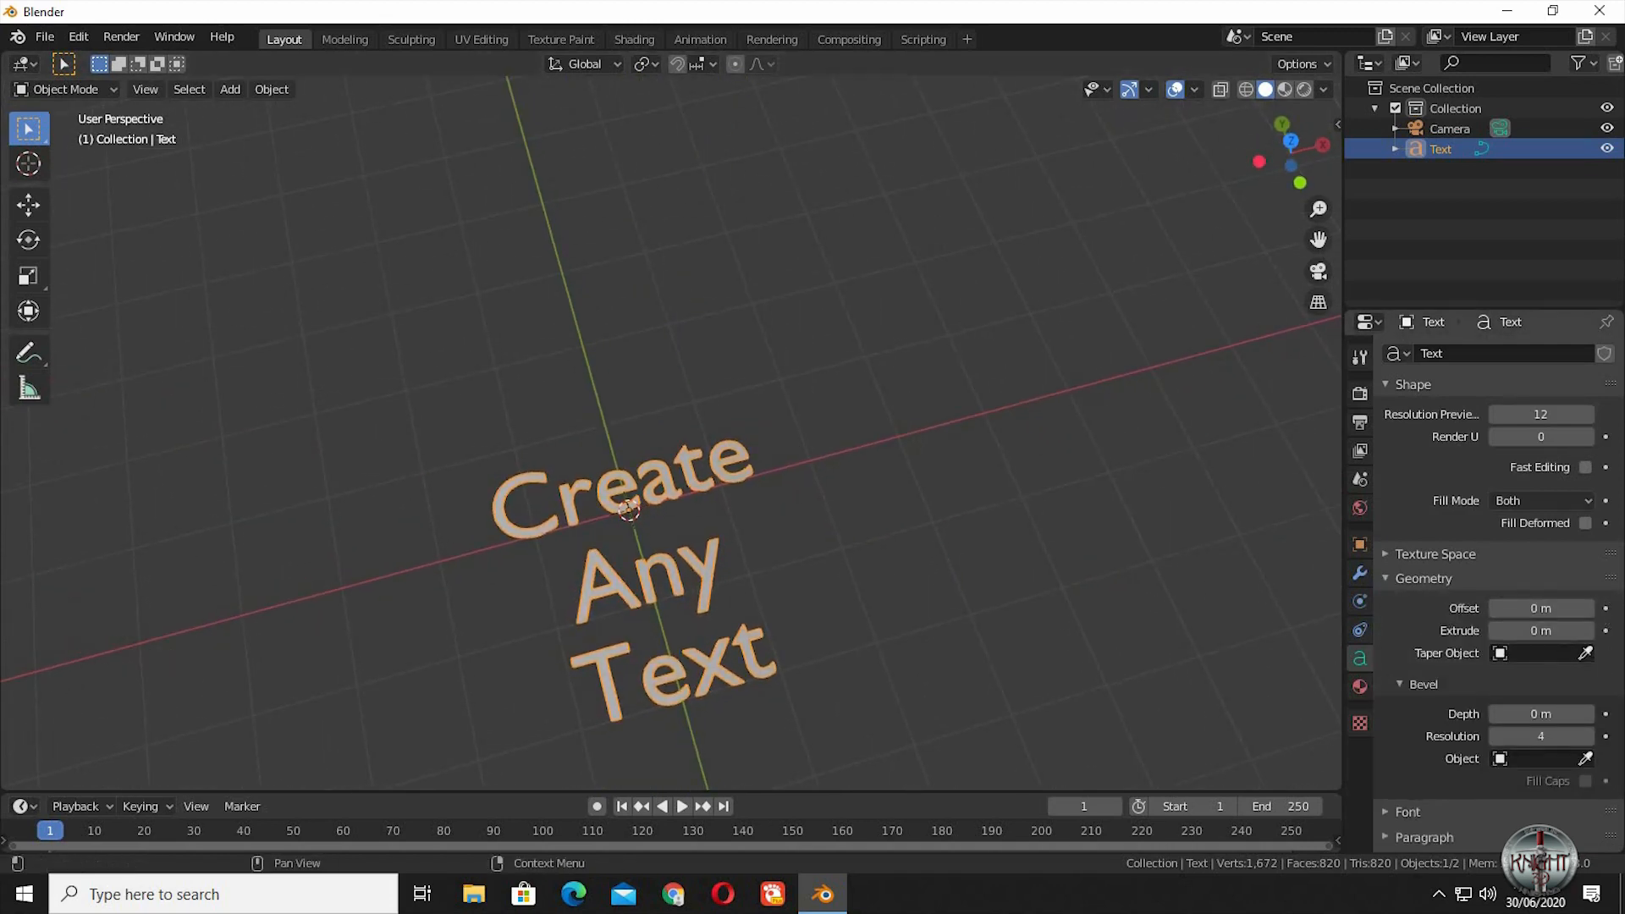
{"action": "left_click", "coordinate": [1540, 629]}
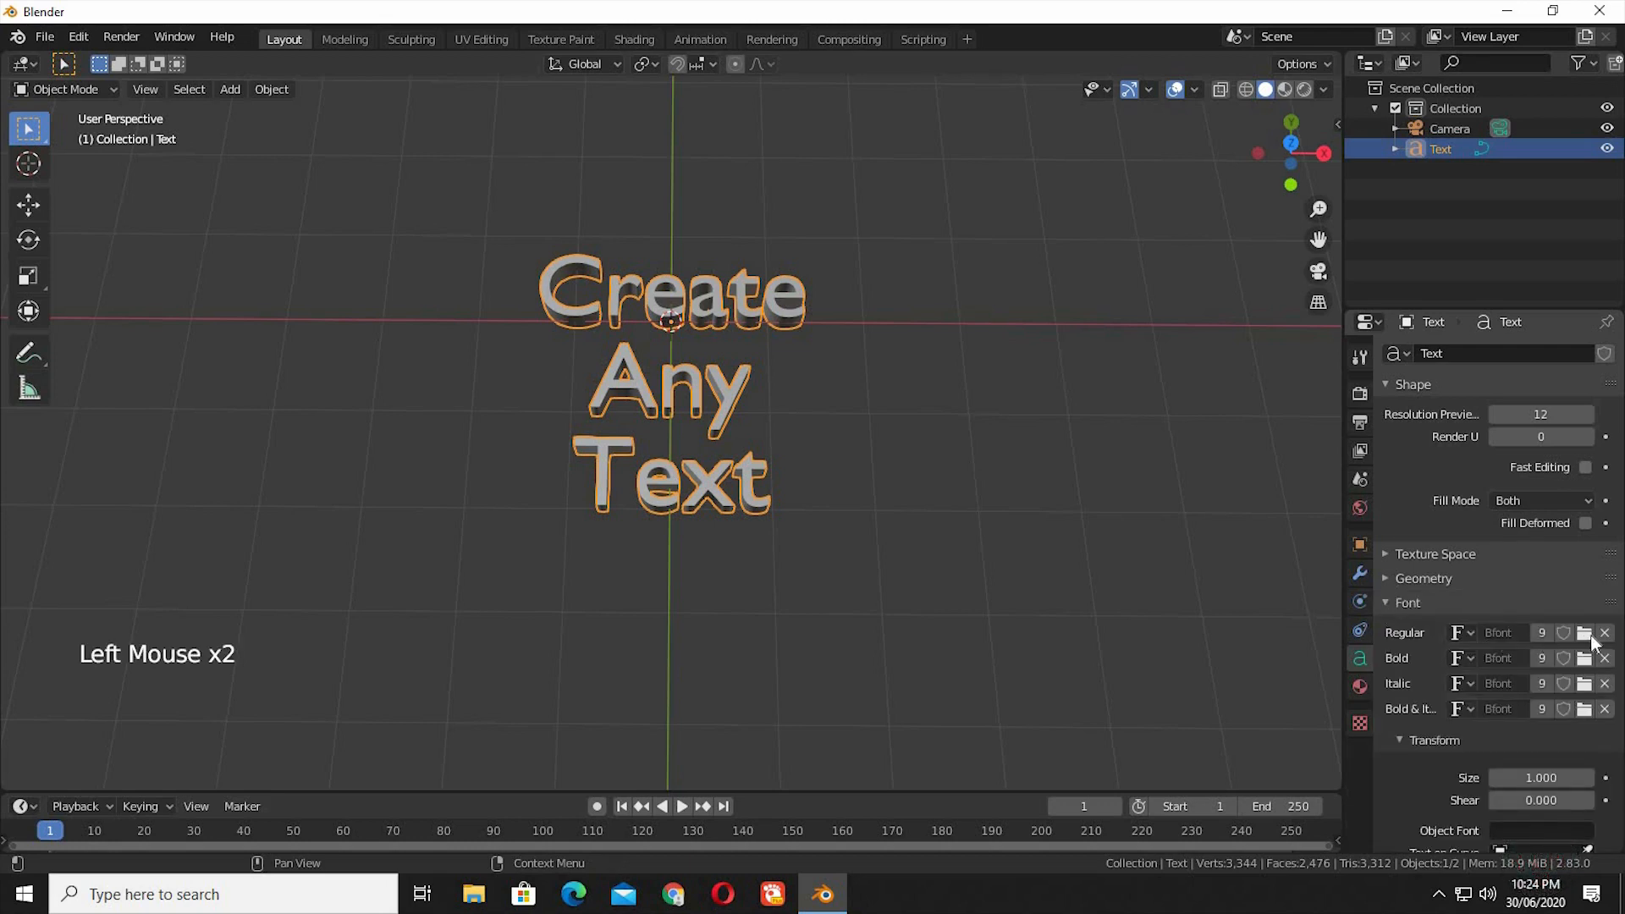
Load ariblk.ttf as the Regular font so the text is set in Arial Black
{"action": "left_click", "coordinate": [1584, 632]}
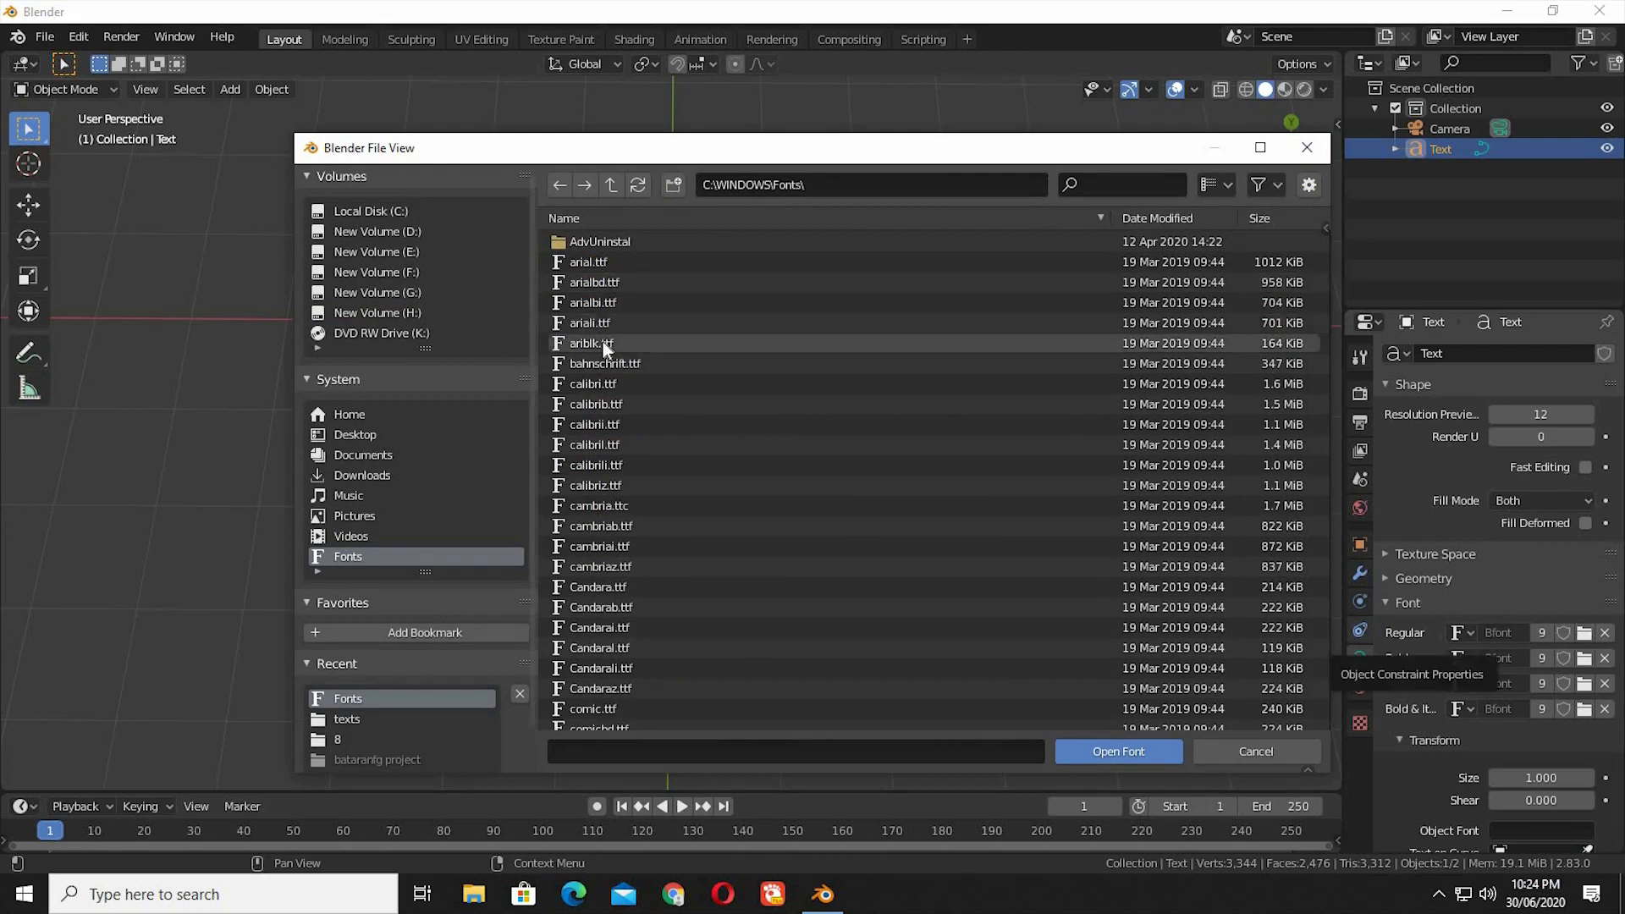
{"action": "left_click", "coordinate": [1117, 751]}
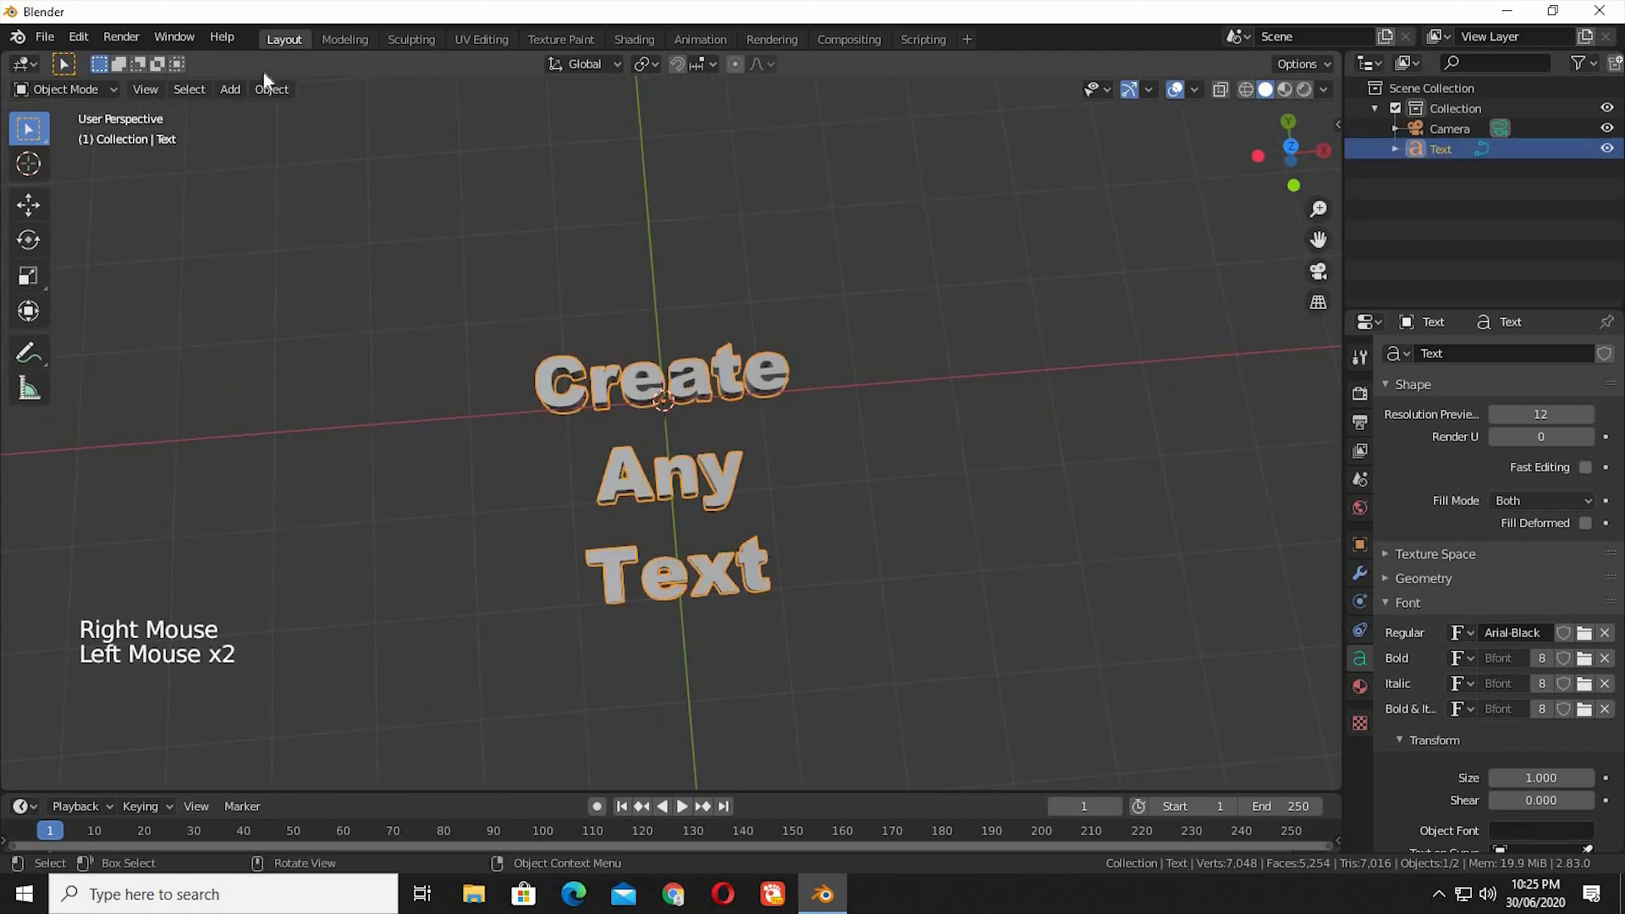
Convert the text object into an editable mesh and return to Object Mode
{"action": "left_click", "coordinate": [270, 88]}
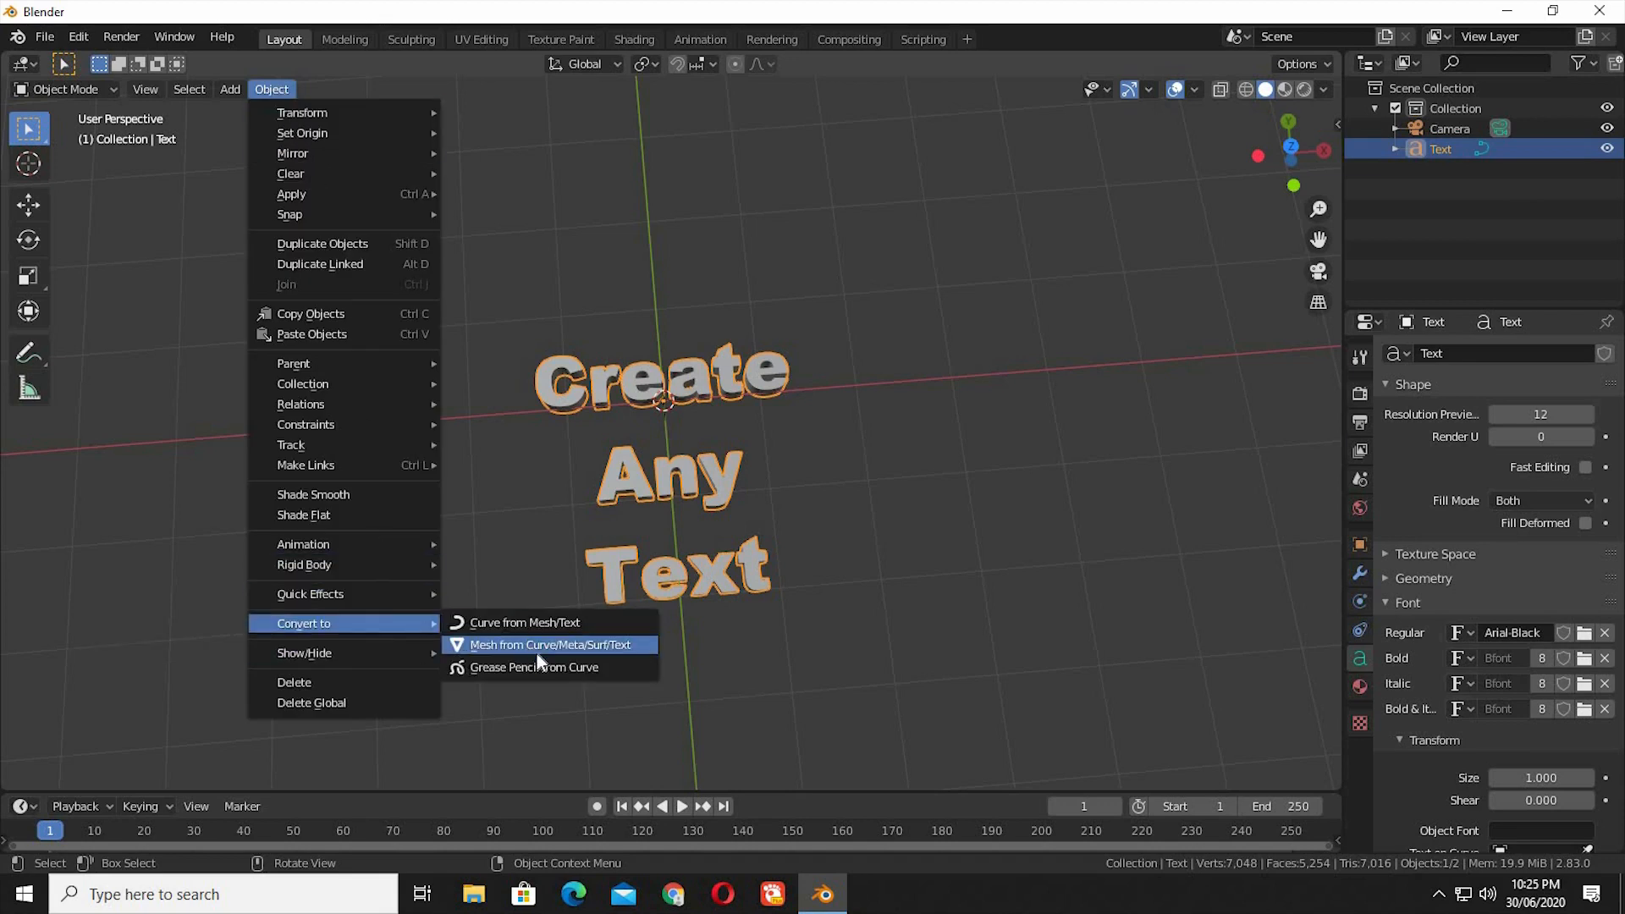
{"action": "left_click", "coordinate": [550, 645]}
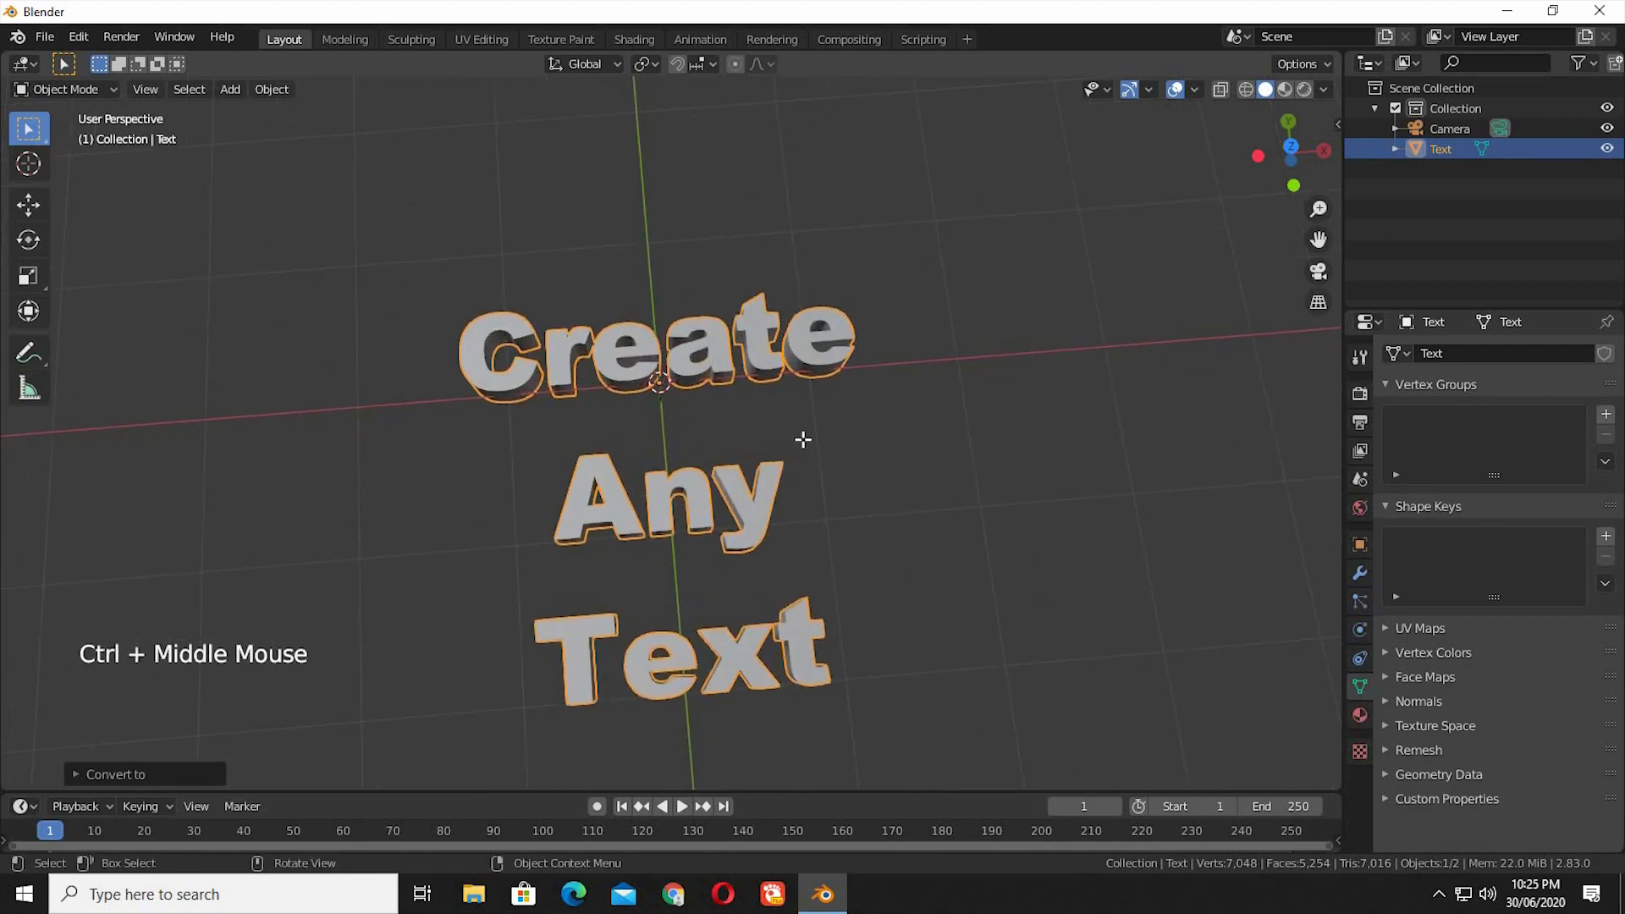
{"action": "key", "text": "Tab"}
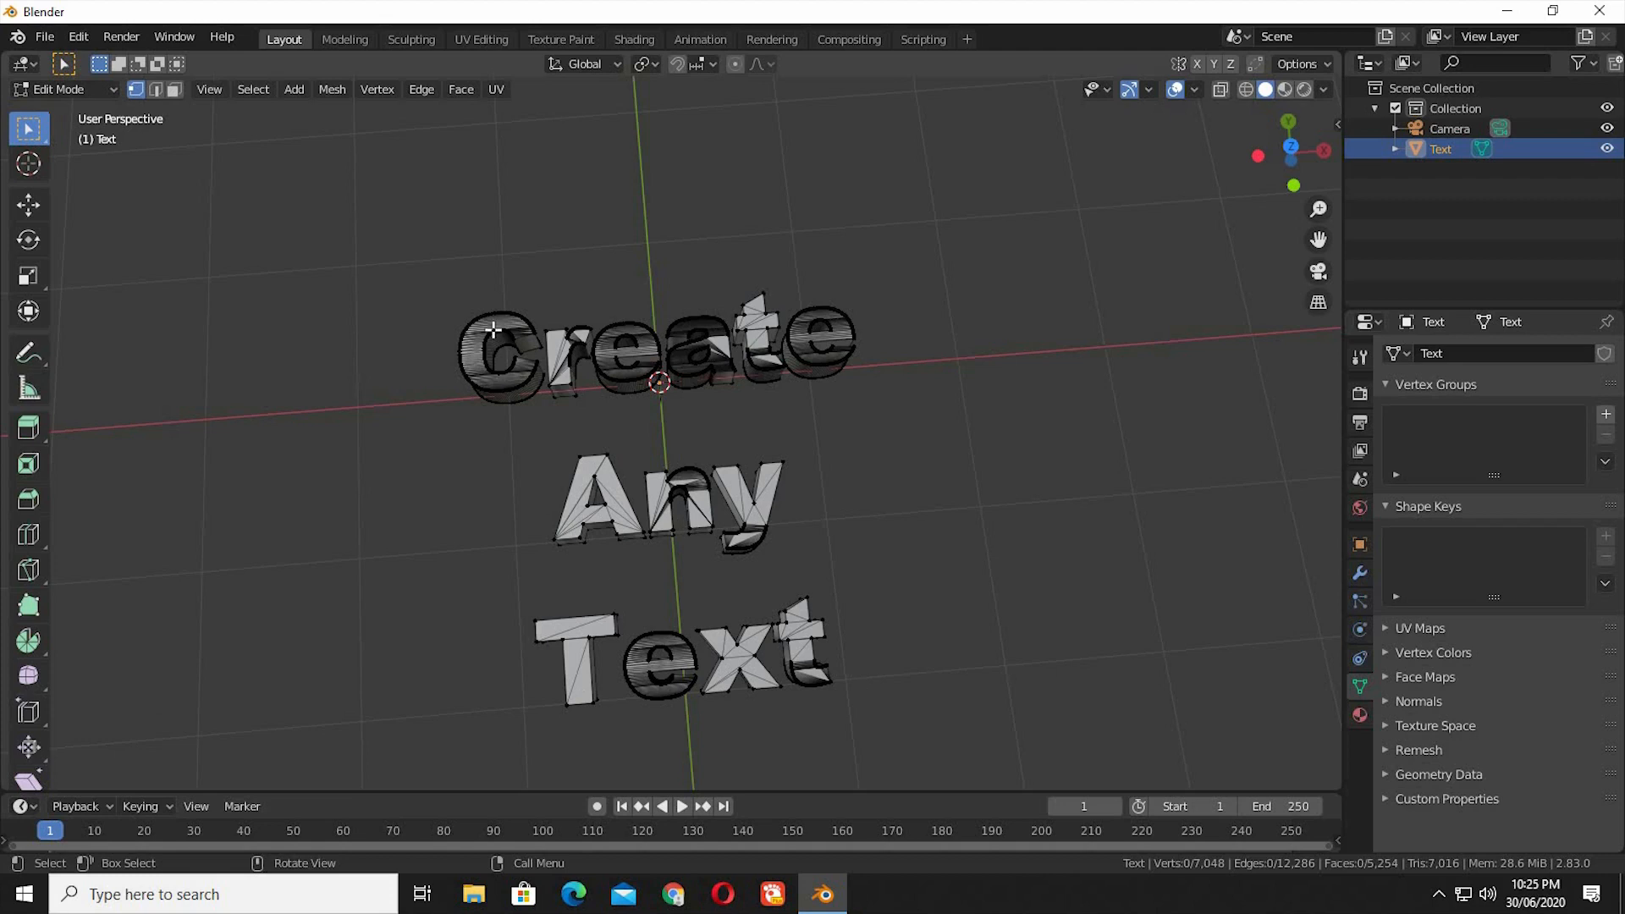
{"action": "mouse_move", "coordinate": [868, 404]}
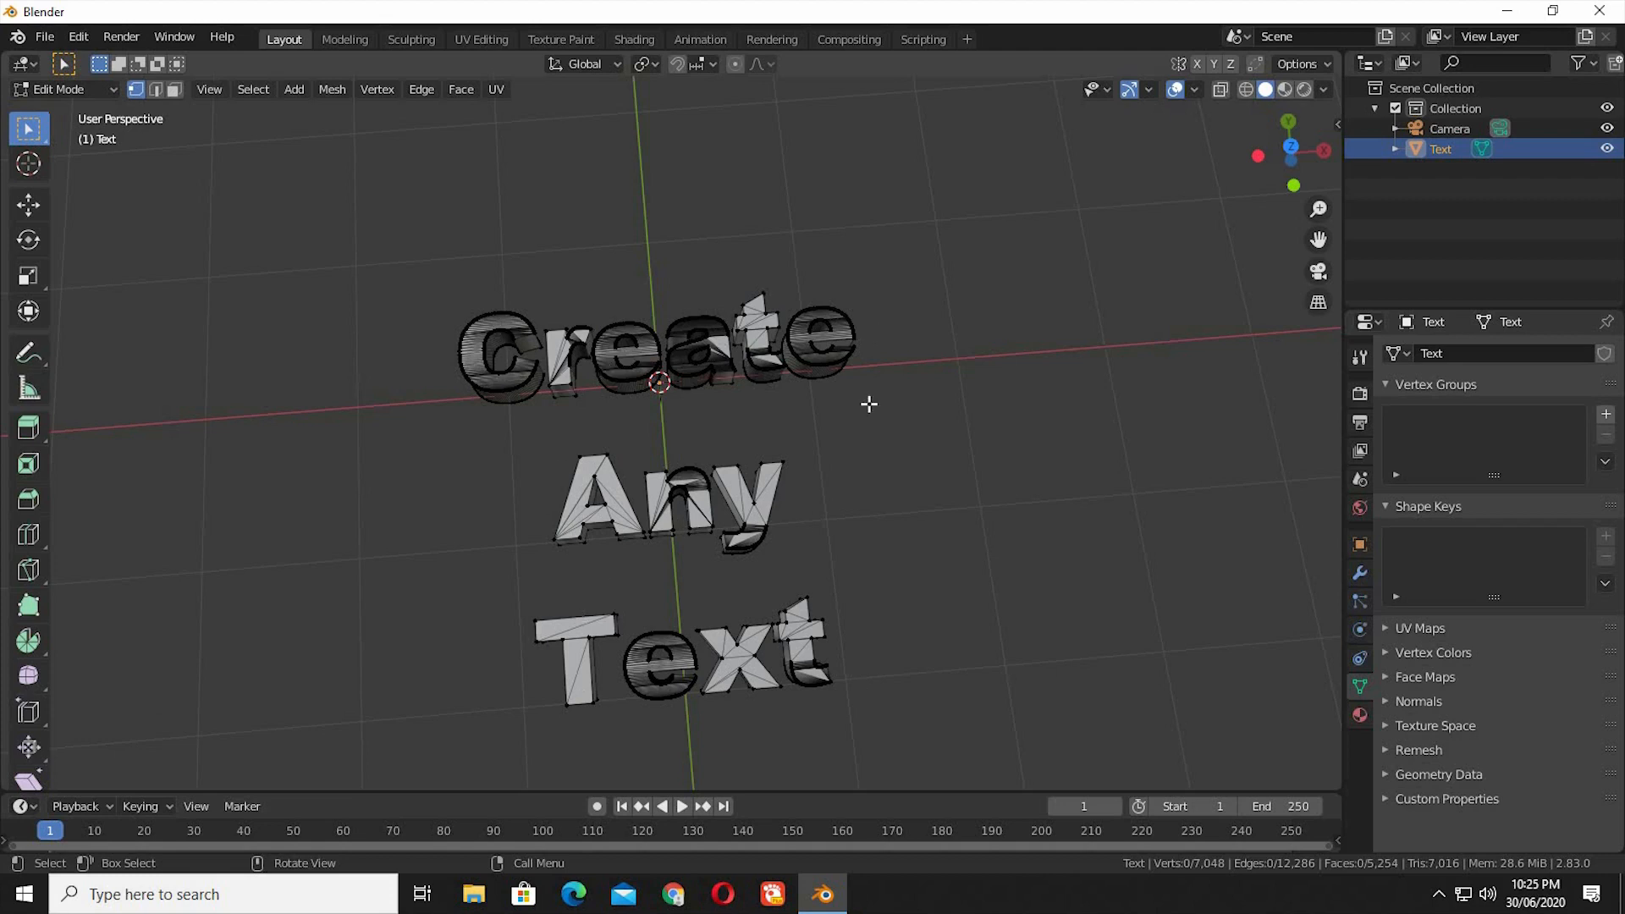
{"action": "key", "text": "Tab"}
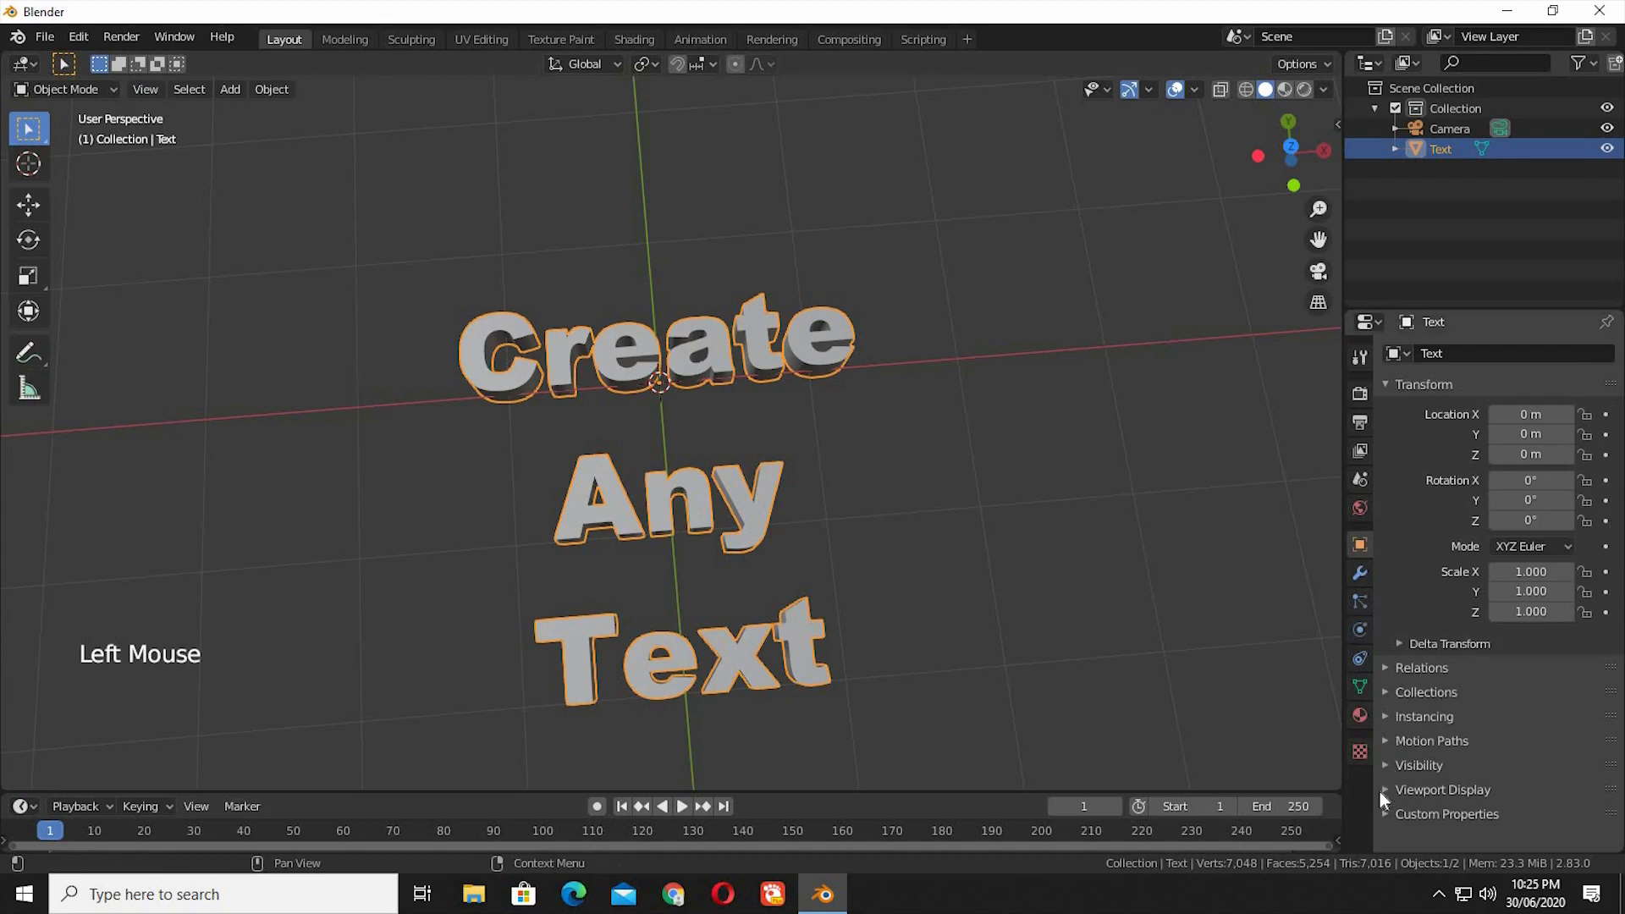
Enable Wireframe in Viewport Display and re-enter Edit Mode on the text mesh
{"action": "left_click", "coordinate": [1442, 791]}
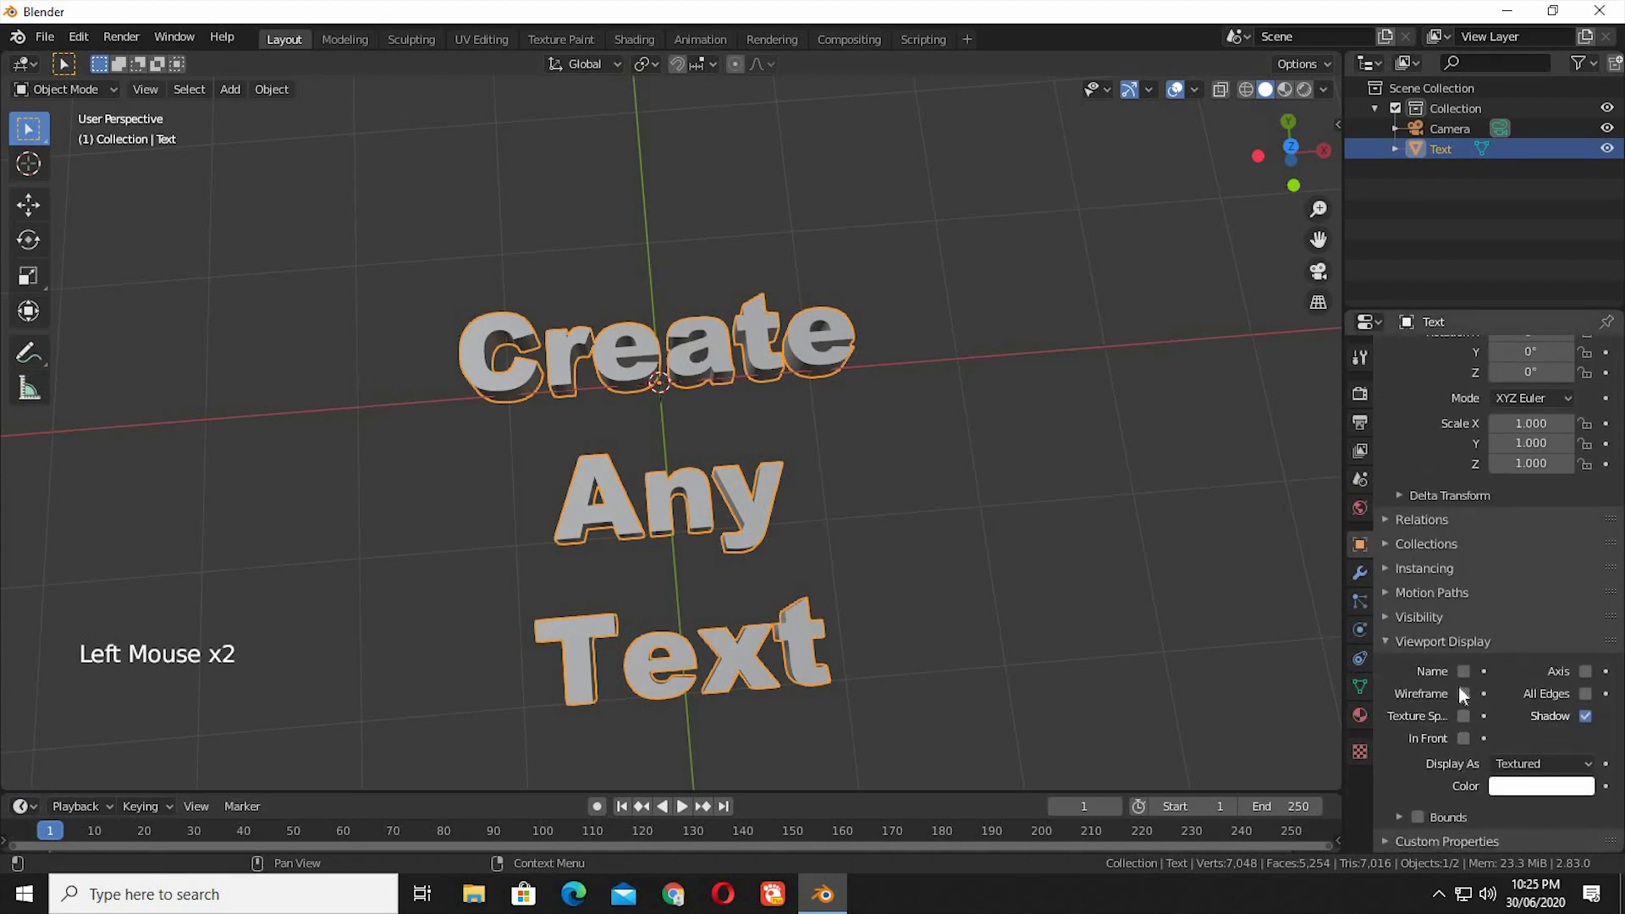
{"action": "key", "text": "Tab"}
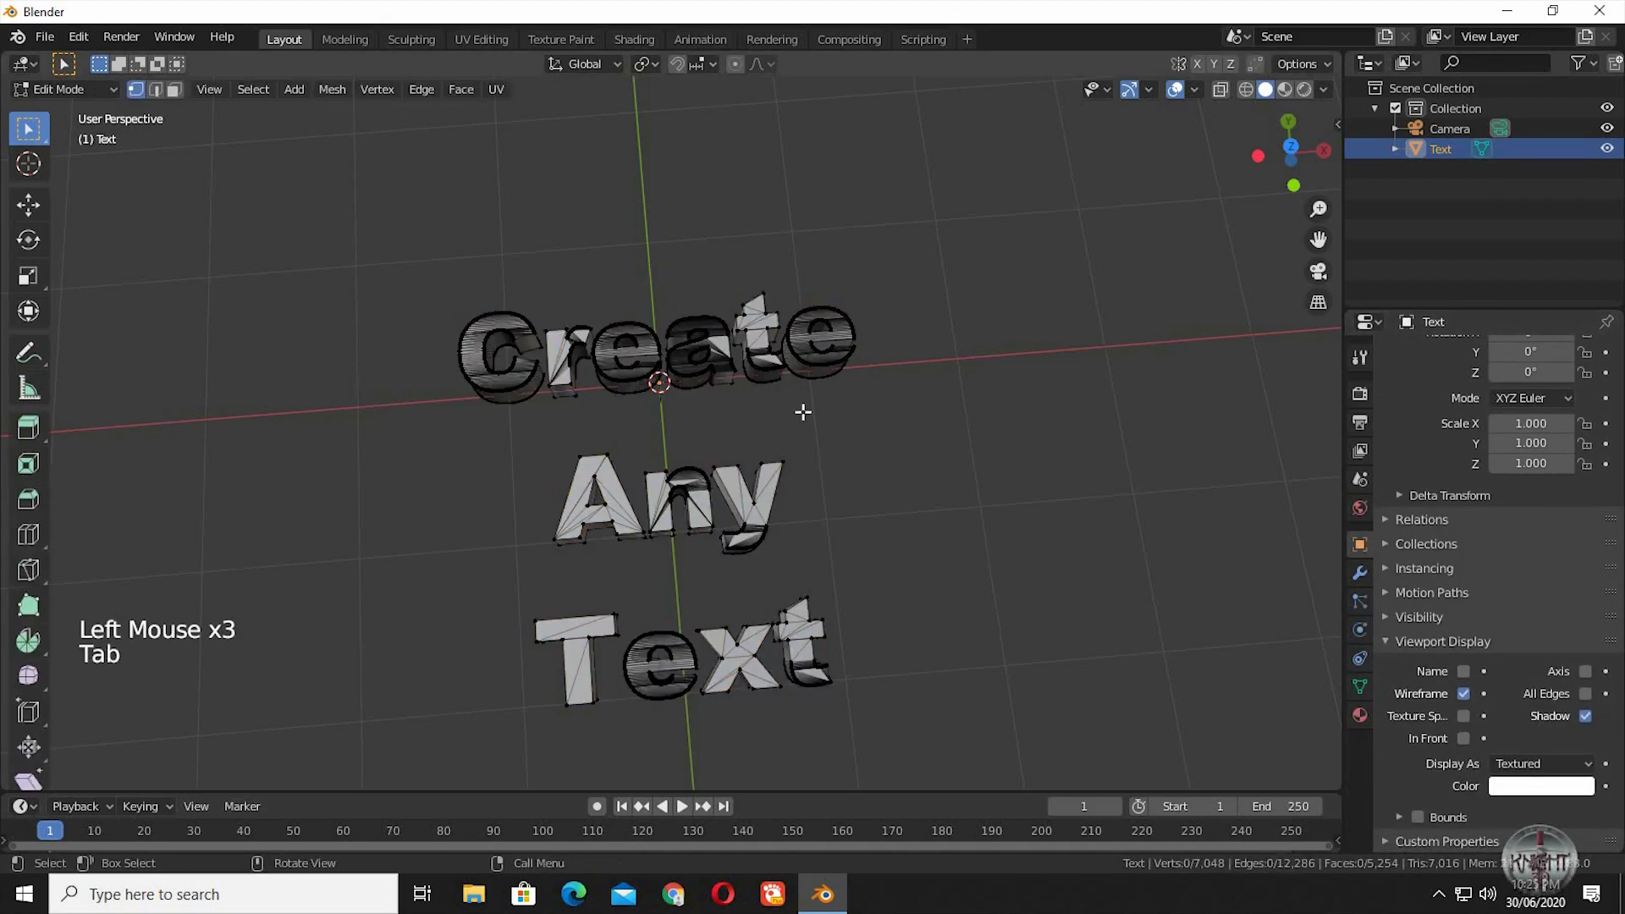
{"action": "key", "text": "Tab"}
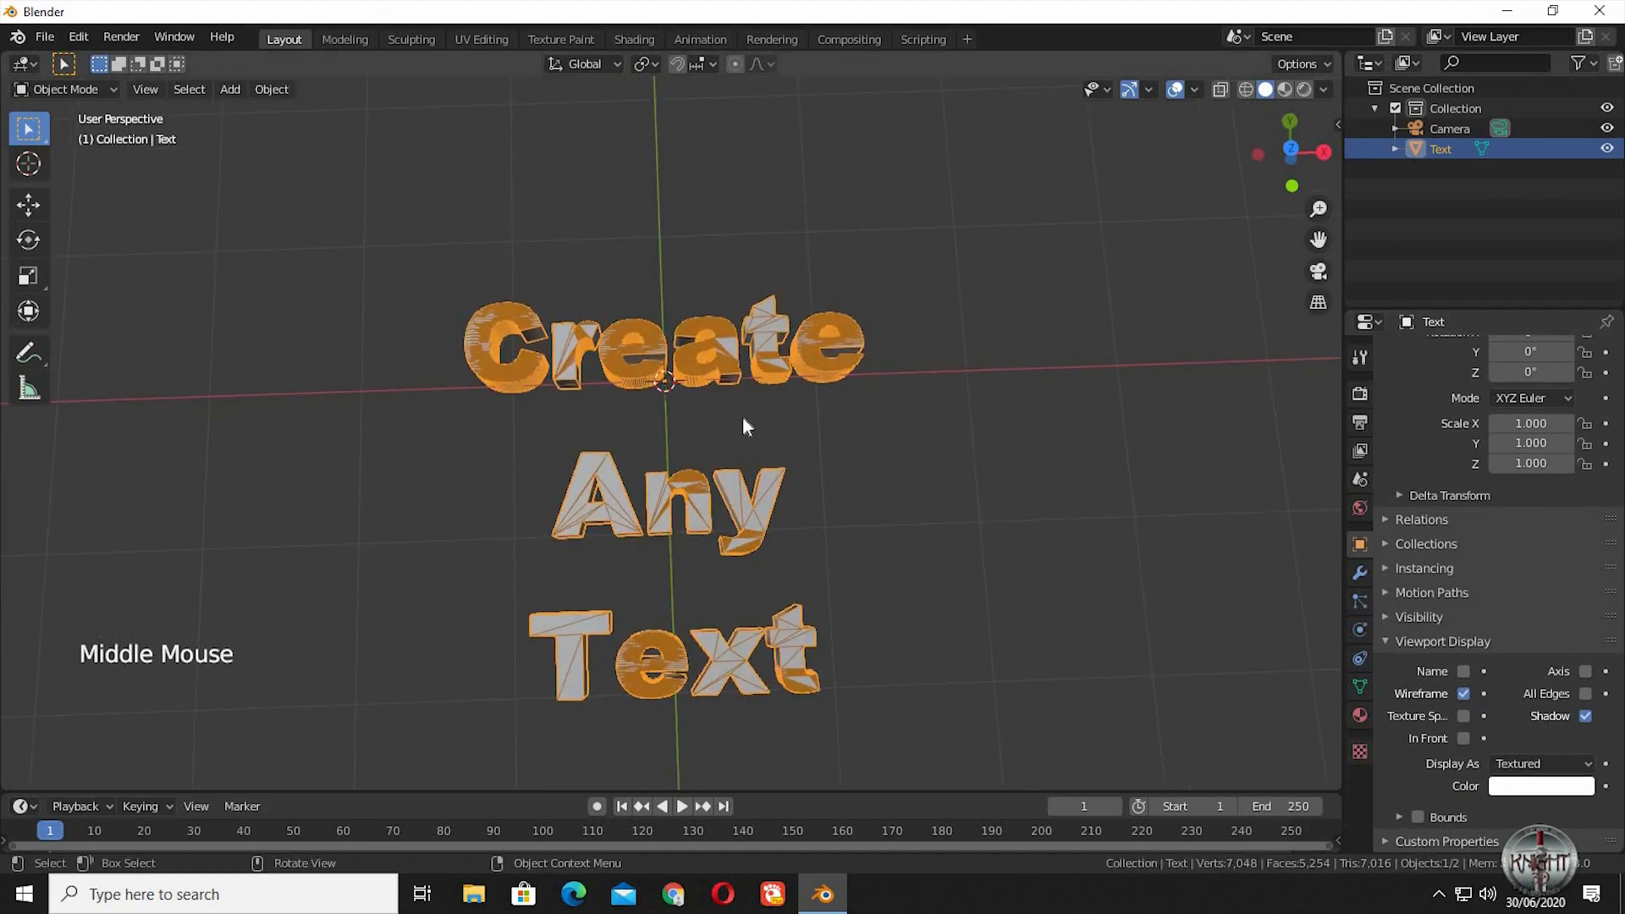
{"action": "key", "text": "Tab"}
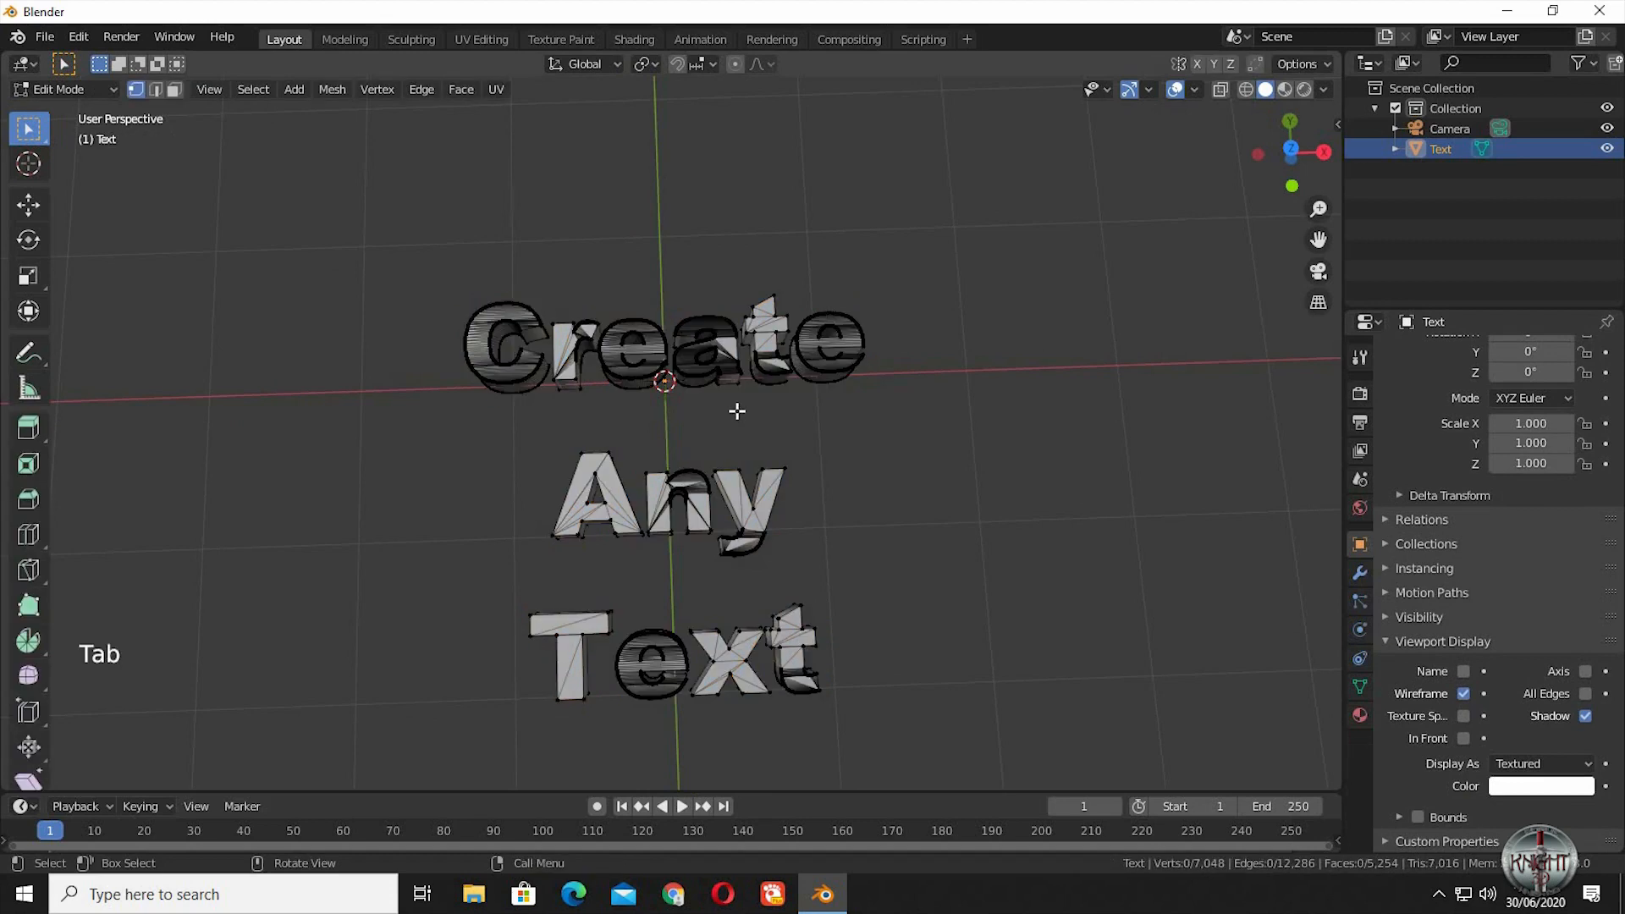
Merge the mesh's vertices by distance, removing 3524 duplicates
{"action": "right_click", "coordinate": [736, 411]}
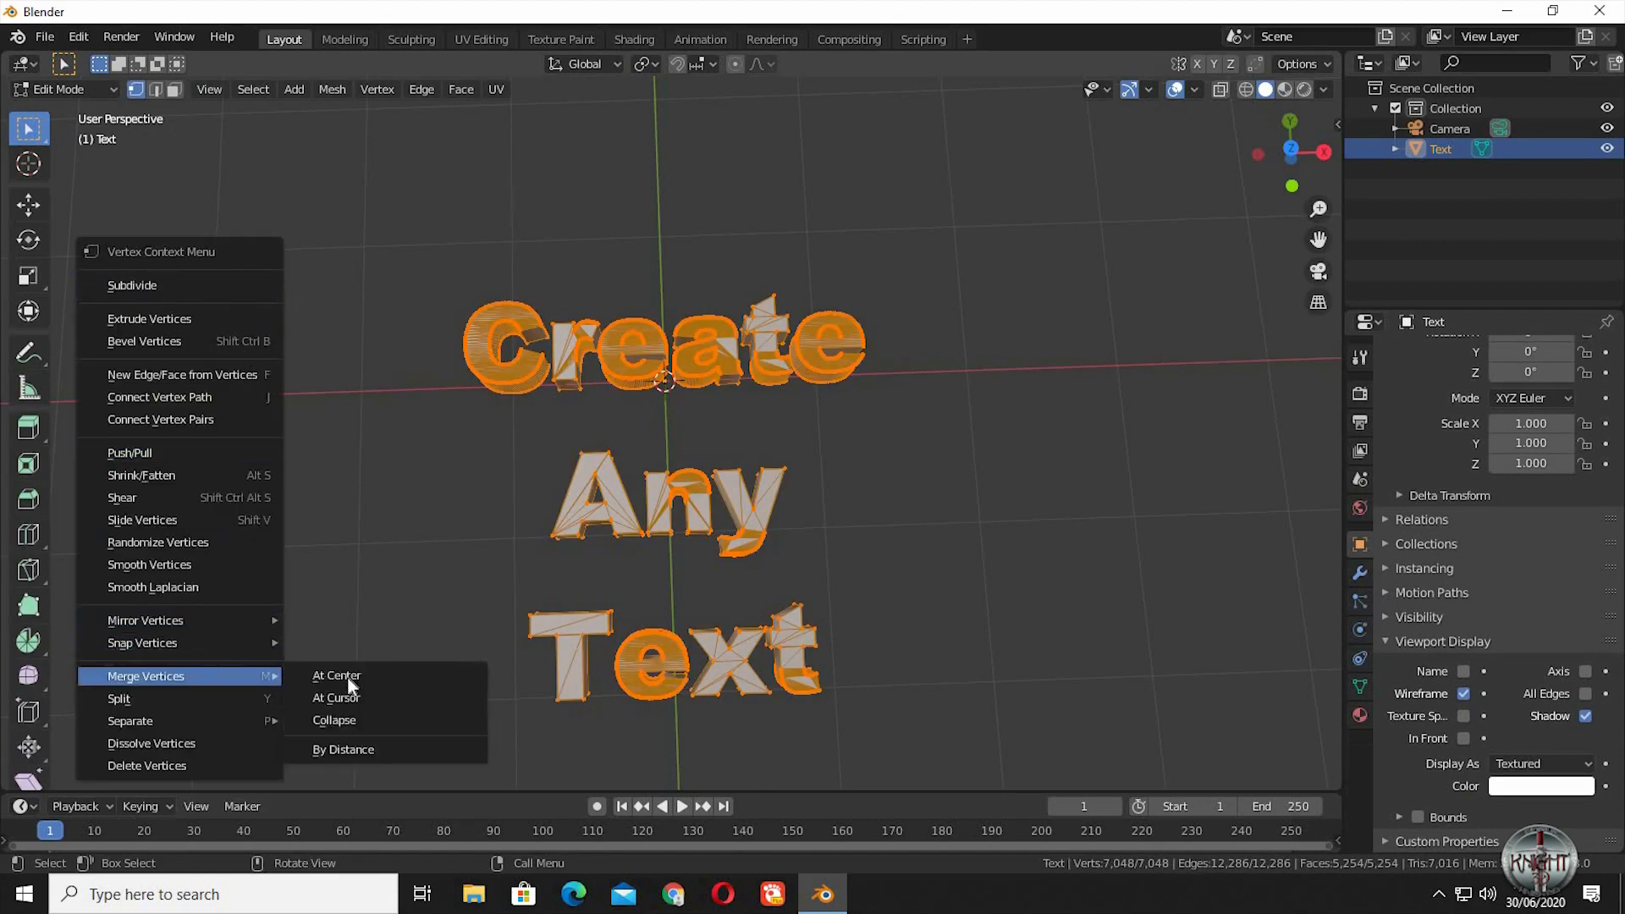
{"action": "left_click", "coordinate": [343, 750]}
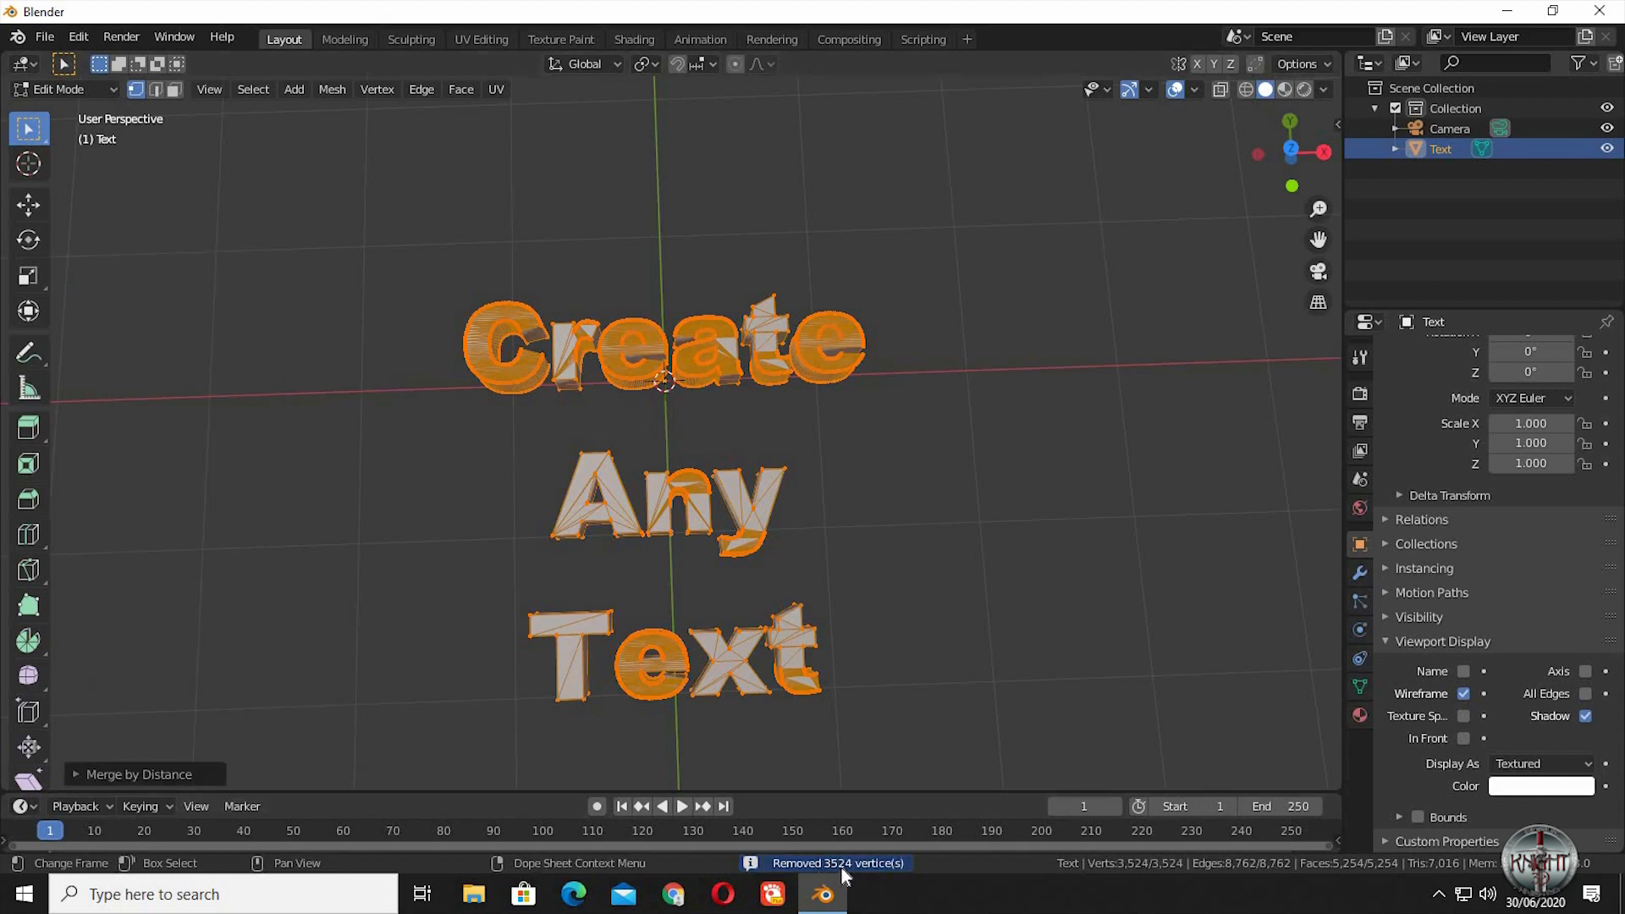
{"action": "mouse_move", "coordinate": [897, 501]}
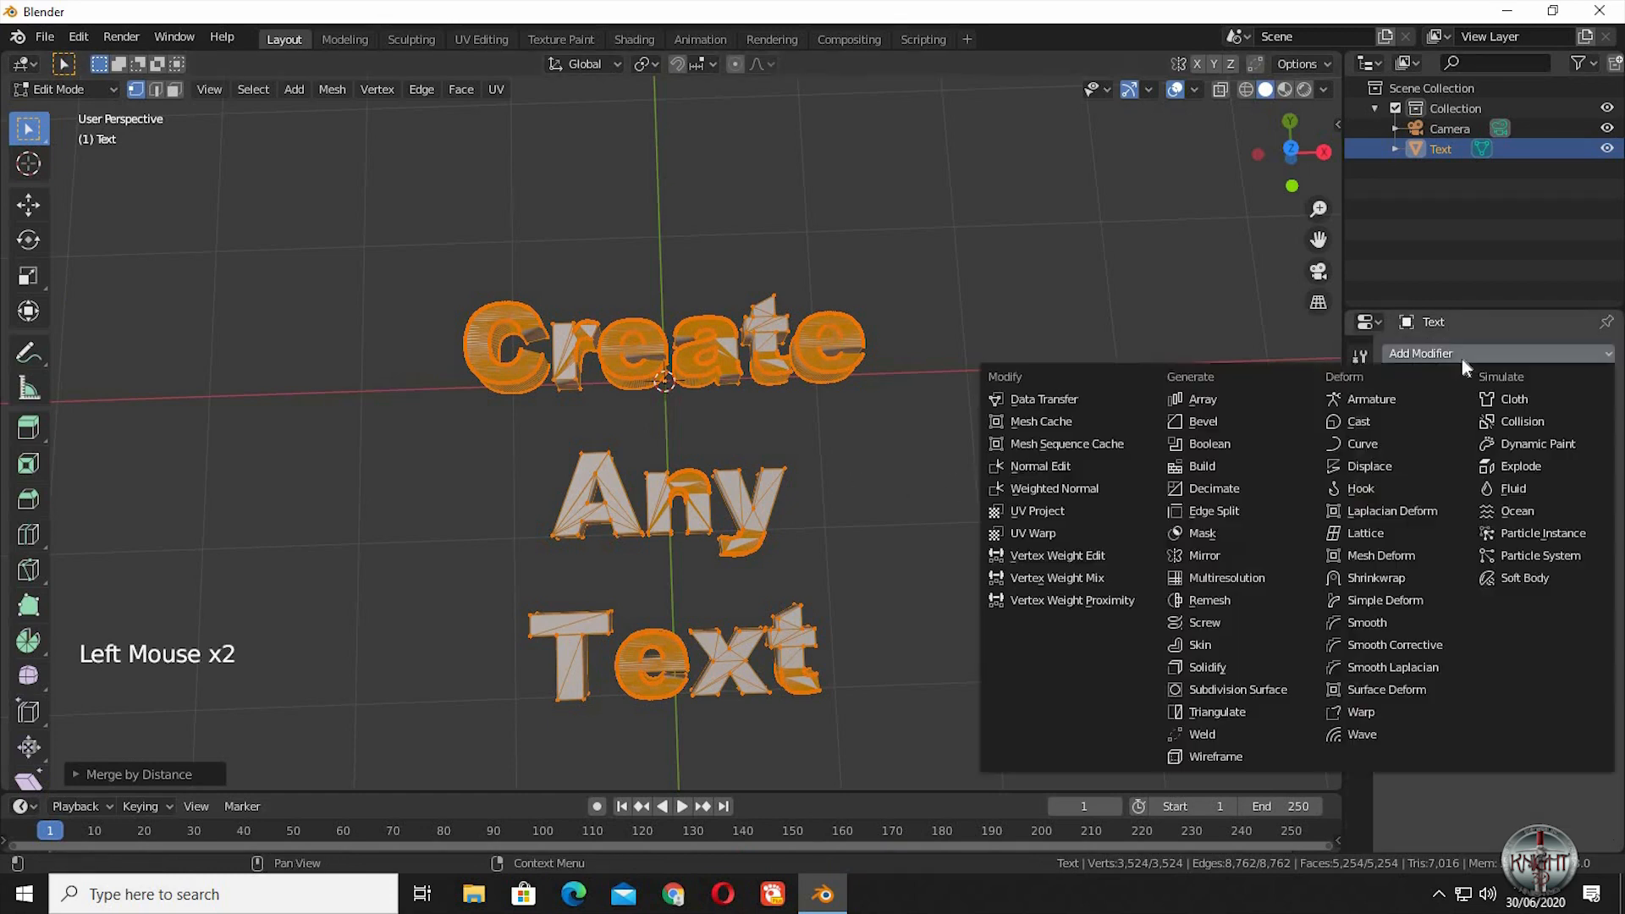
{"action": "mouse_move", "coordinate": [1214, 488]}
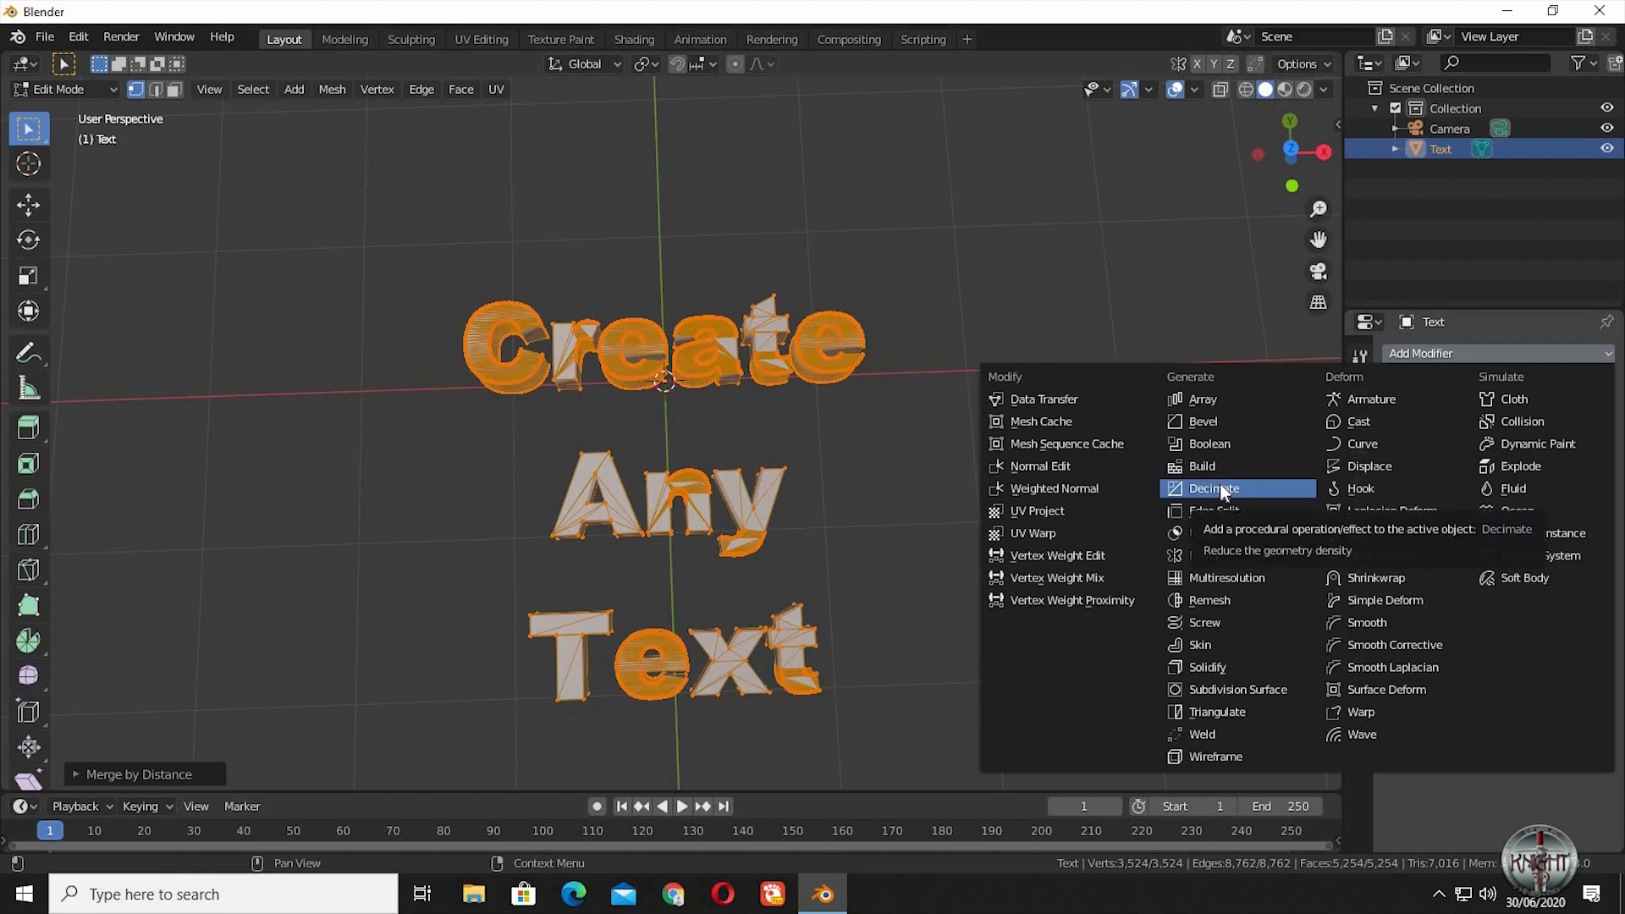
Add a Planar Decimate modifier and apply it, reducing the text mesh to 772 faces
{"action": "left_click", "coordinate": [1215, 488]}
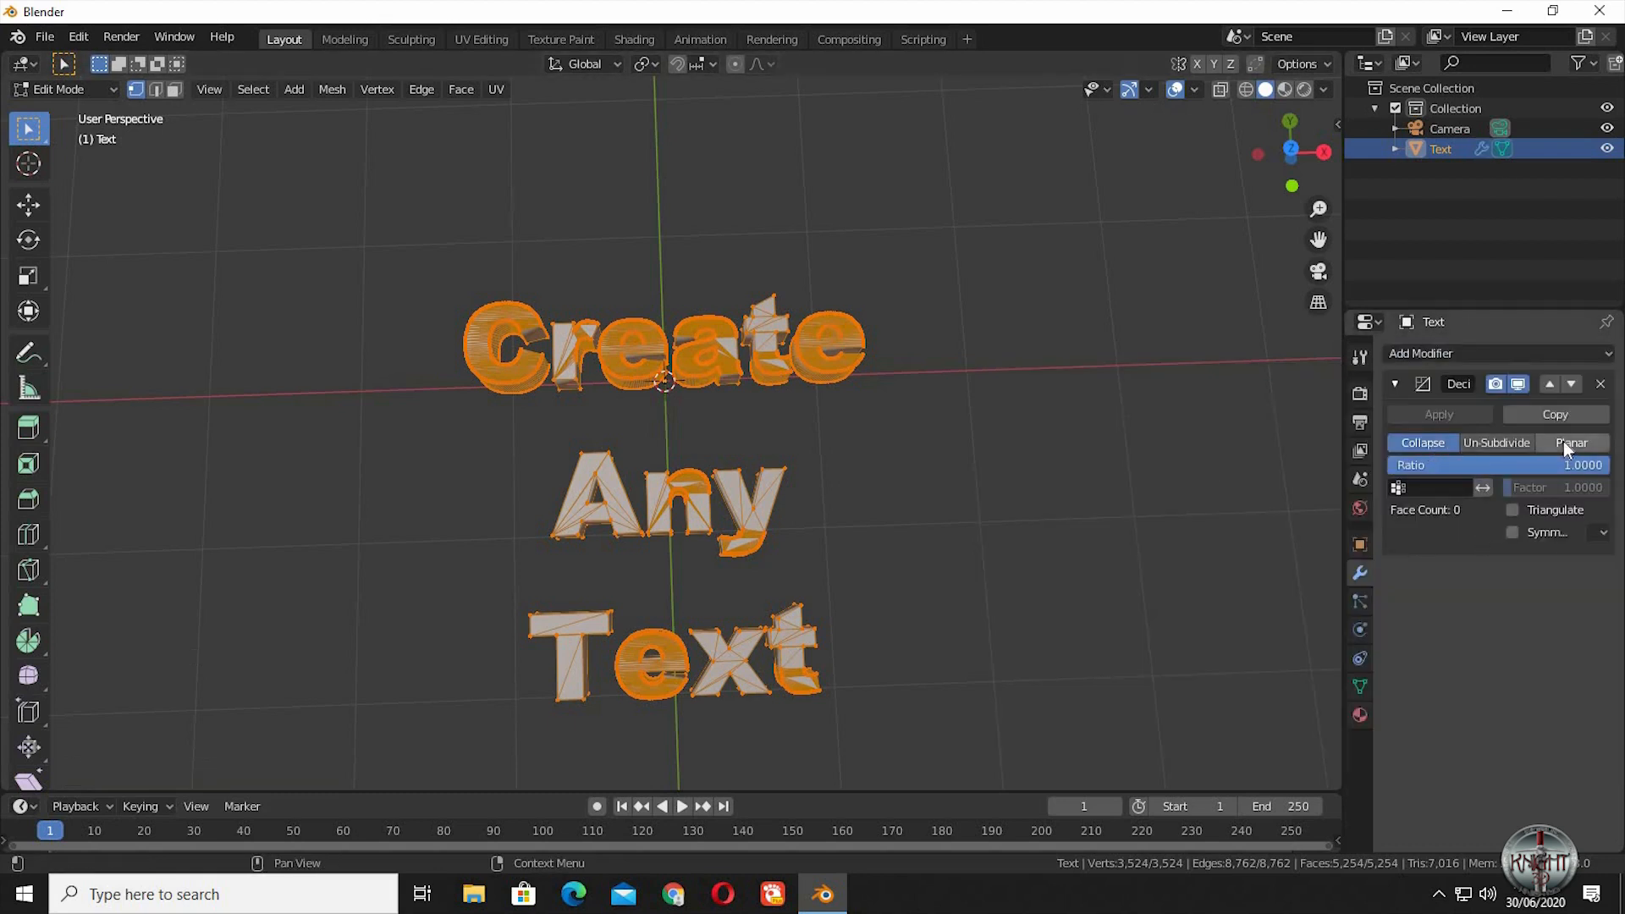
{"action": "left_click", "coordinate": [1571, 441]}
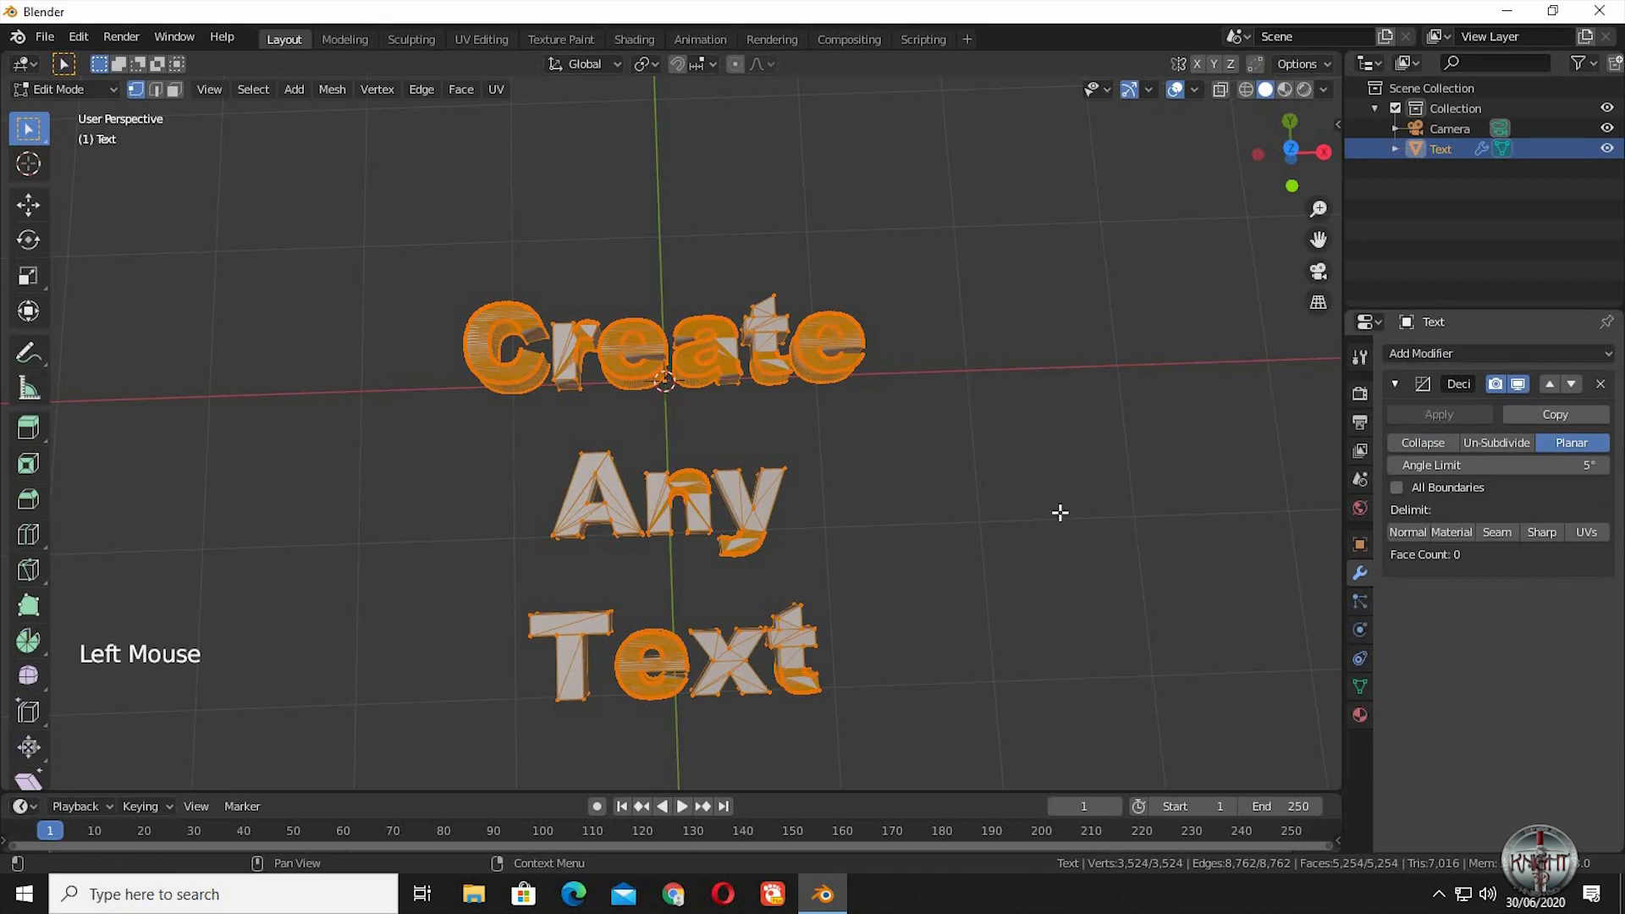
{"action": "key", "text": "Tab"}
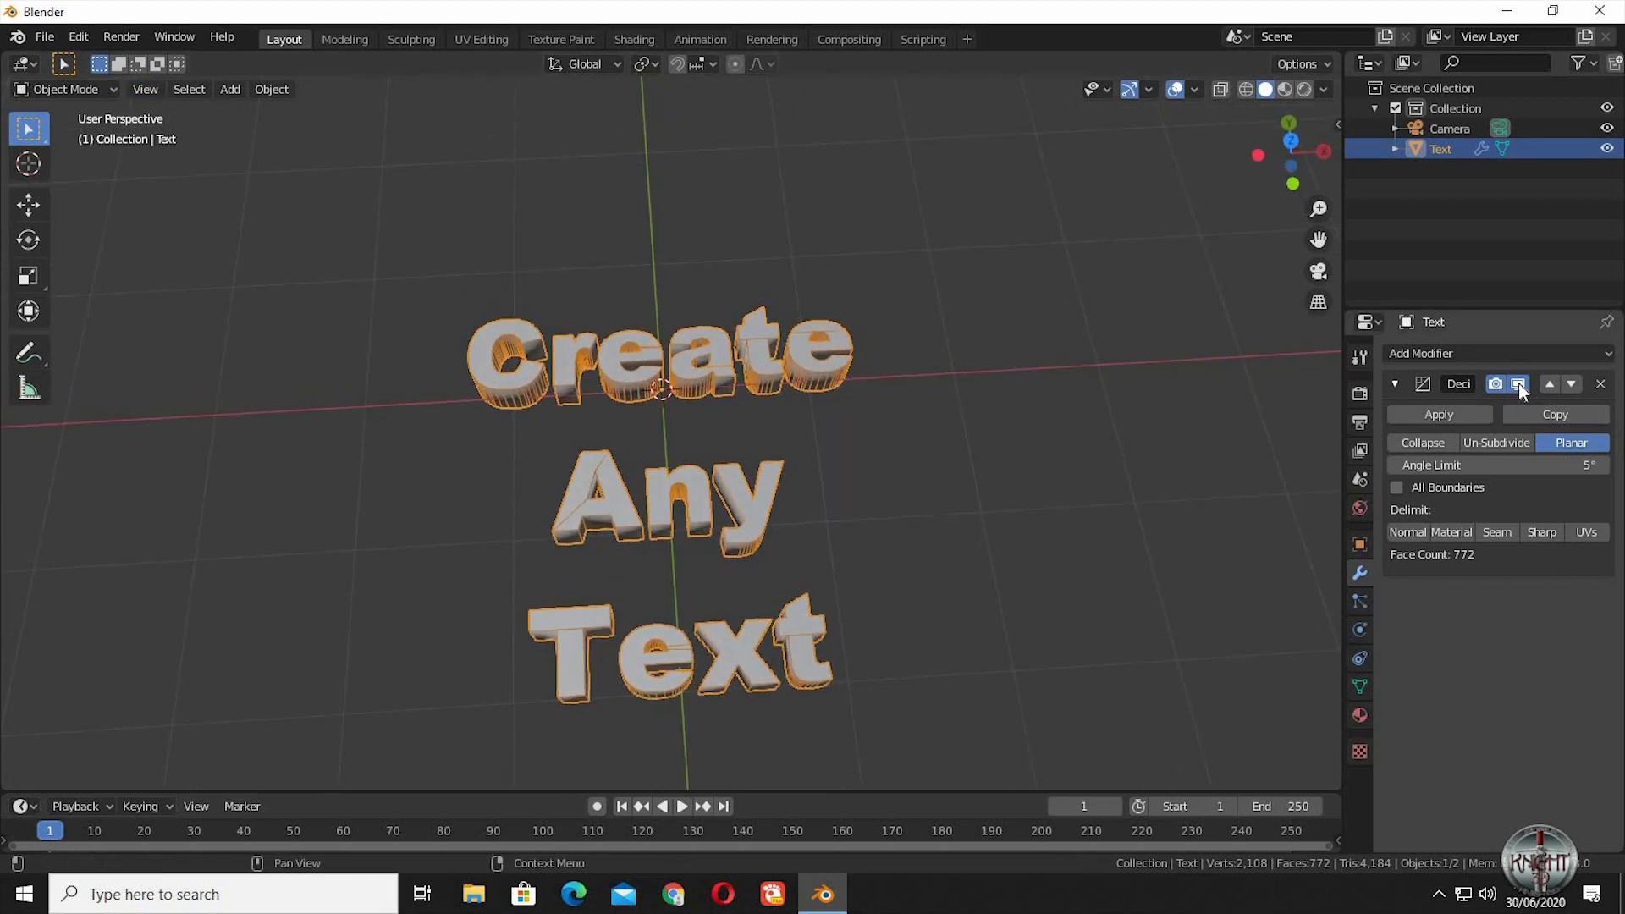
{"action": "left_click", "coordinate": [1516, 384]}
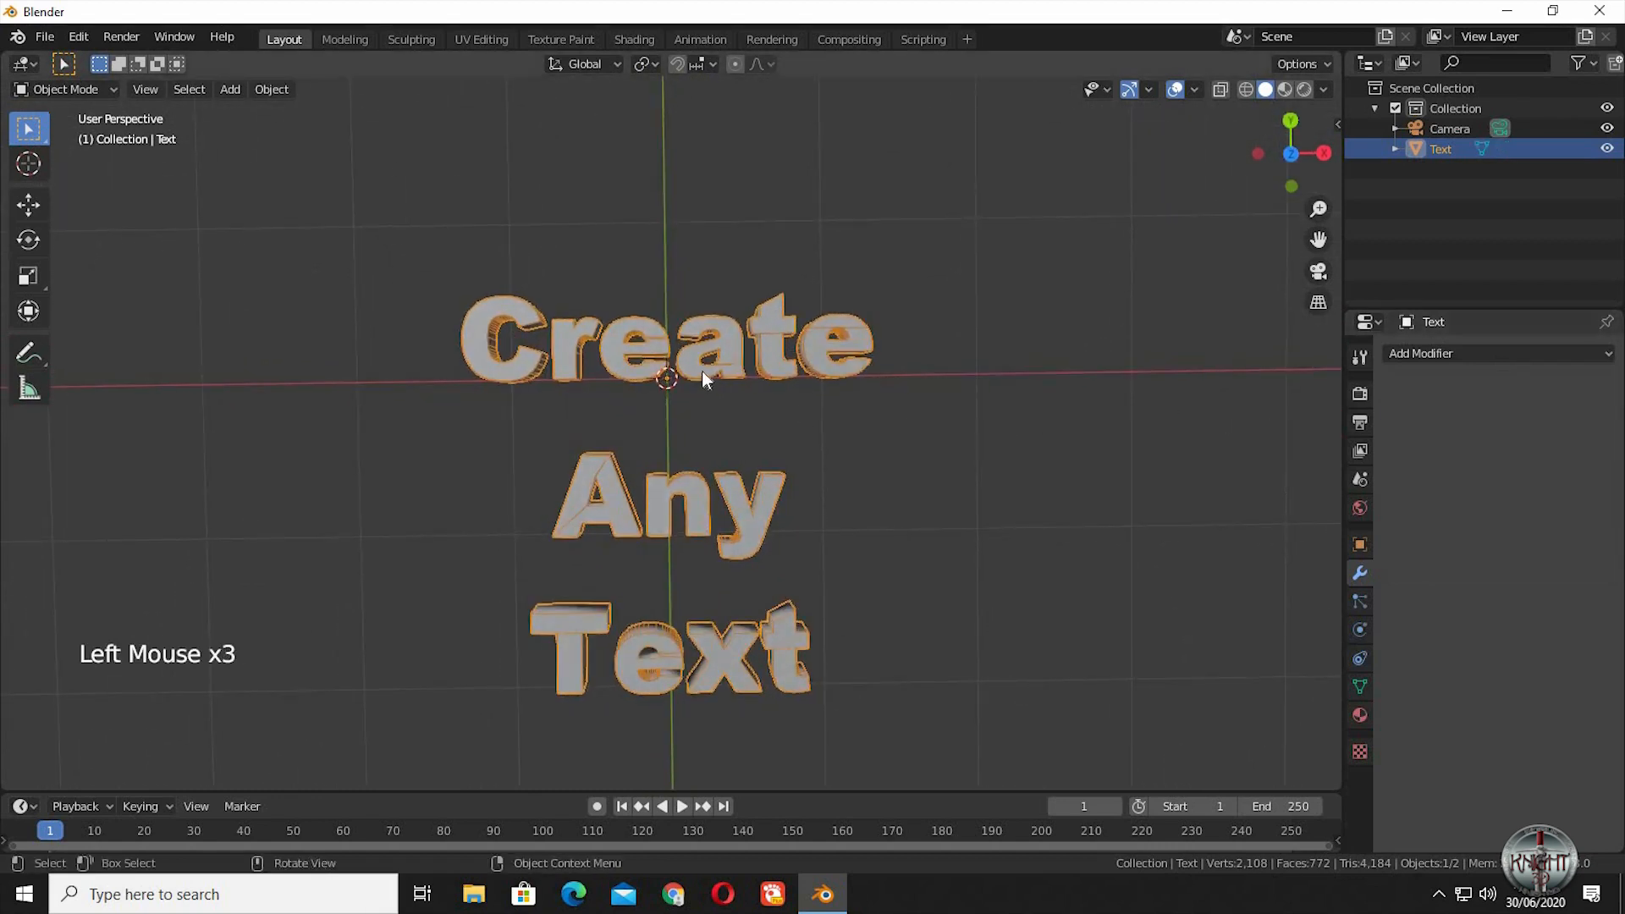
Shade the decimated text smooth and review its Normals settings in Object Data
{"action": "key", "text": "a"}
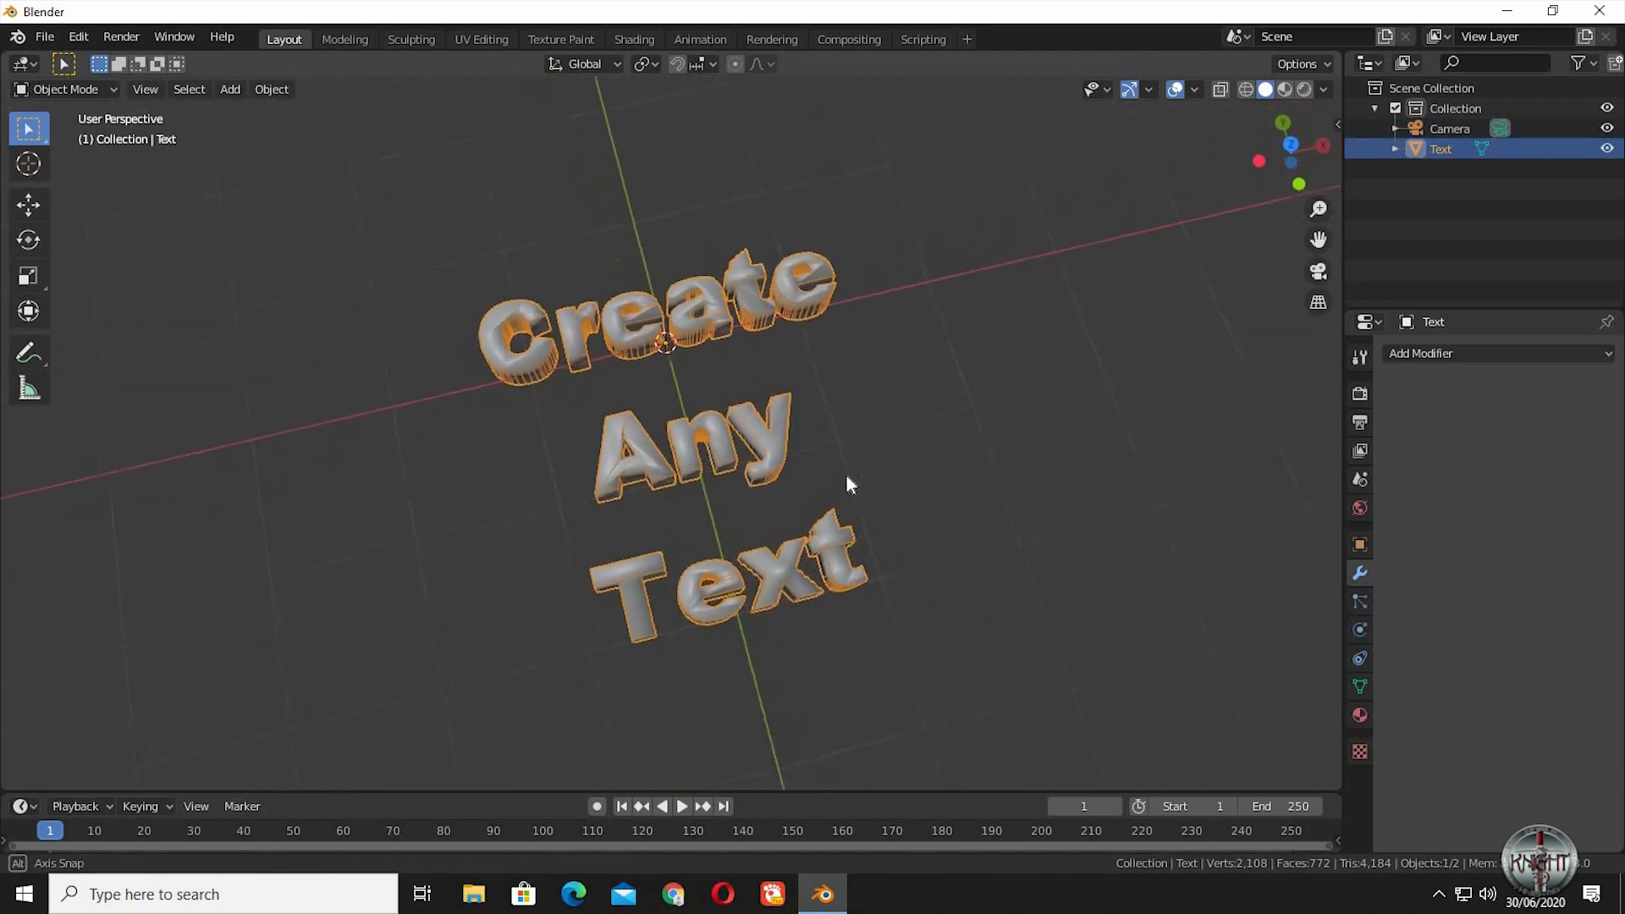
{"action": "left_click", "coordinate": [1359, 685]}
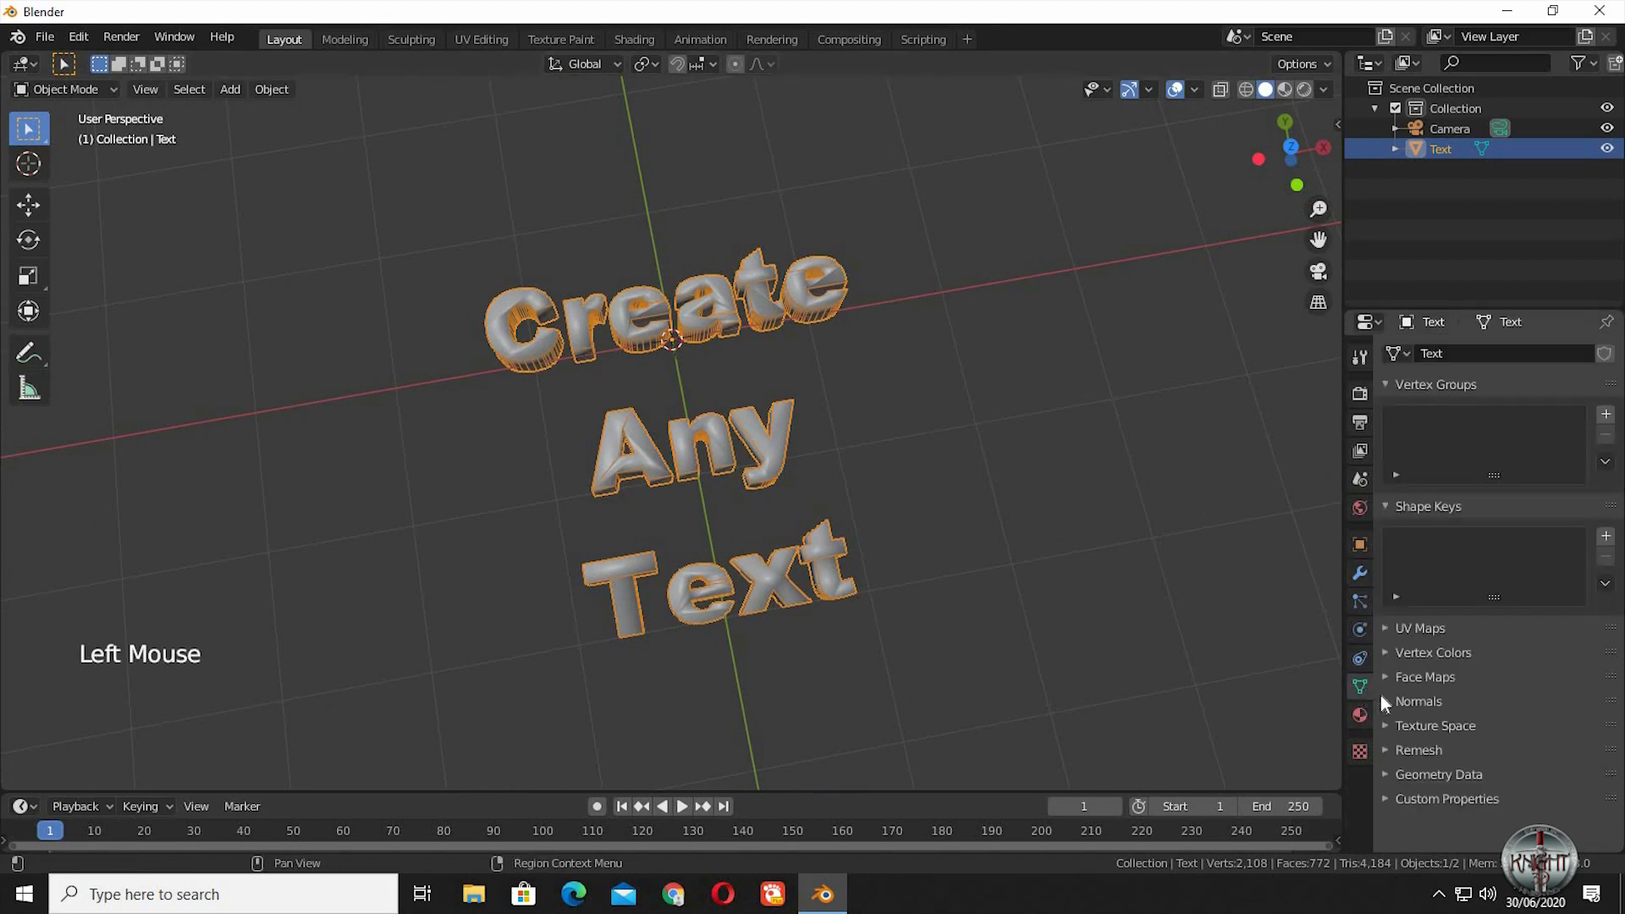
{"action": "left_click", "coordinate": [1418, 701]}
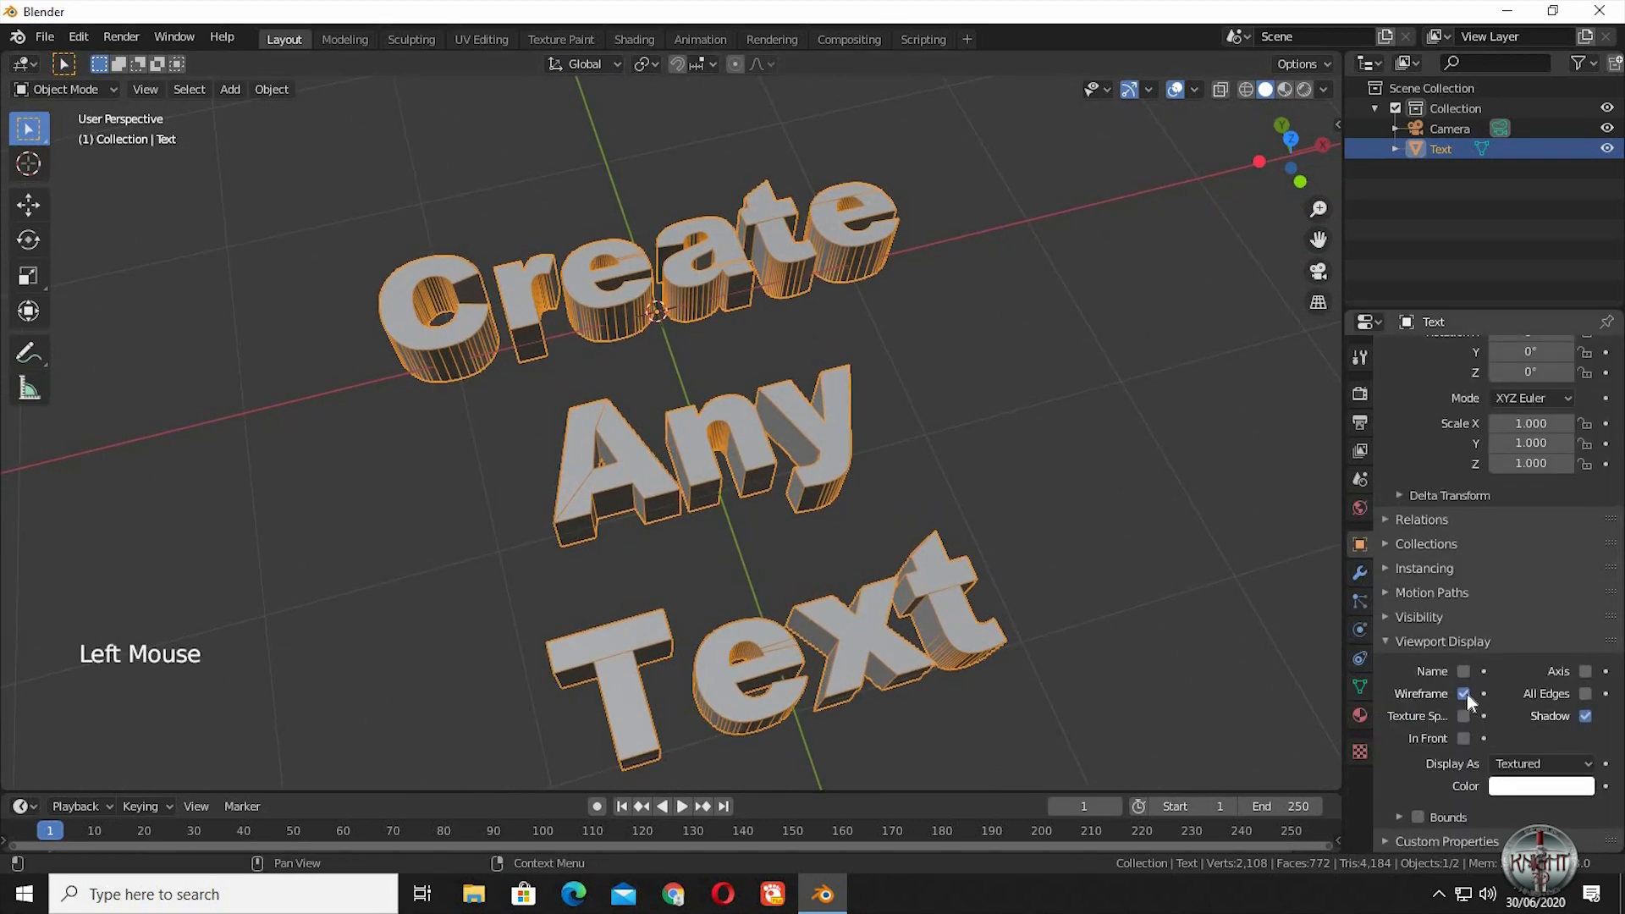
Turn off the Wireframe overlay in Viewport Display
{"action": "left_click", "coordinate": [1466, 694]}
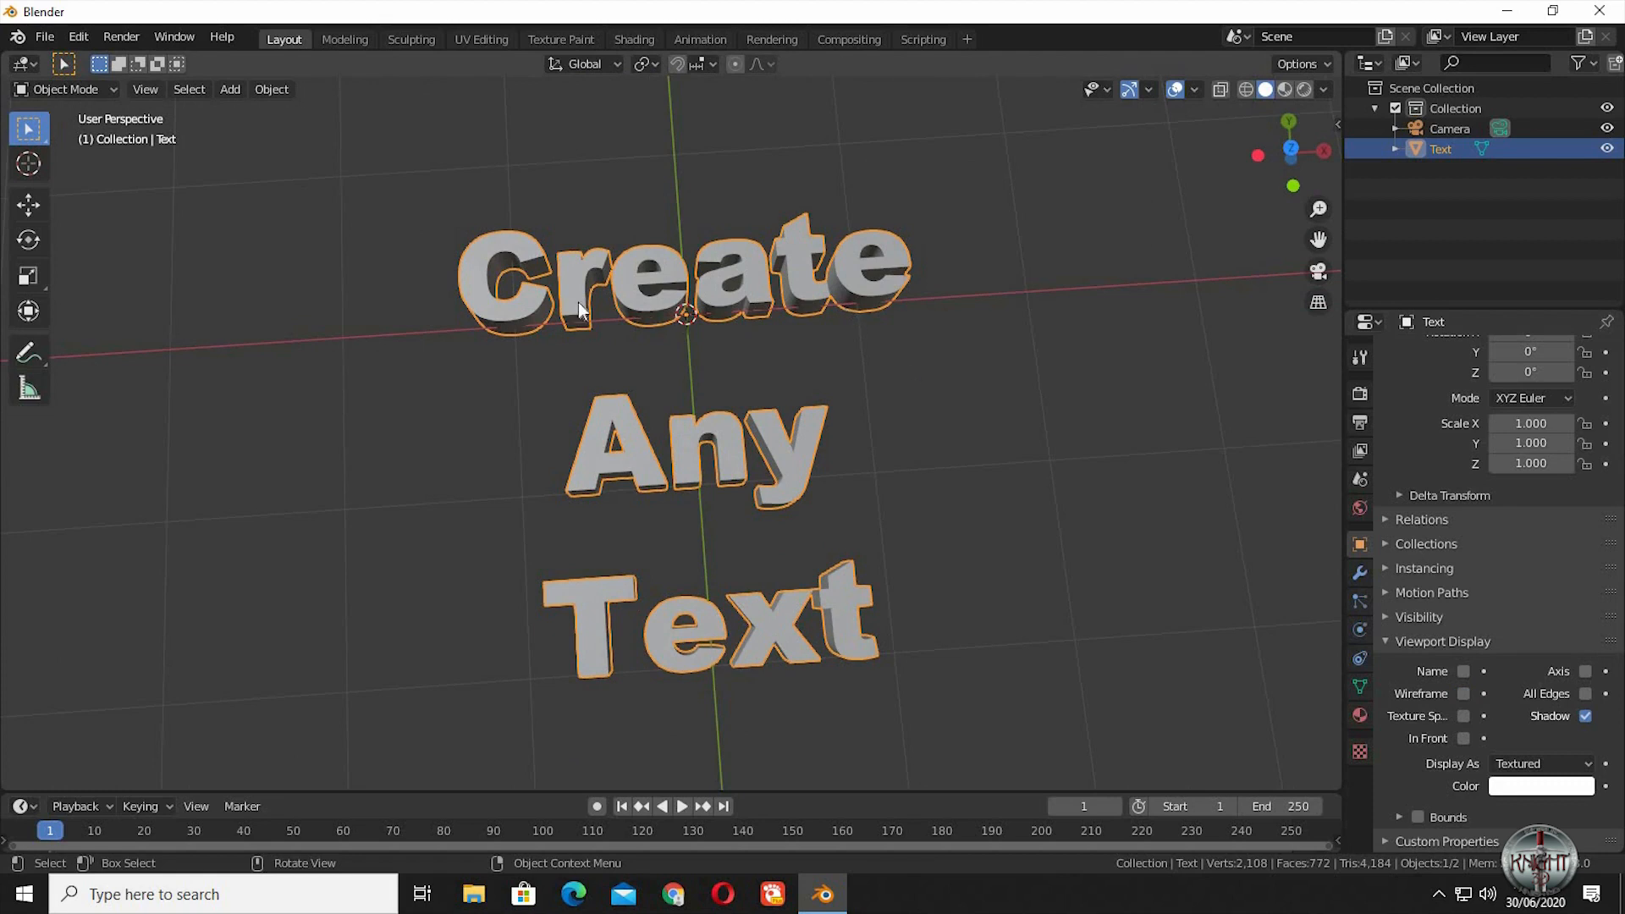
{"action": "mouse_move", "coordinate": [865, 444]}
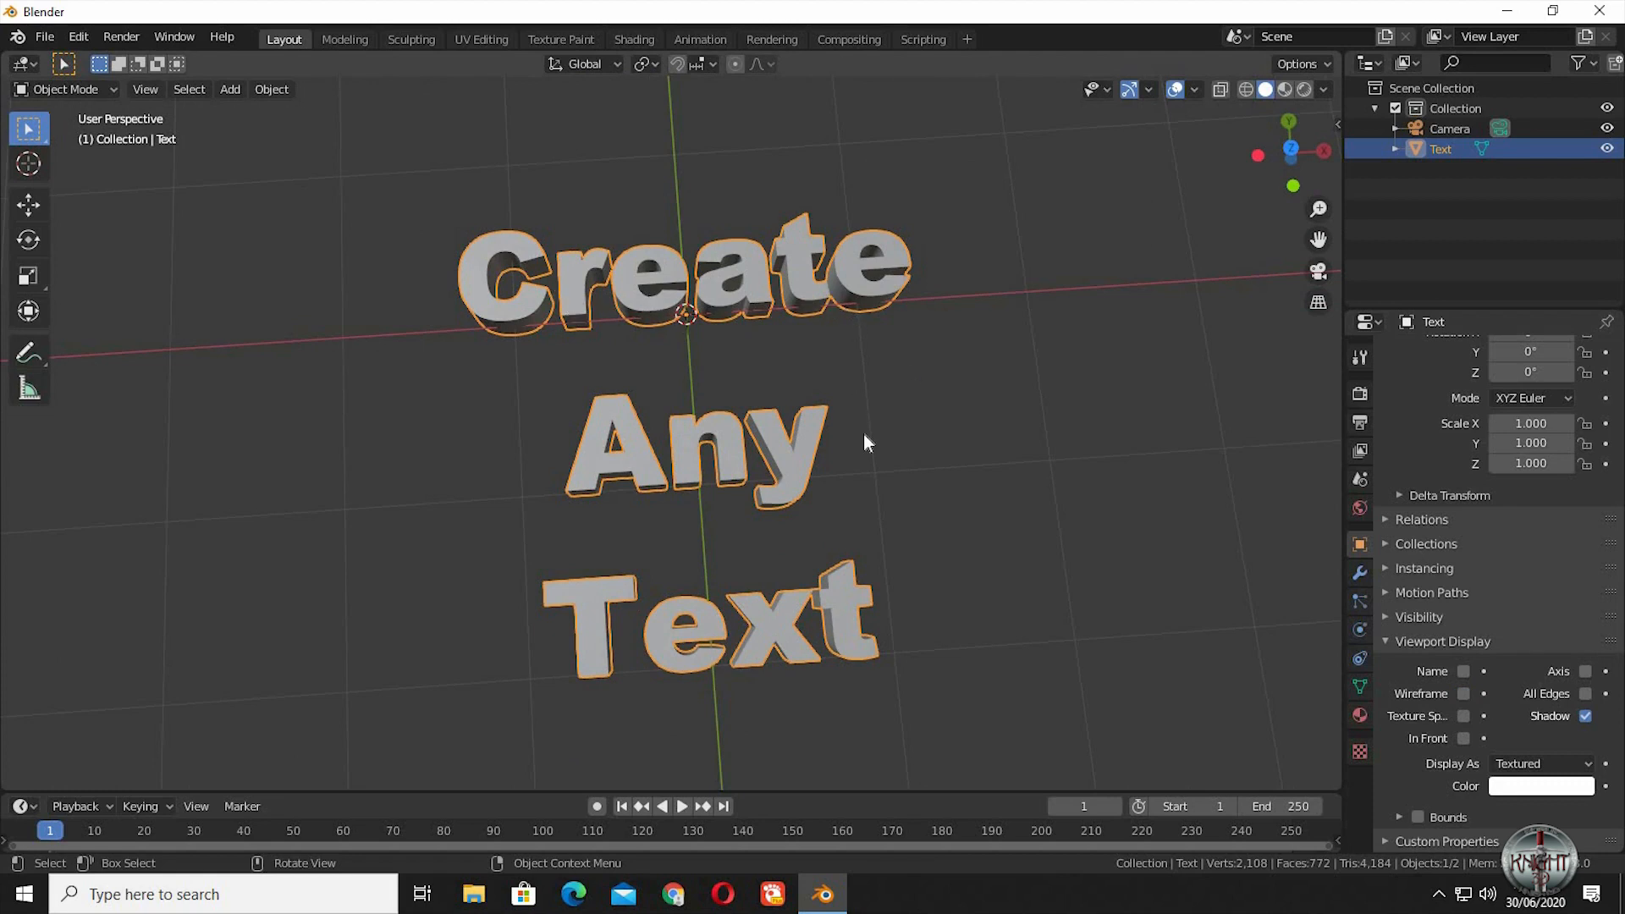
{"action": "mouse_move", "coordinate": [1048, 354]}
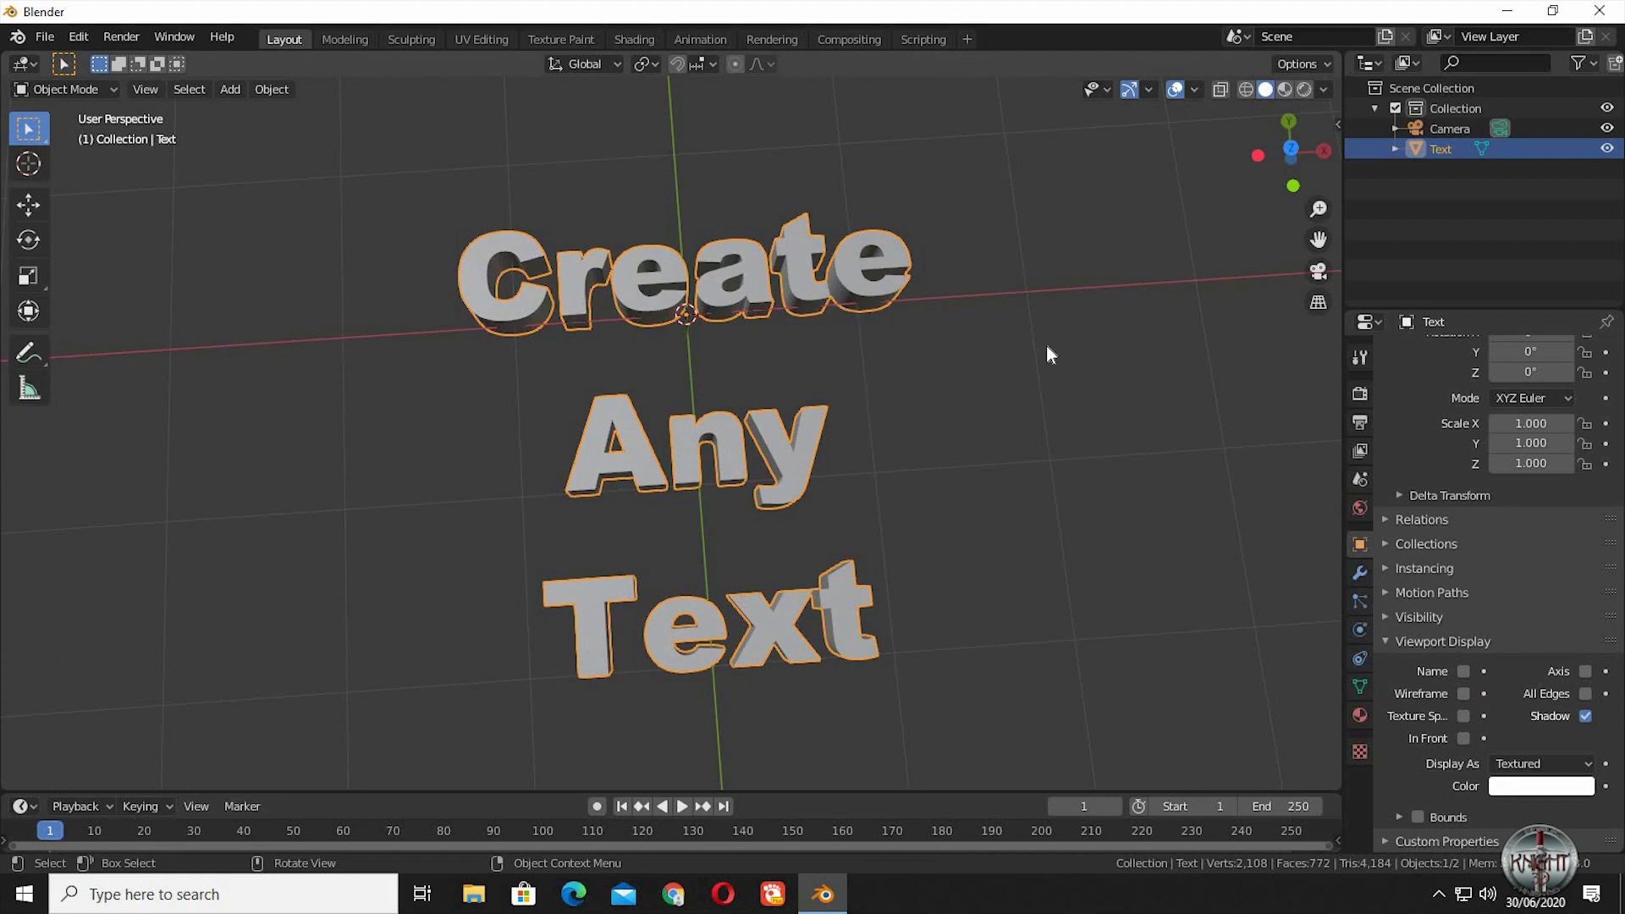
Separate the mesh by loose parts so each letter becomes its own object (Text, Text.001, ...)
{"action": "key", "text": "Tab"}
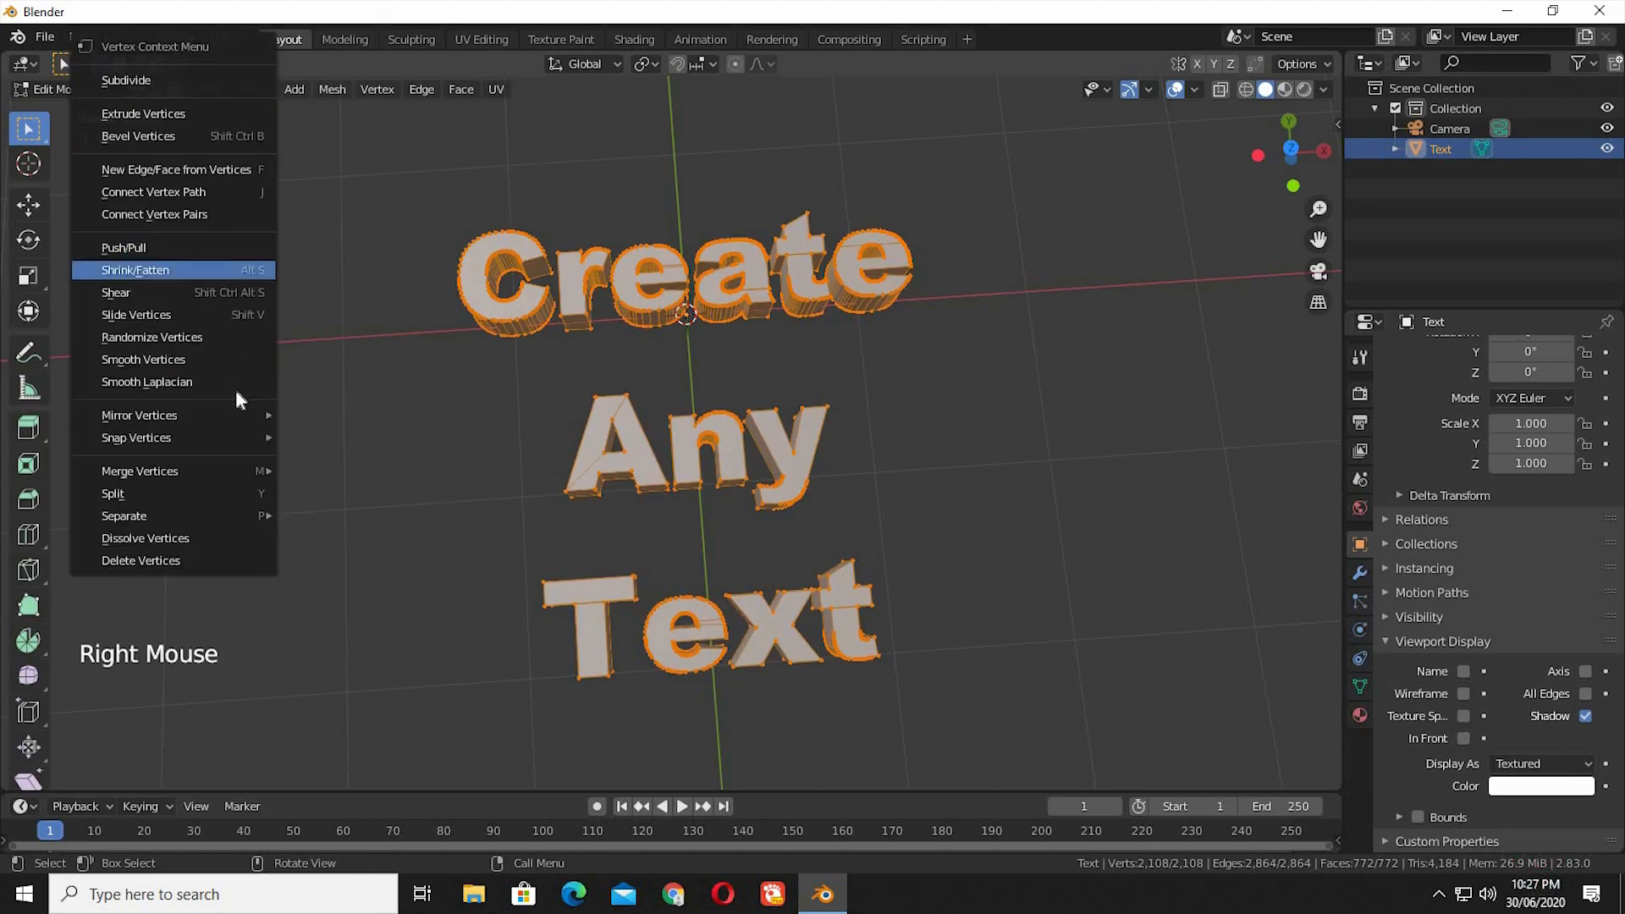
{"action": "mouse_move", "coordinate": [123, 515]}
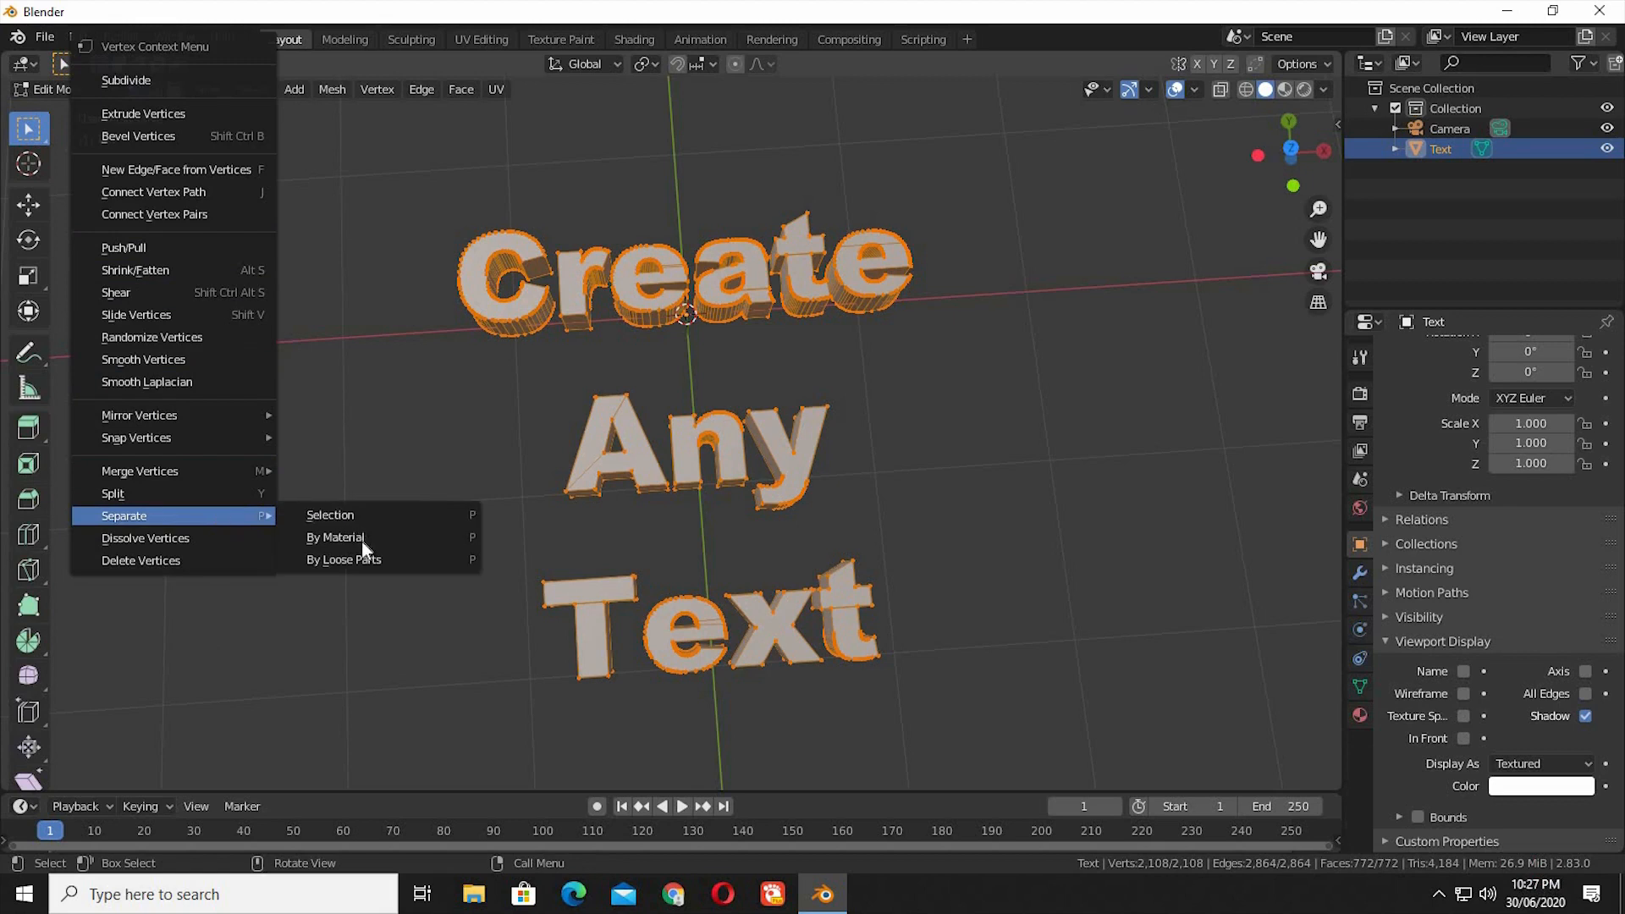
{"action": "left_click", "coordinate": [343, 559]}
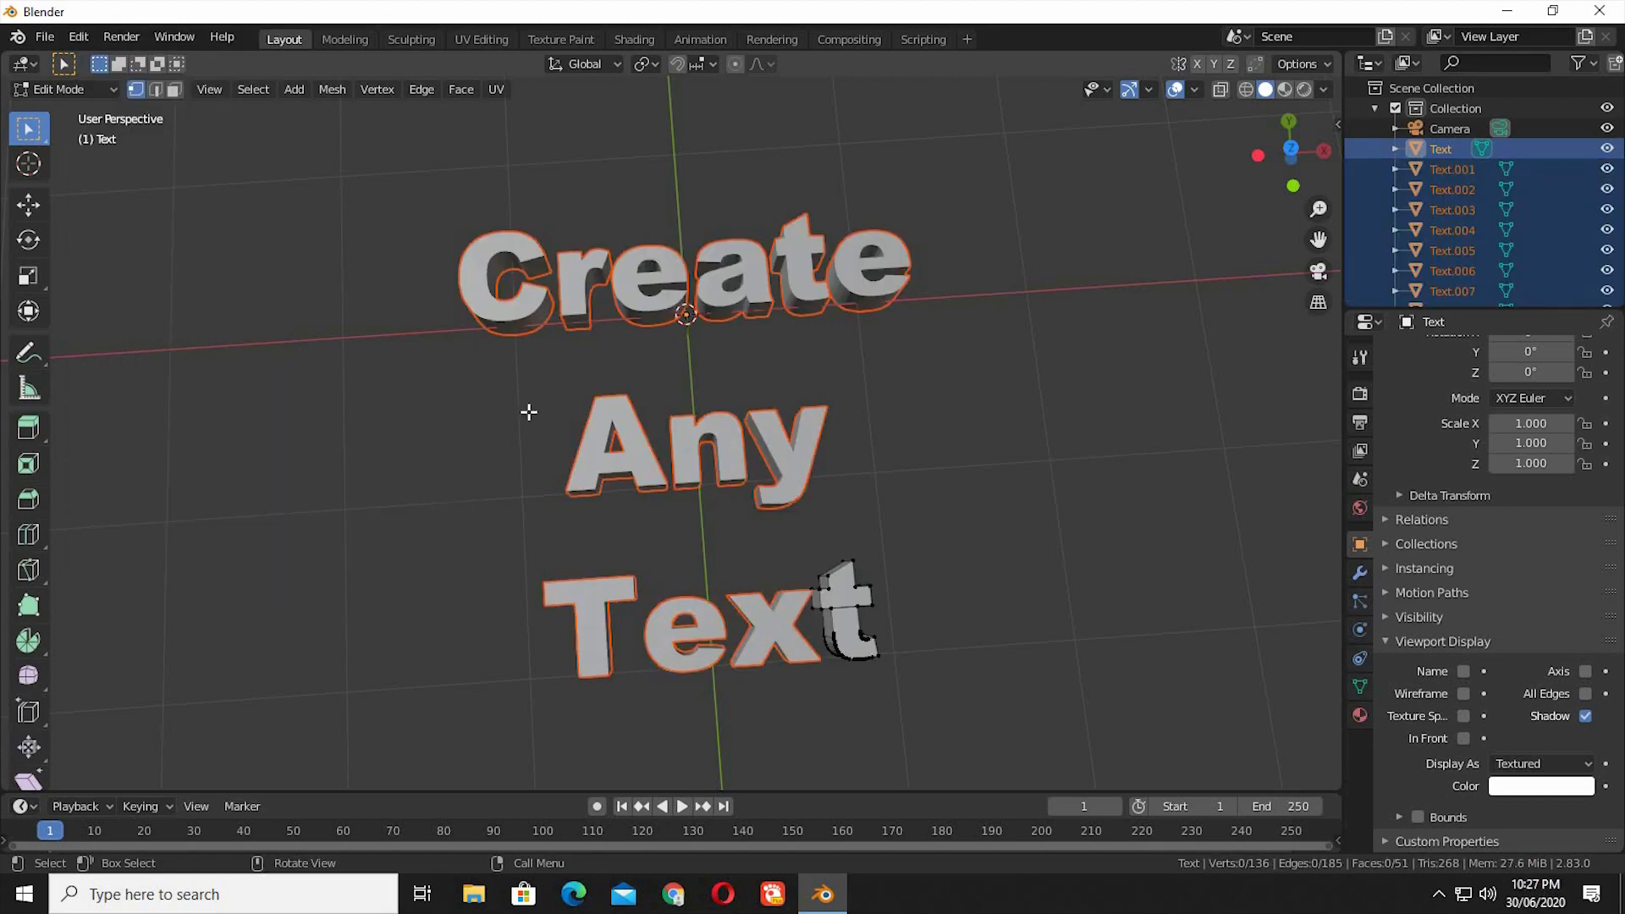
{"action": "mouse_move", "coordinate": [939, 289]}
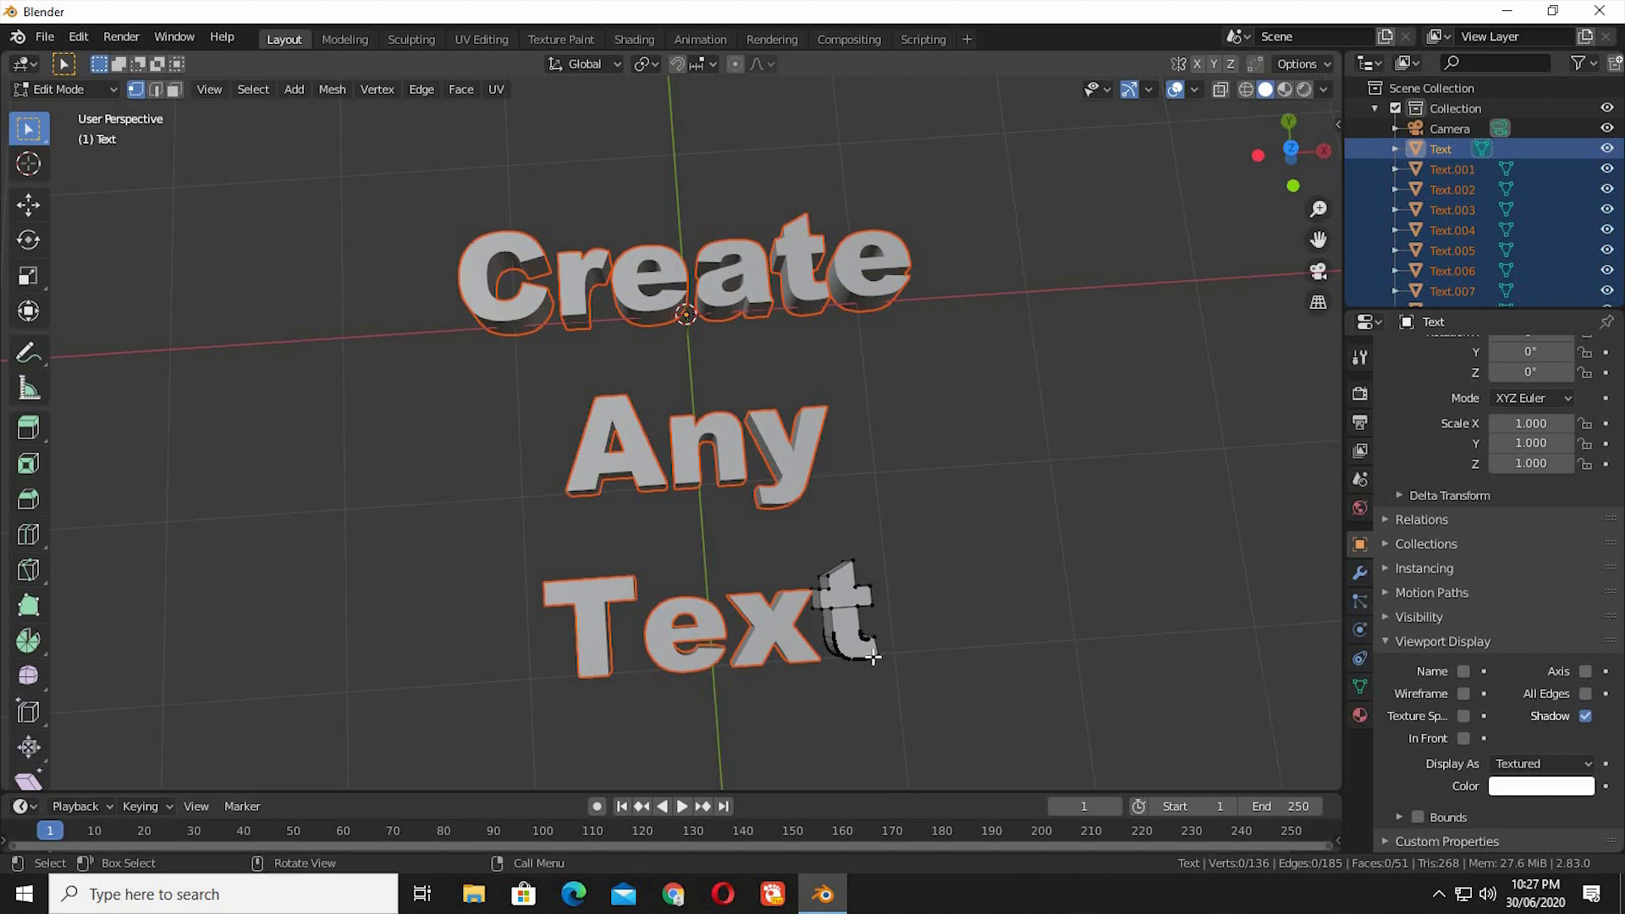
{"action": "mouse_move", "coordinate": [791, 611]}
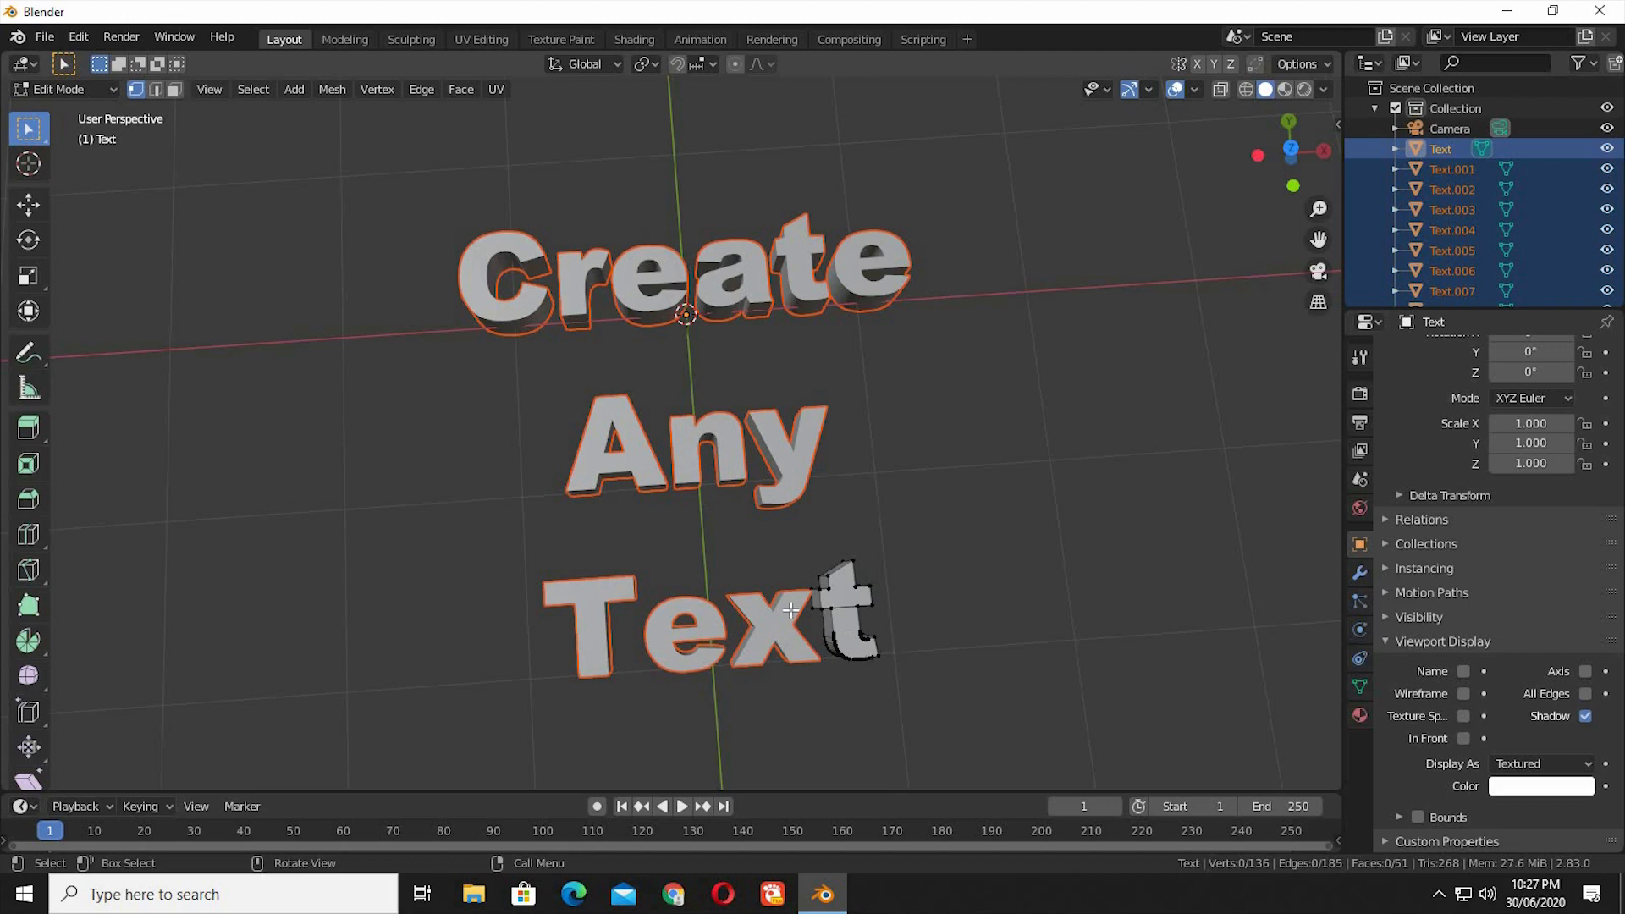
Move the selected letter objects into a new collection named 'Text' and collapse it in the Outliner
{"action": "key", "text": "m"}
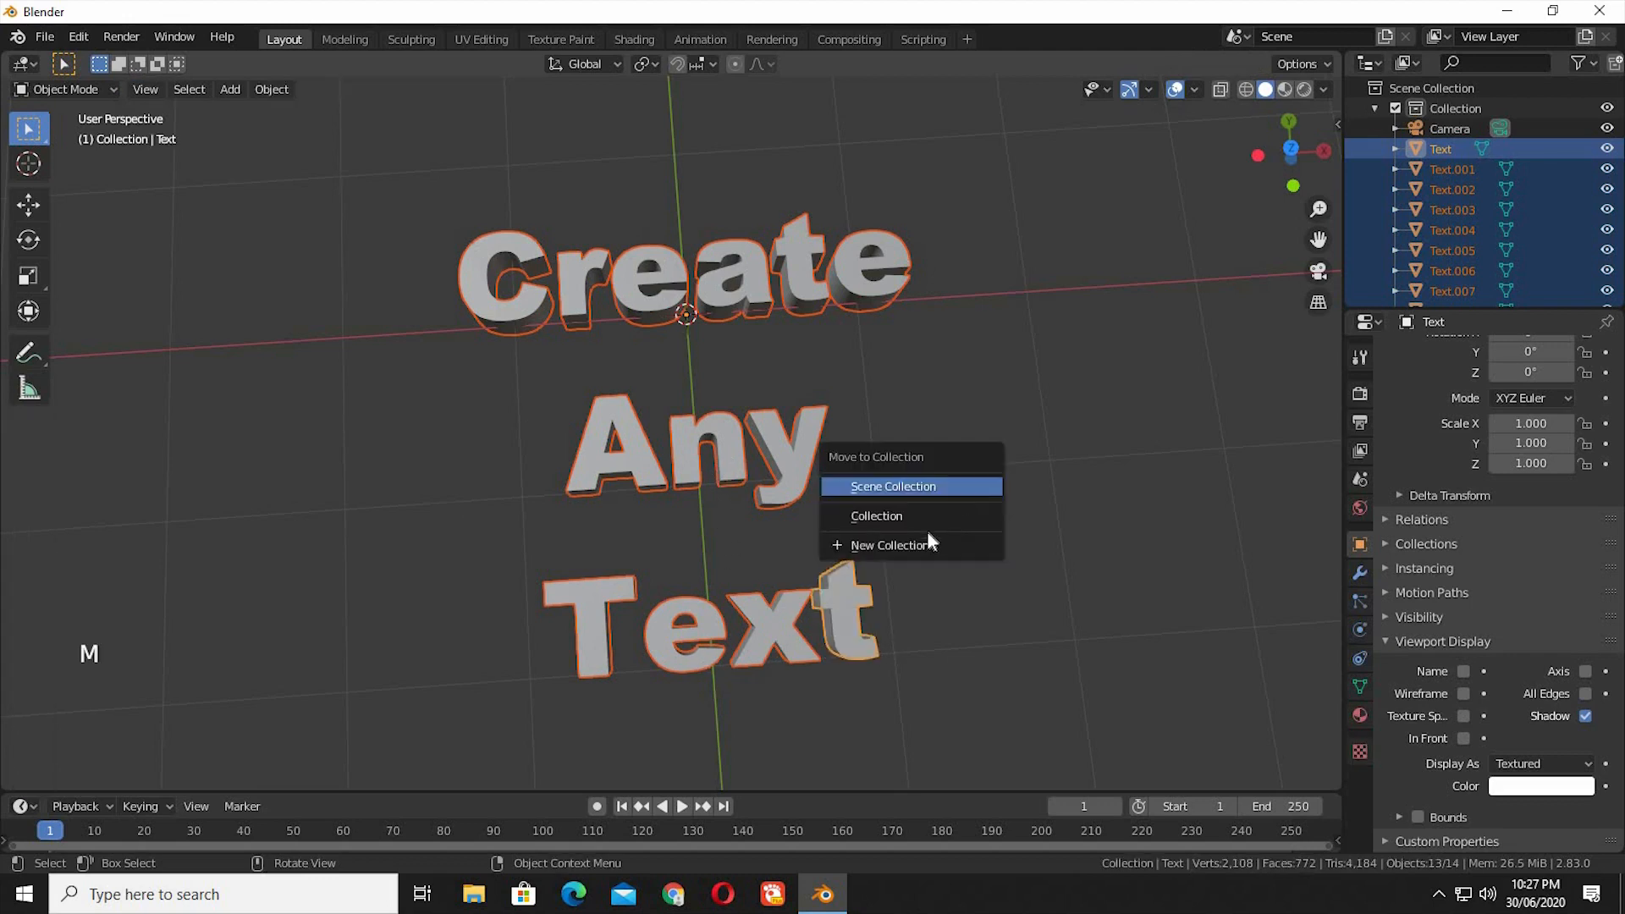
{"action": "left_click", "coordinate": [888, 545]}
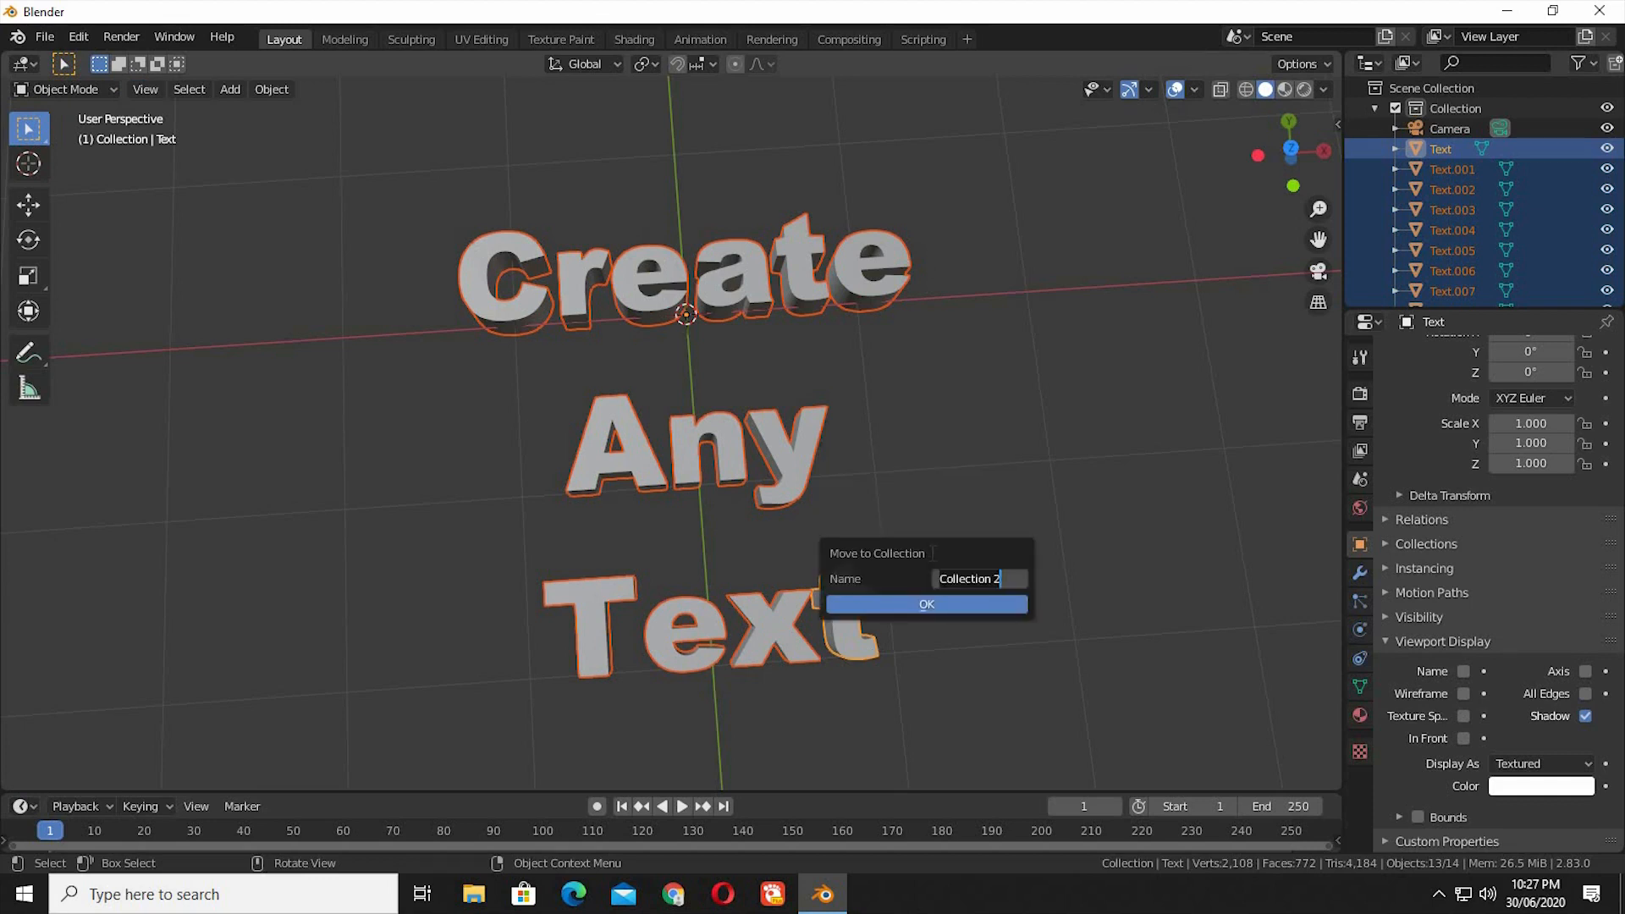
{"action": "type", "text": "Te"}
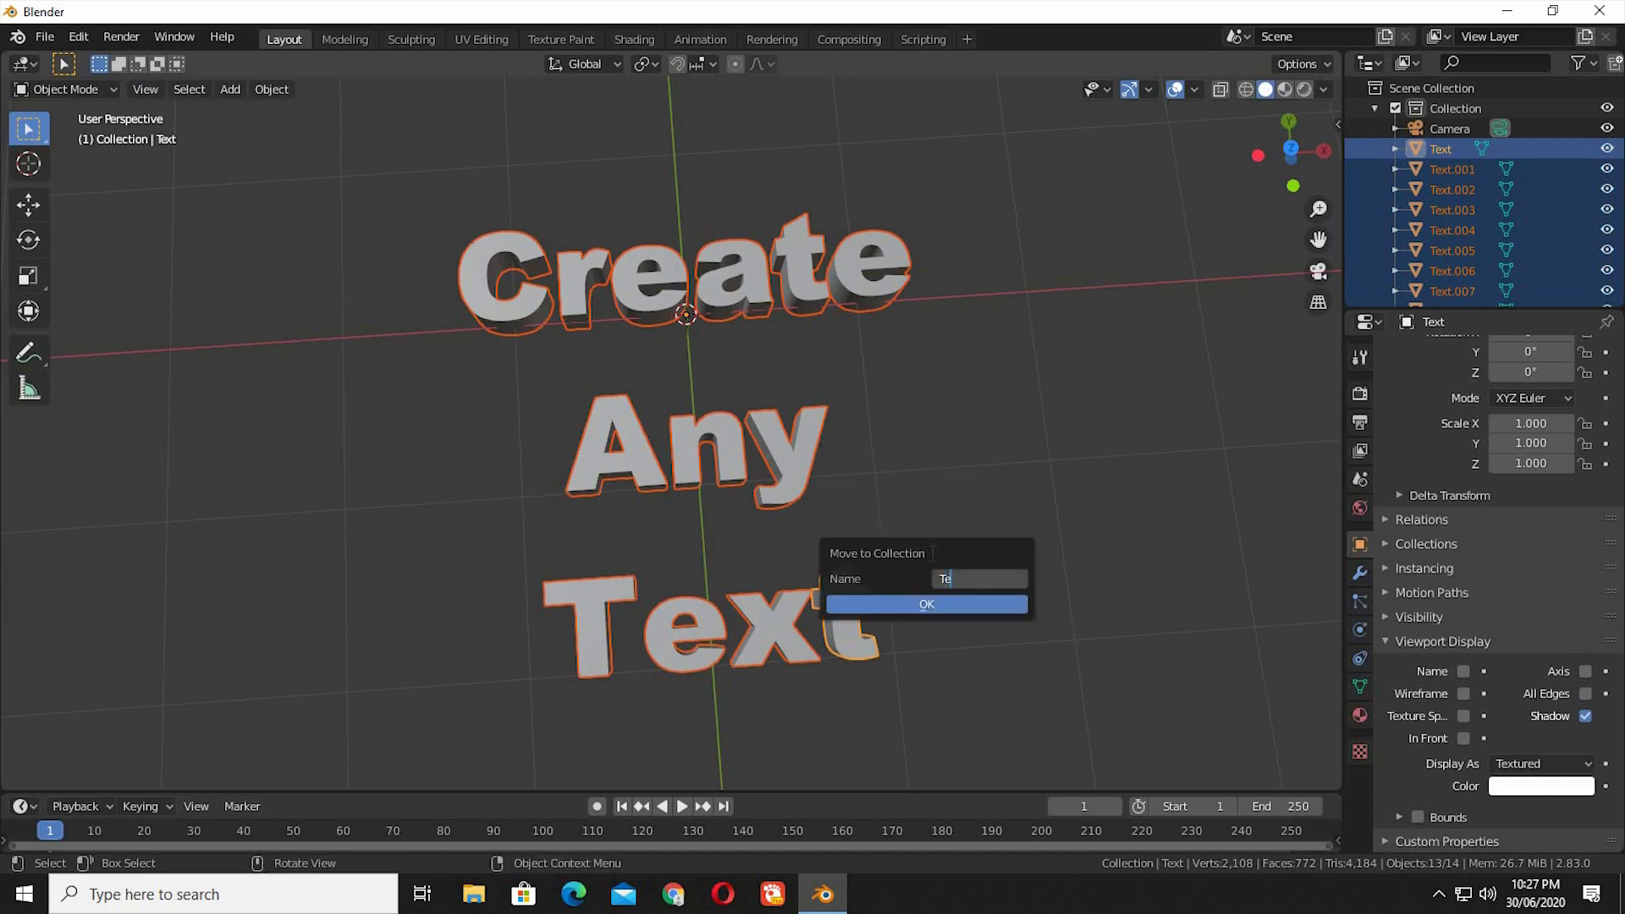
{"action": "type", "text": "xt"}
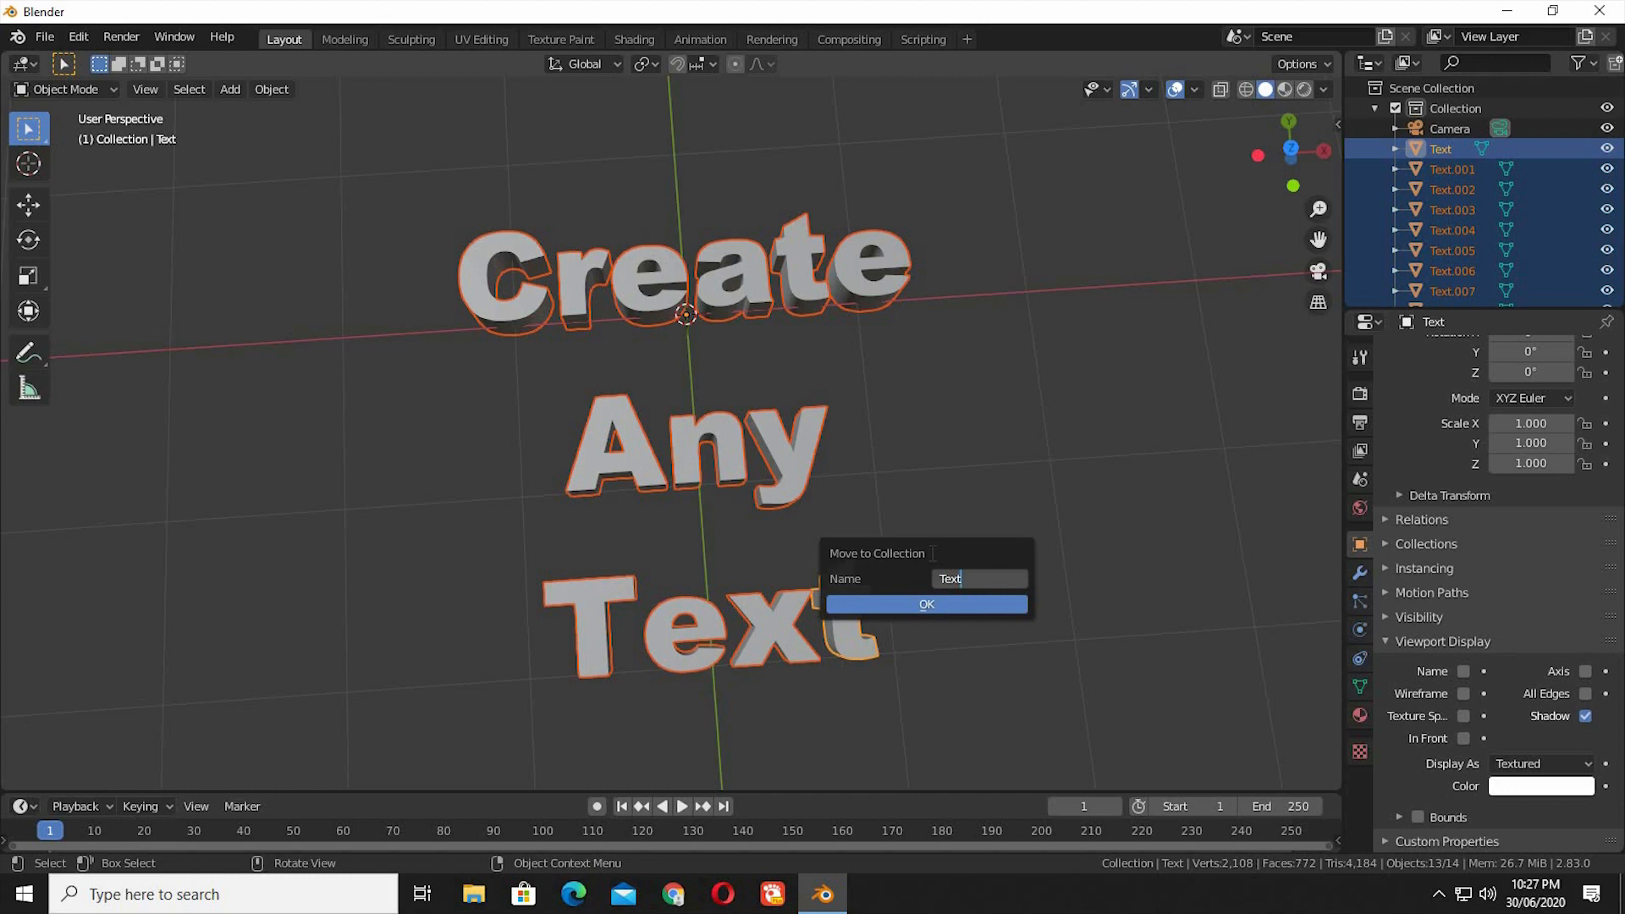
{"action": "left_click", "coordinate": [924, 604]}
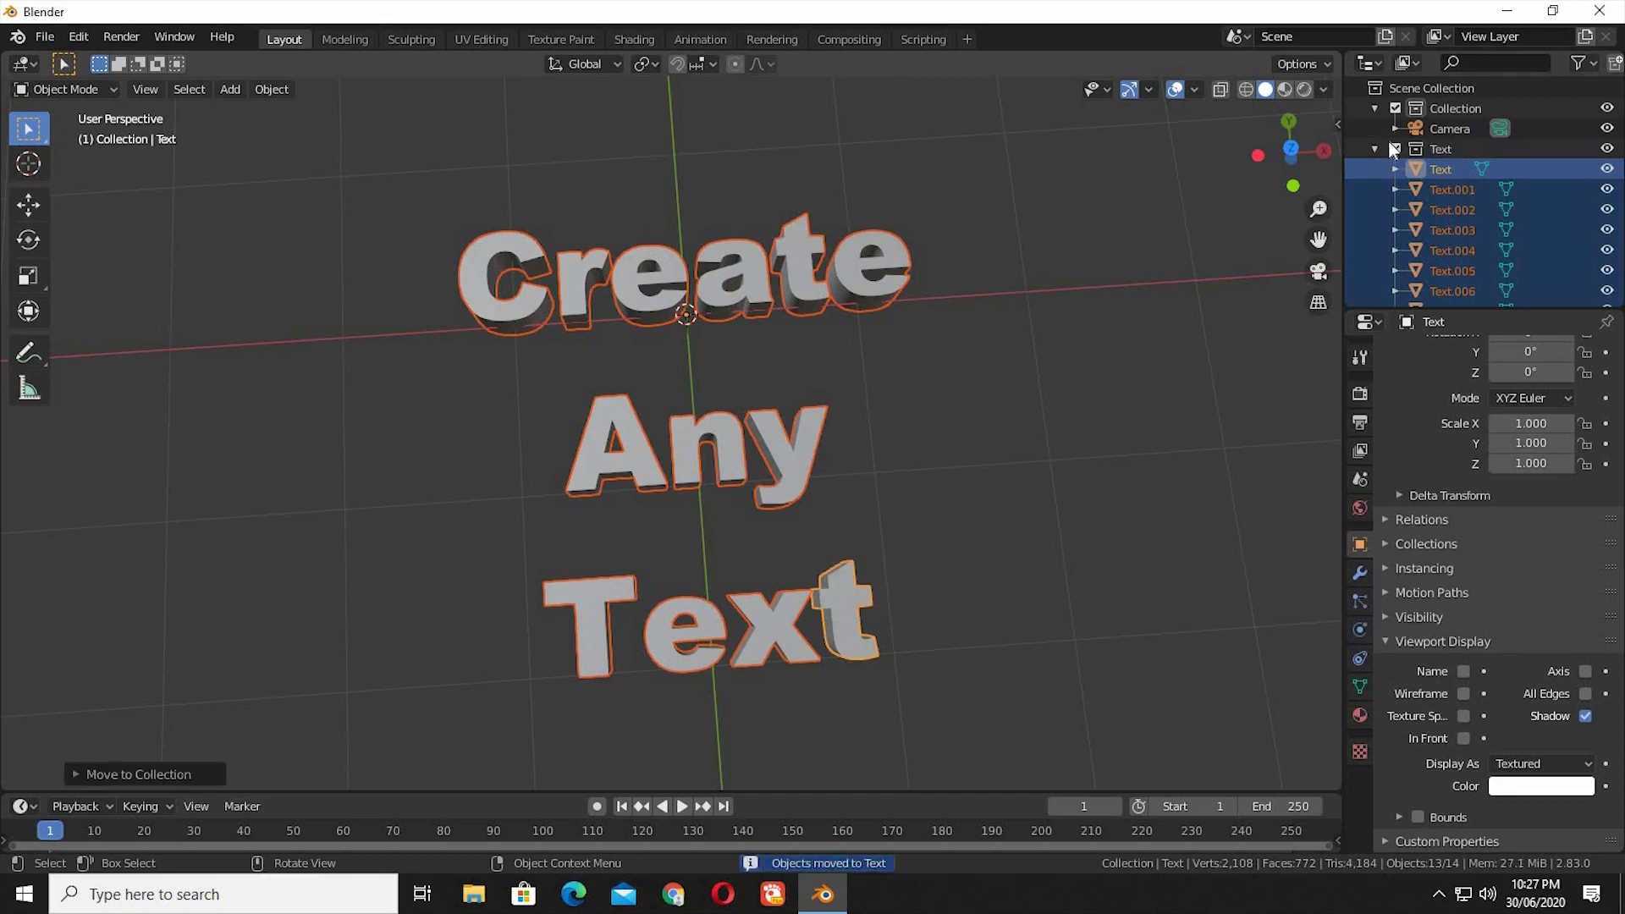
{"action": "left_click", "coordinate": [1375, 148]}
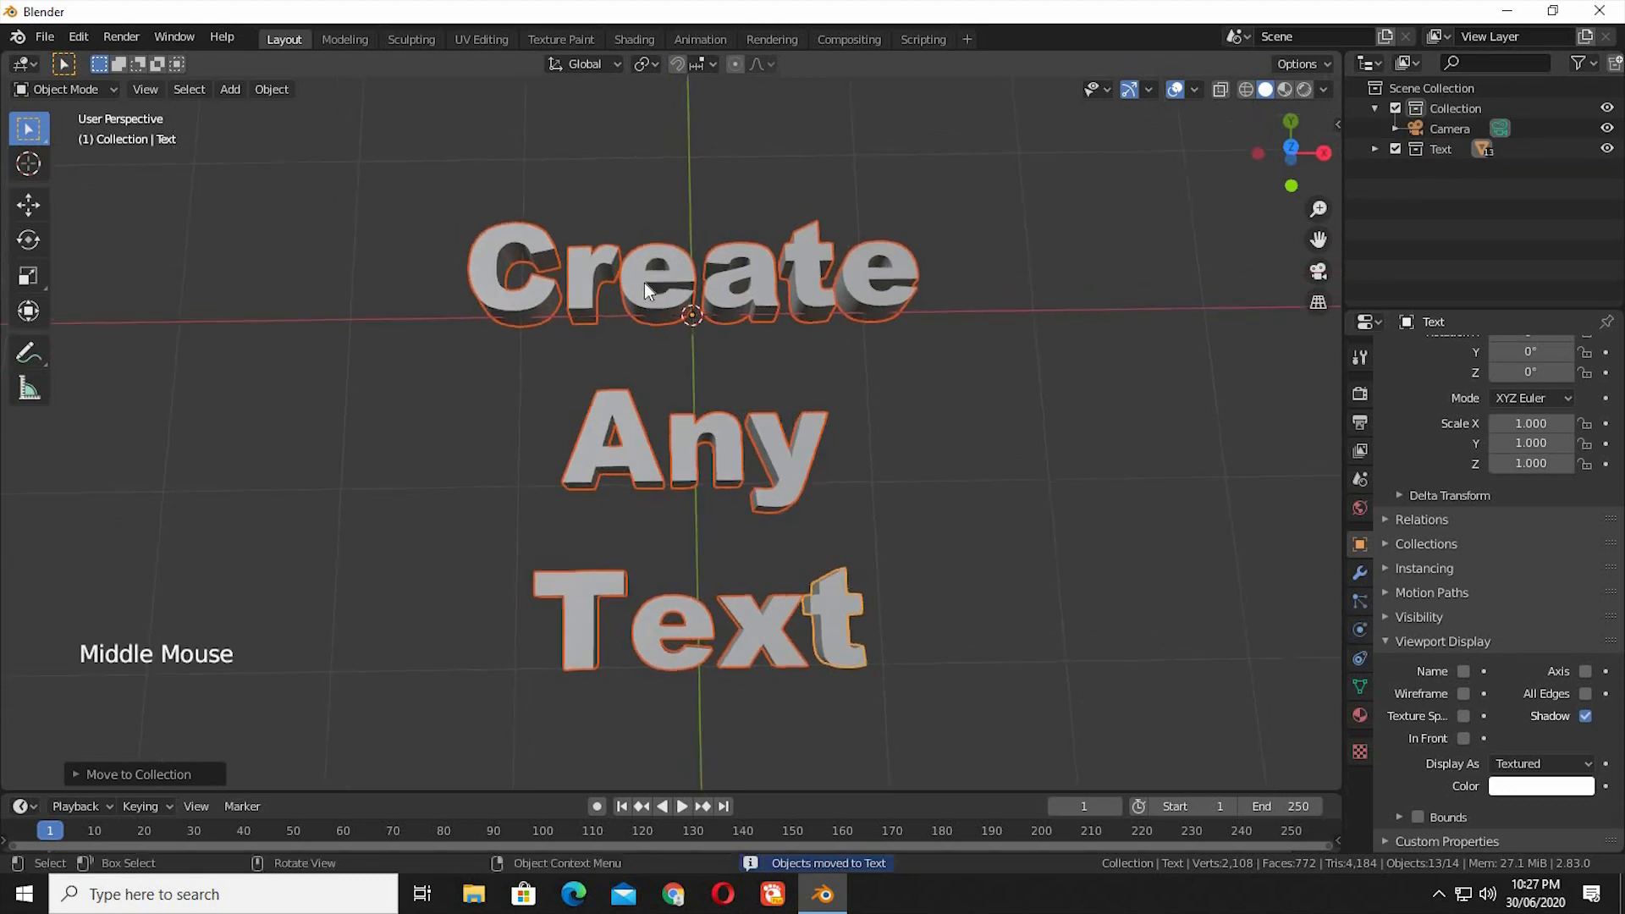
{"action": "double_click", "coordinate": [528, 279]}
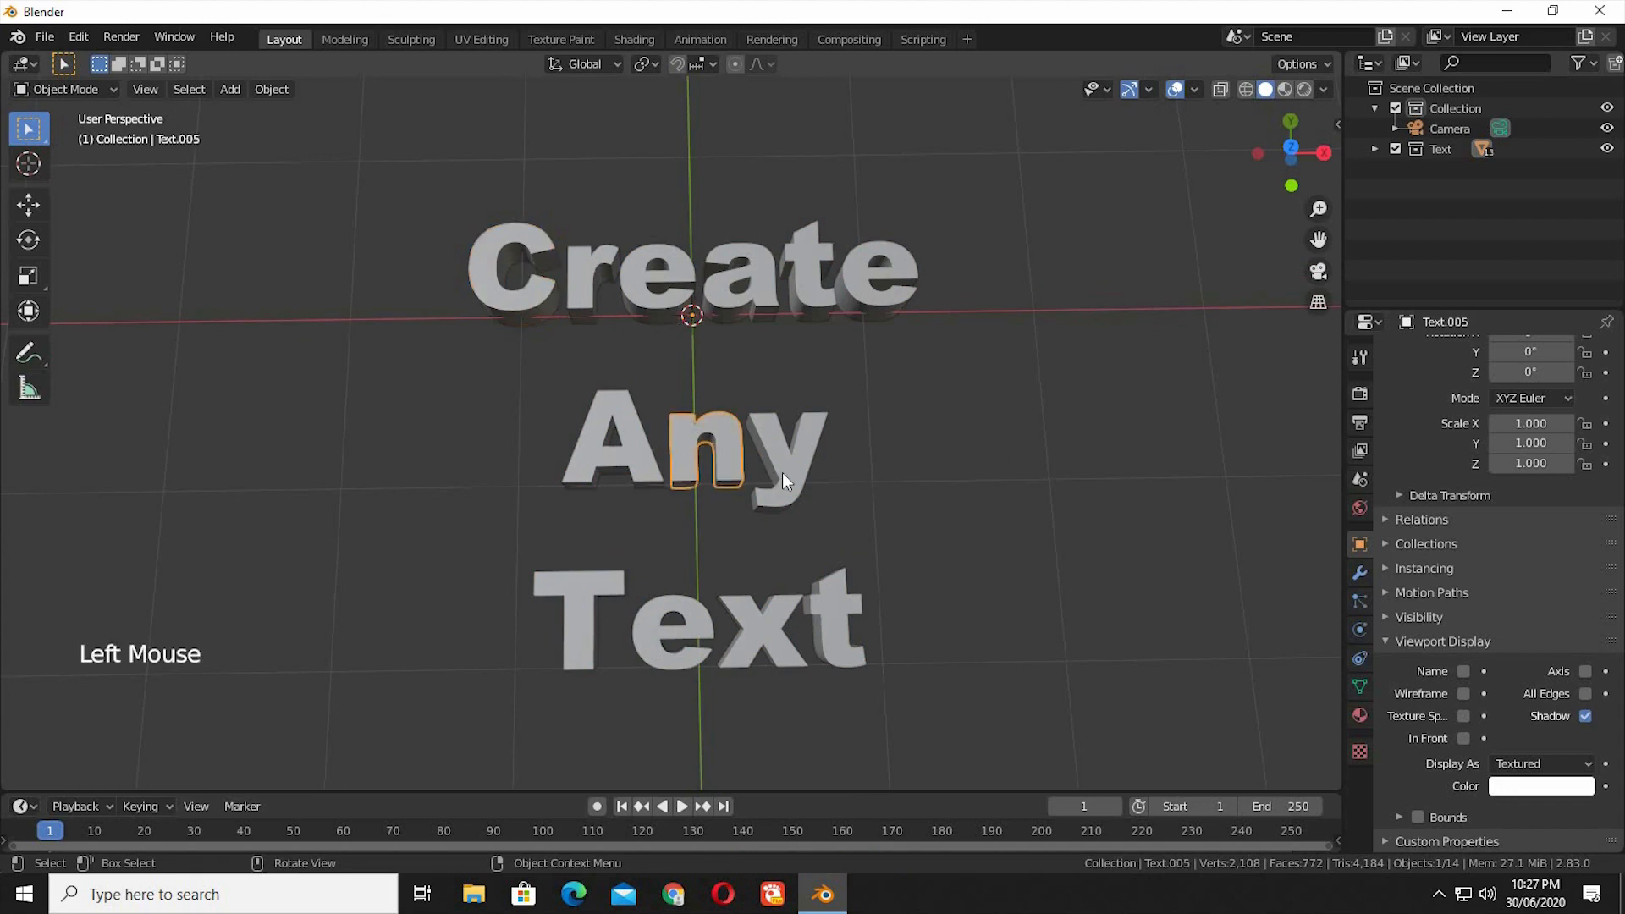
{"action": "key", "text": "r"}
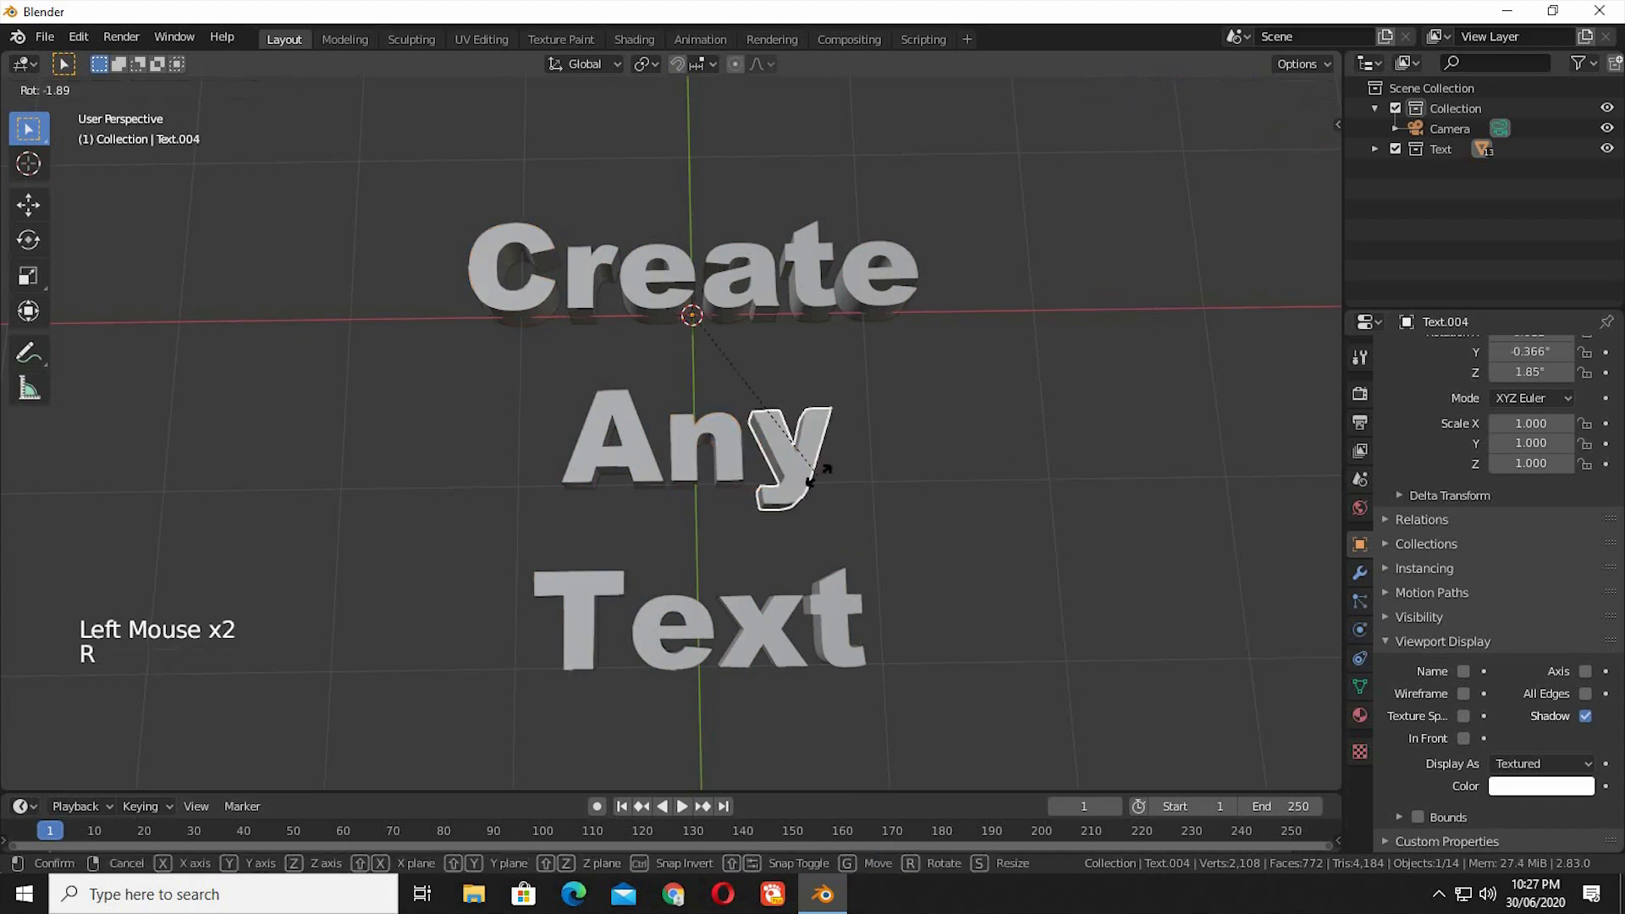
{"action": "mouse_move", "coordinate": [932, 435]}
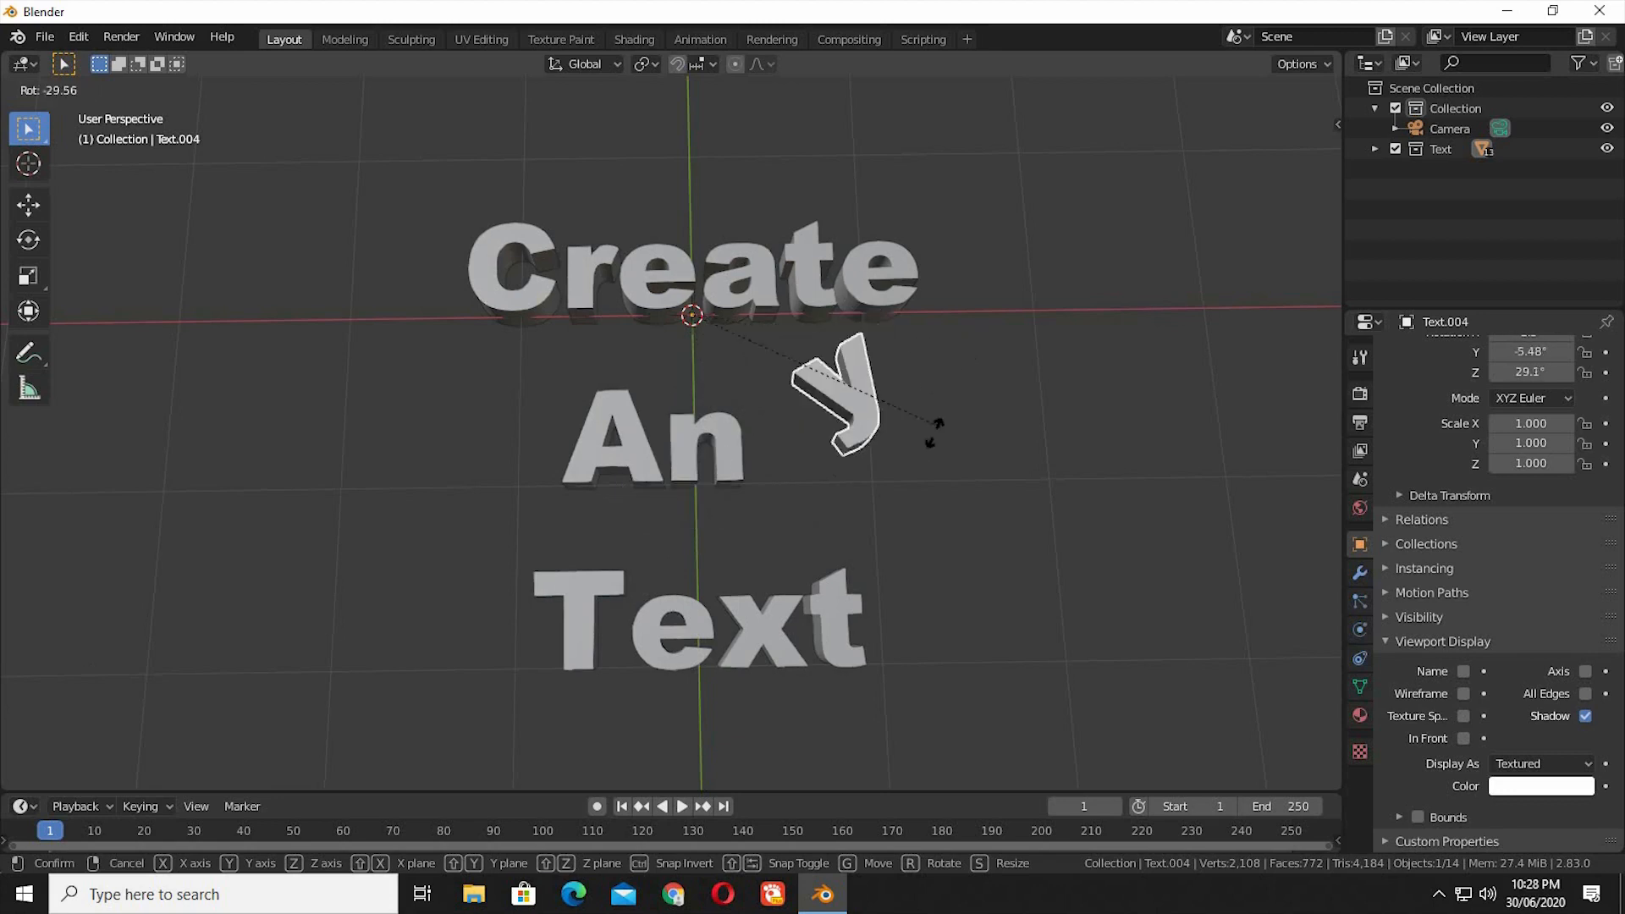
{"action": "left_click", "coordinate": [693, 317]}
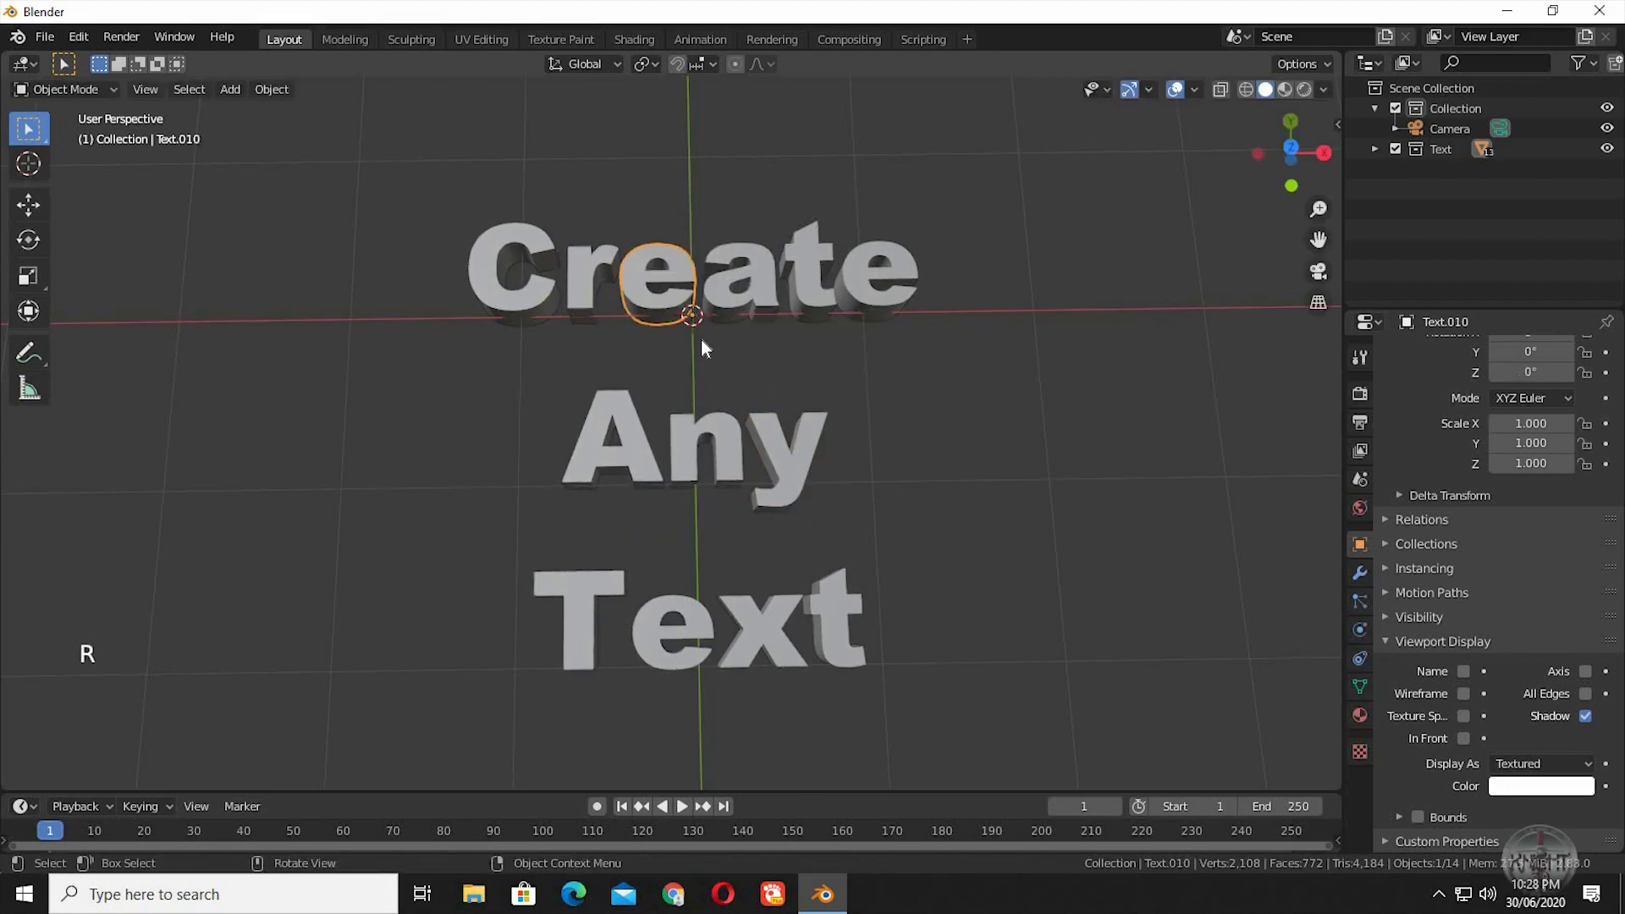
{"action": "key", "text": "a"}
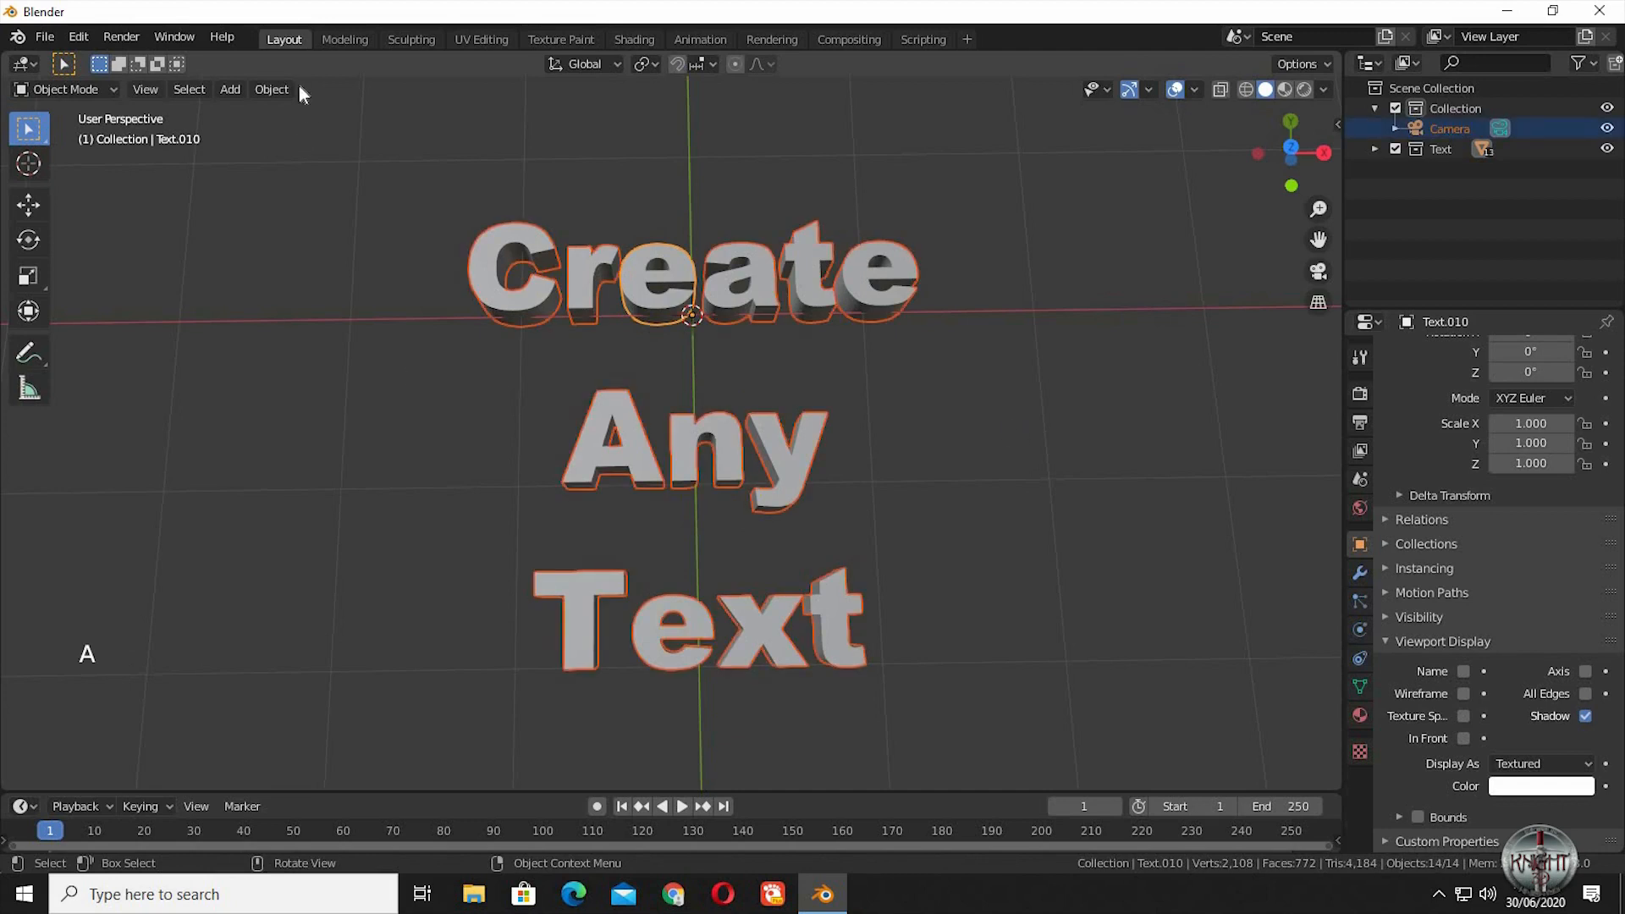
{"action": "left_click", "coordinate": [271, 90]}
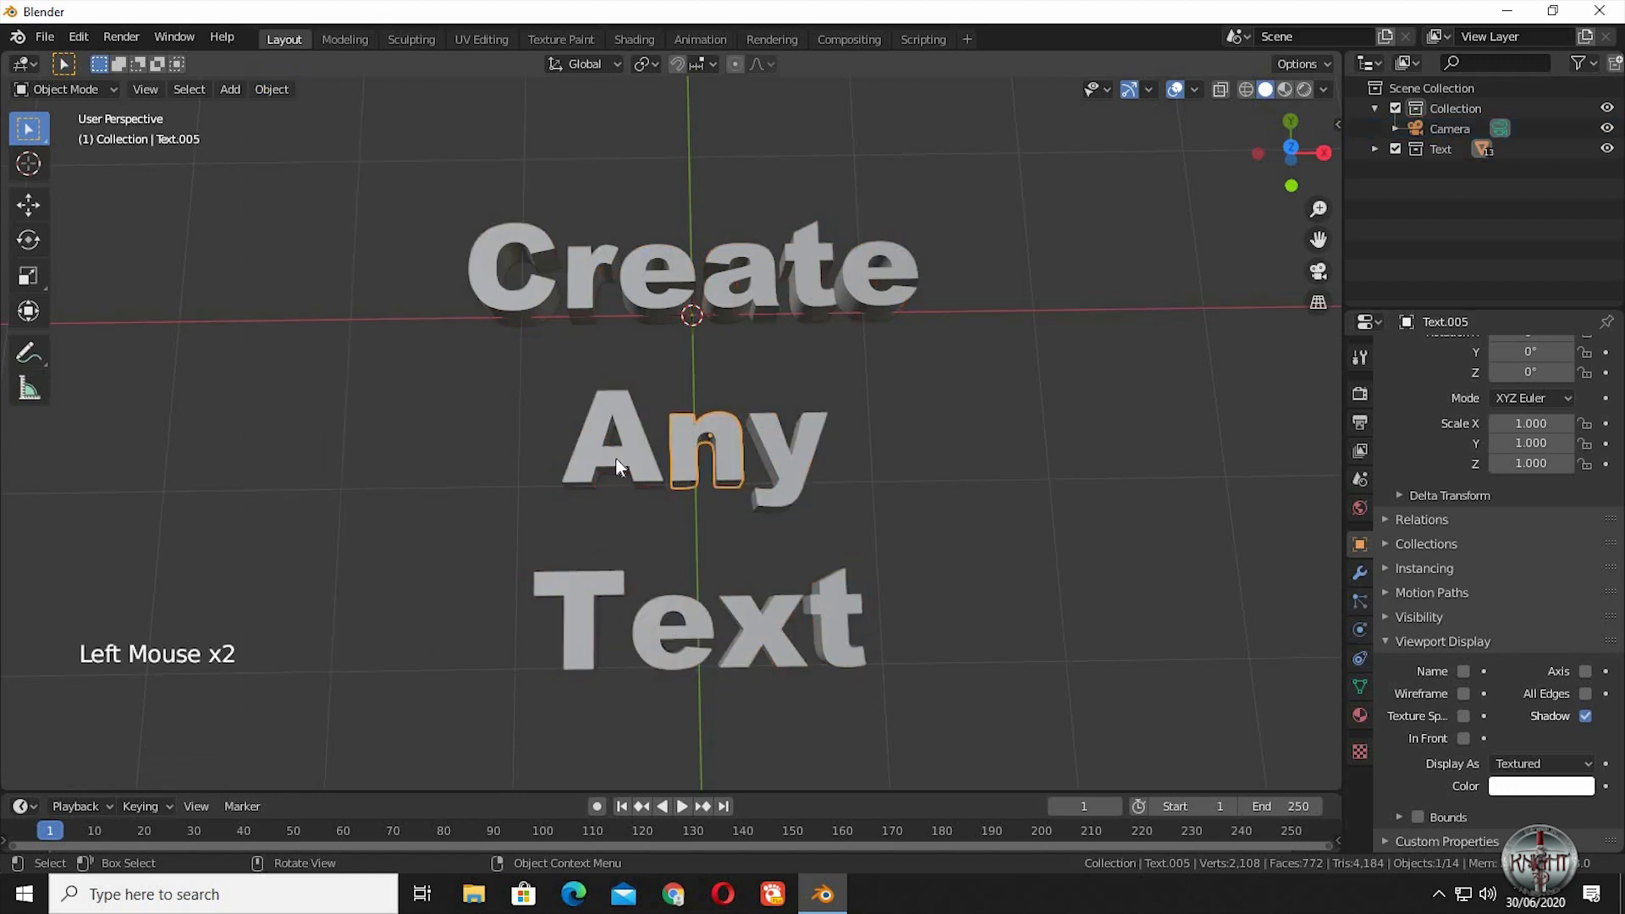
Tilt the y of Any, then from top view select the x of Text and enter Edit Mode on T
{"action": "key", "text": "r"}
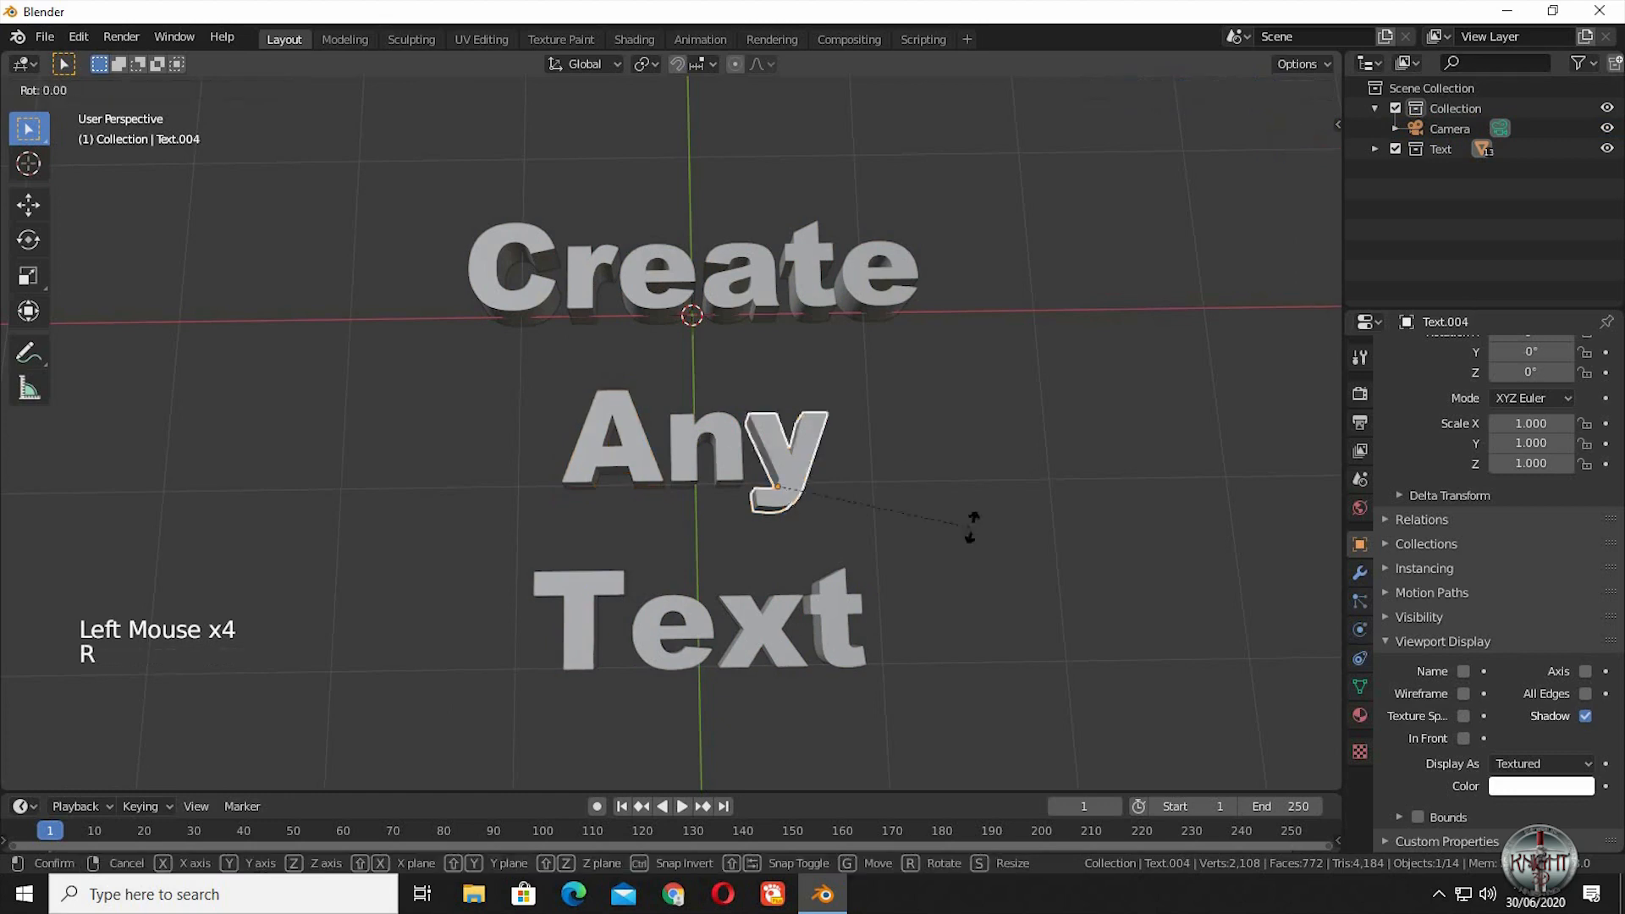
{"action": "mouse_move", "coordinate": [920, 479]}
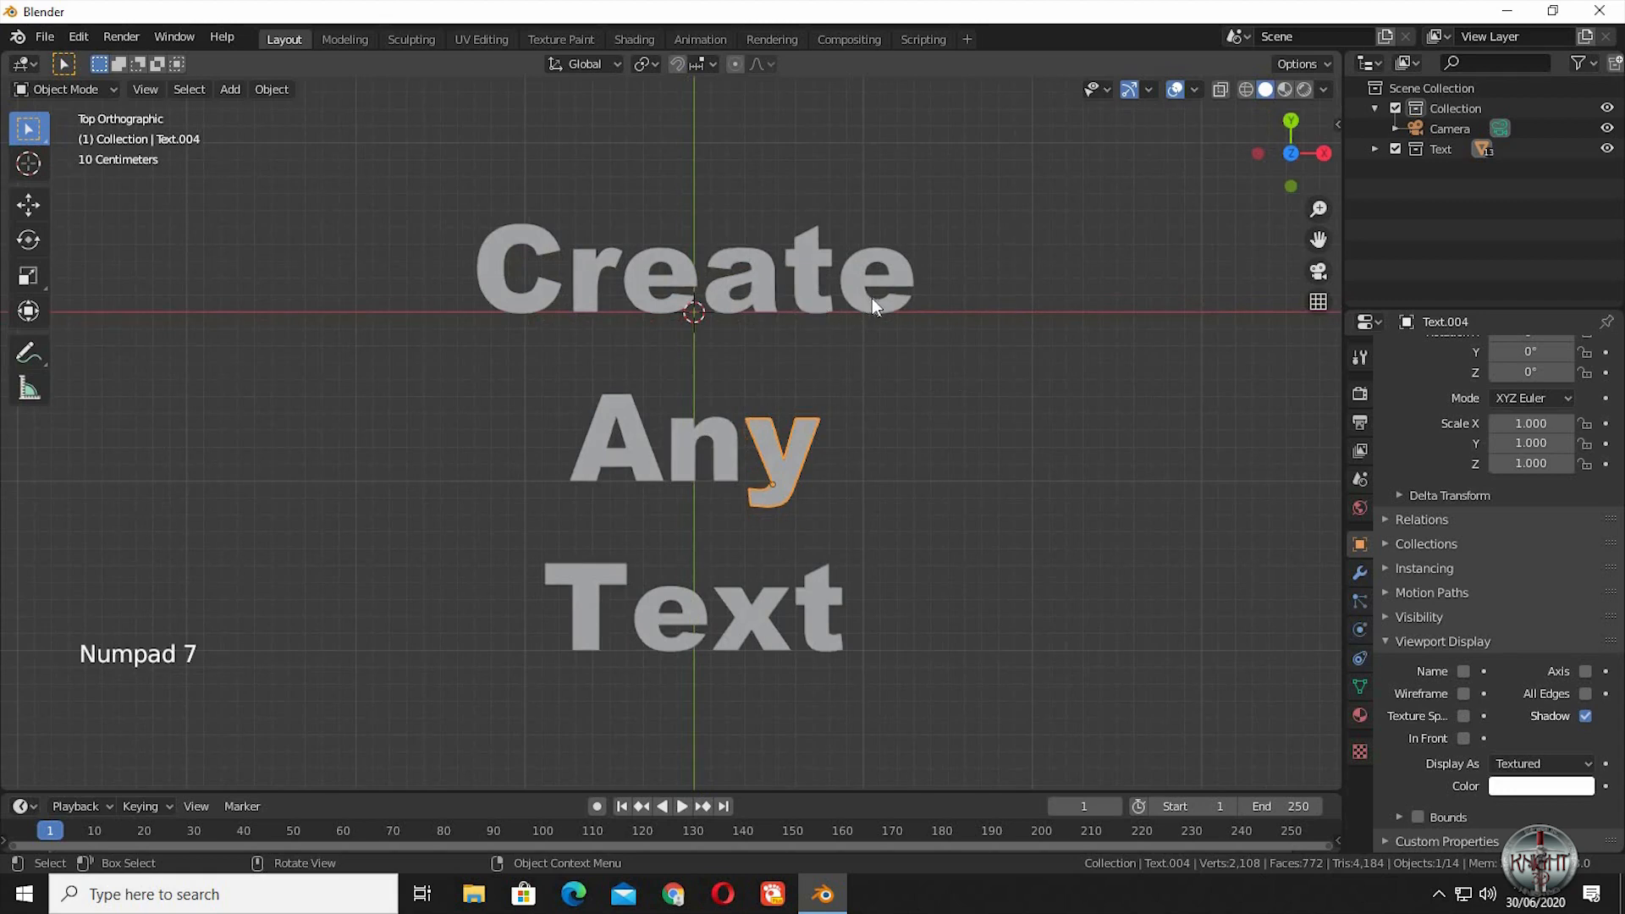
{"action": "key", "text": "r"}
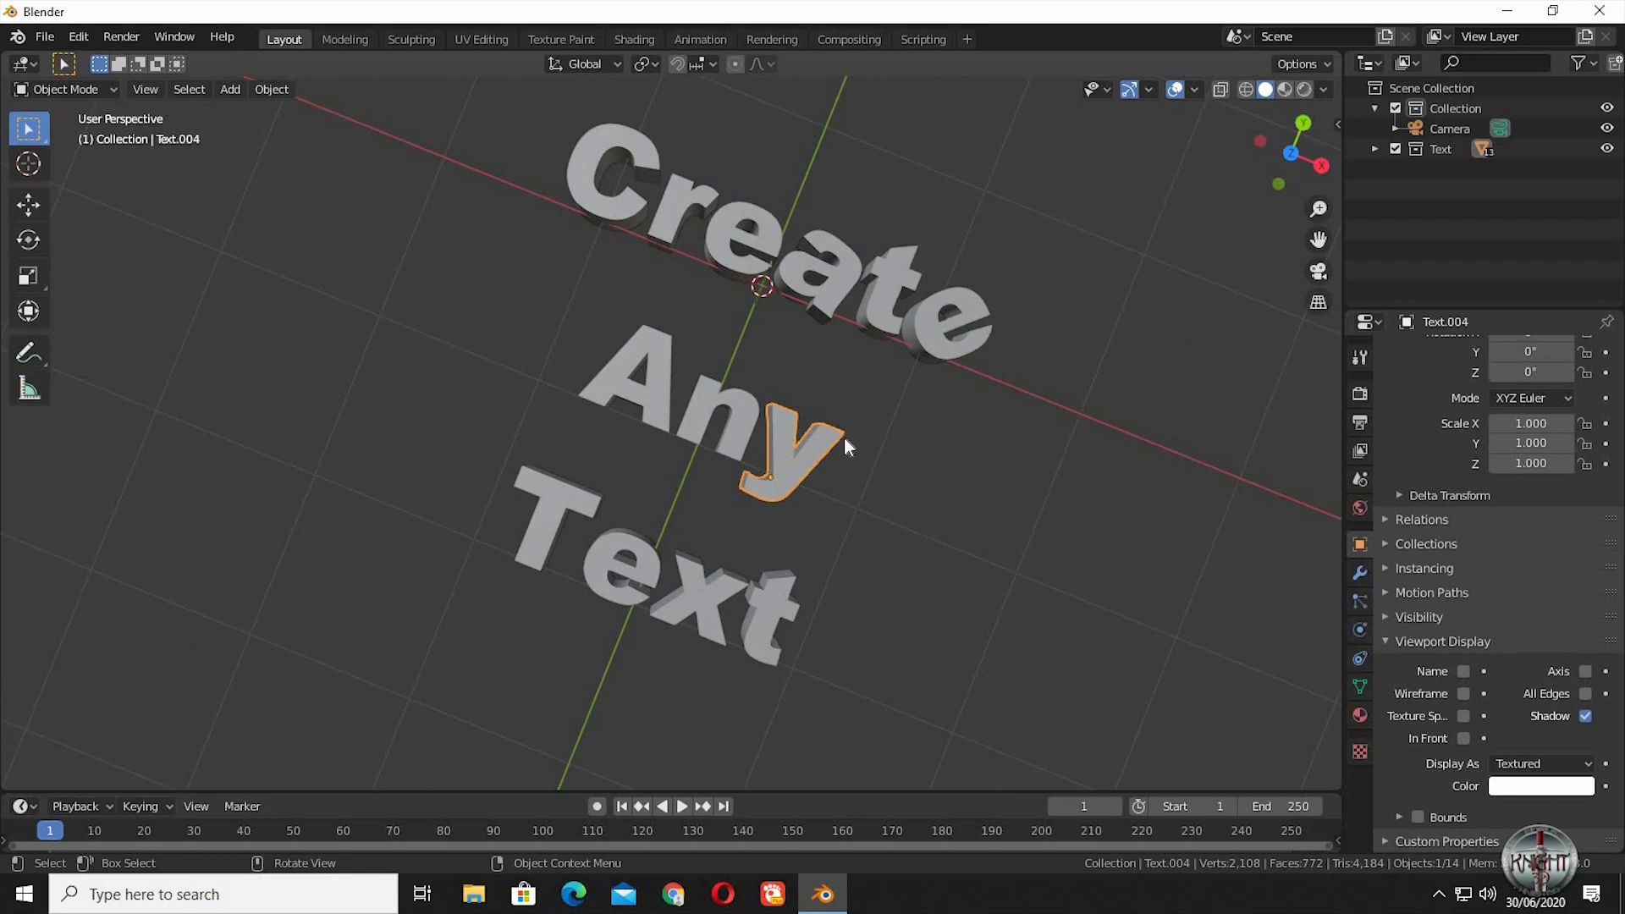
{"action": "left_click", "coordinate": [621, 566]}
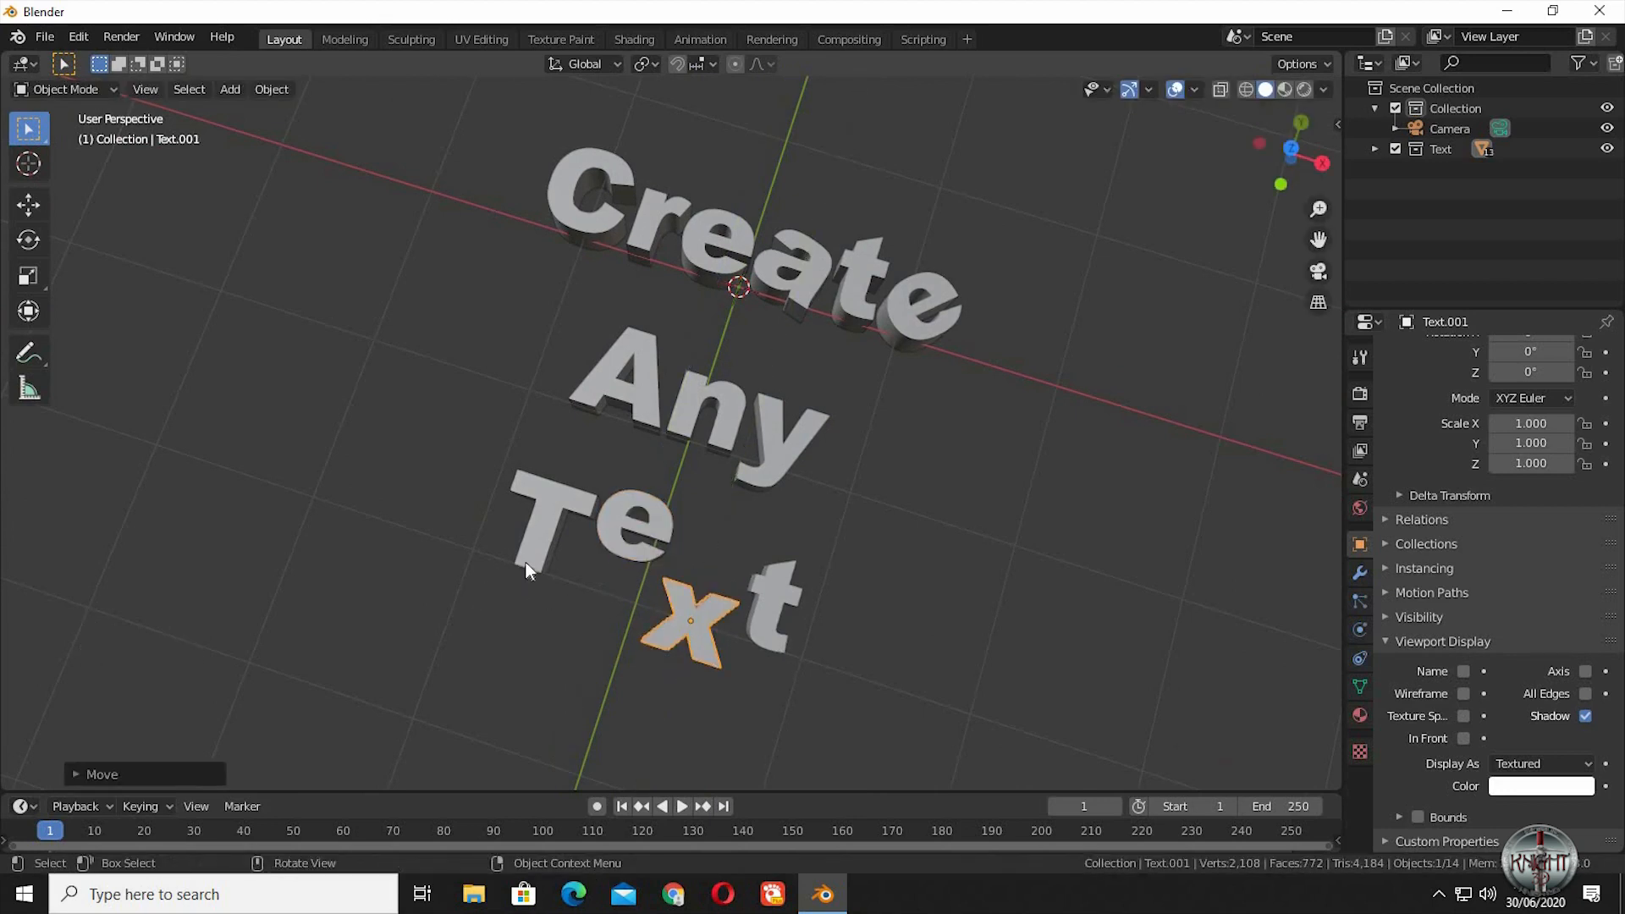
{"action": "key", "text": "Tab"}
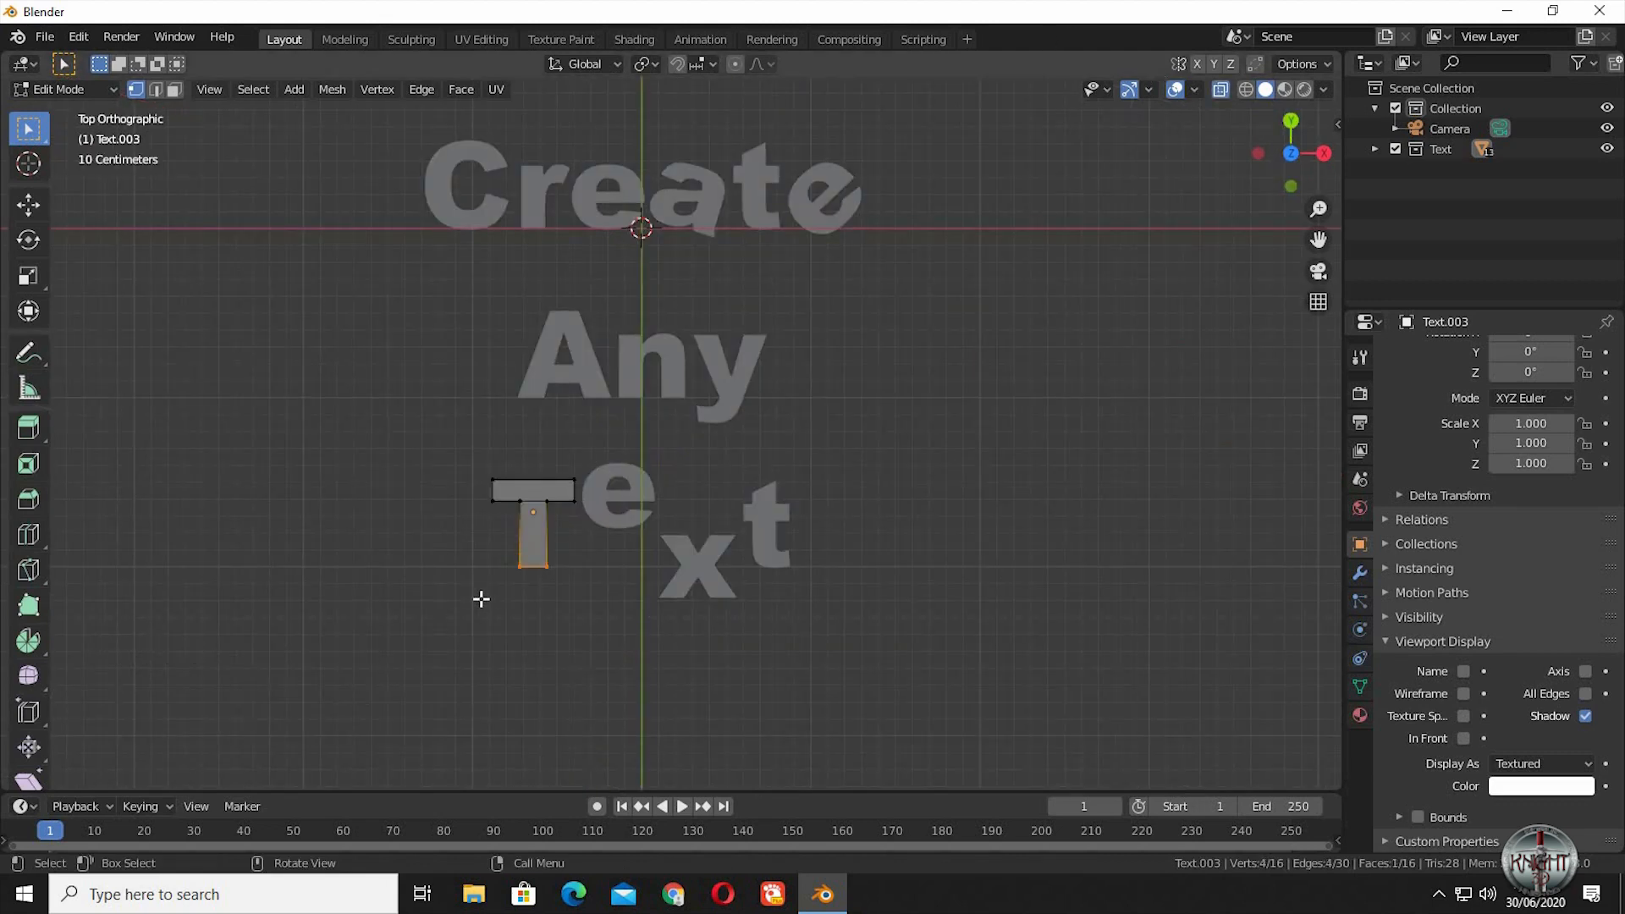
Stretch the T's bottom stem vertices downward to lengthen the letter
{"action": "key", "text": "g"}
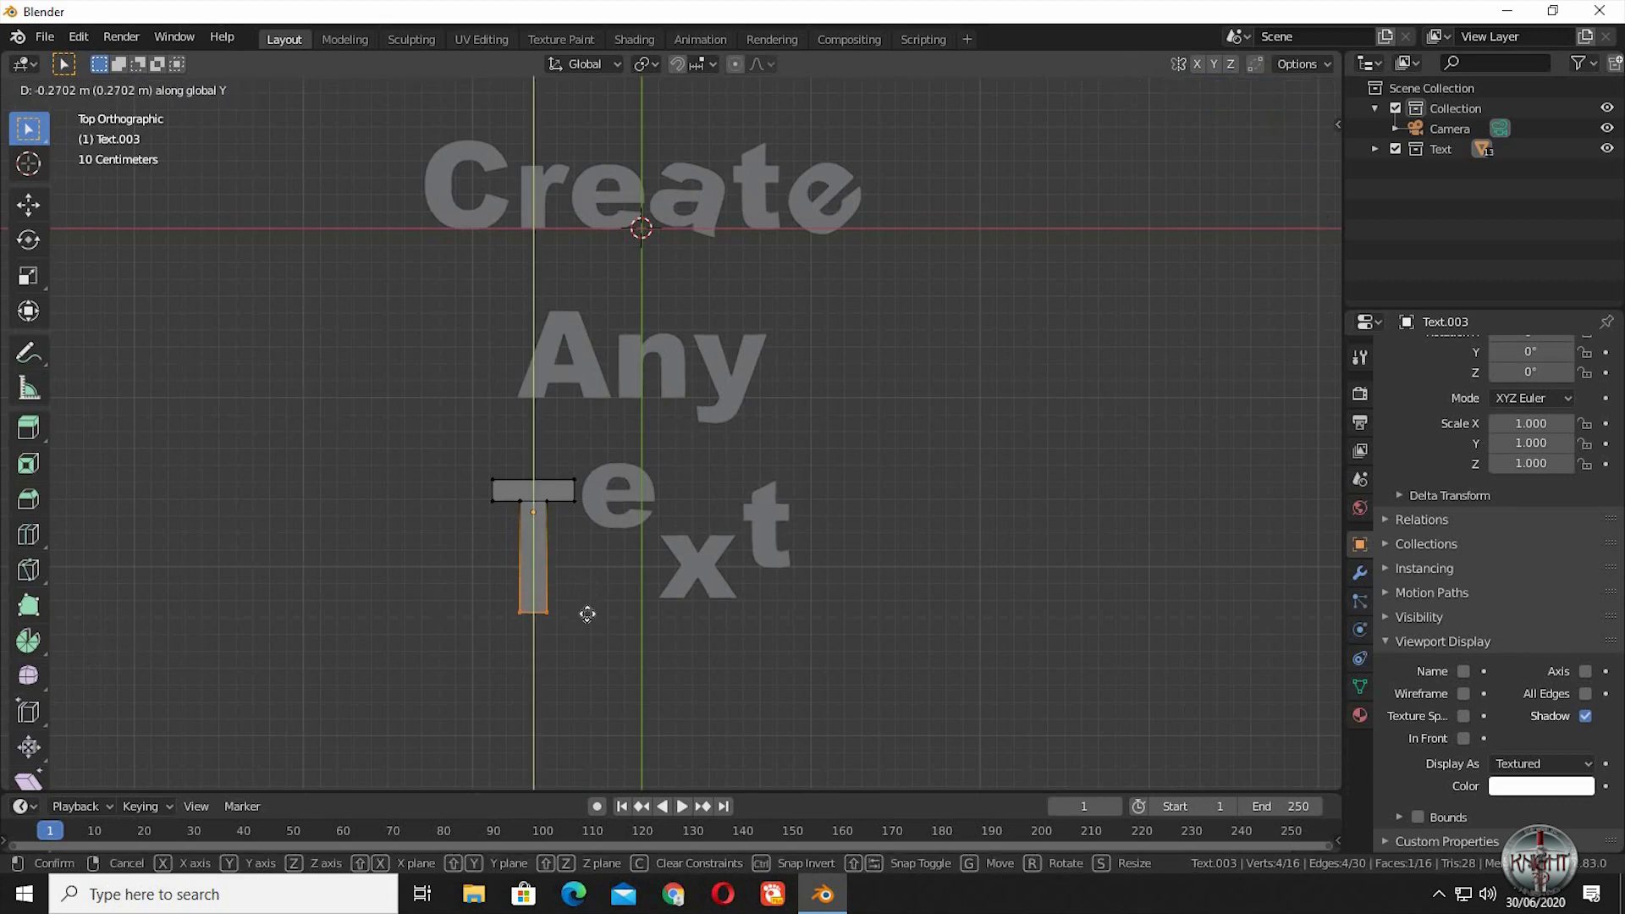
{"action": "mouse_move", "coordinate": [592, 629]}
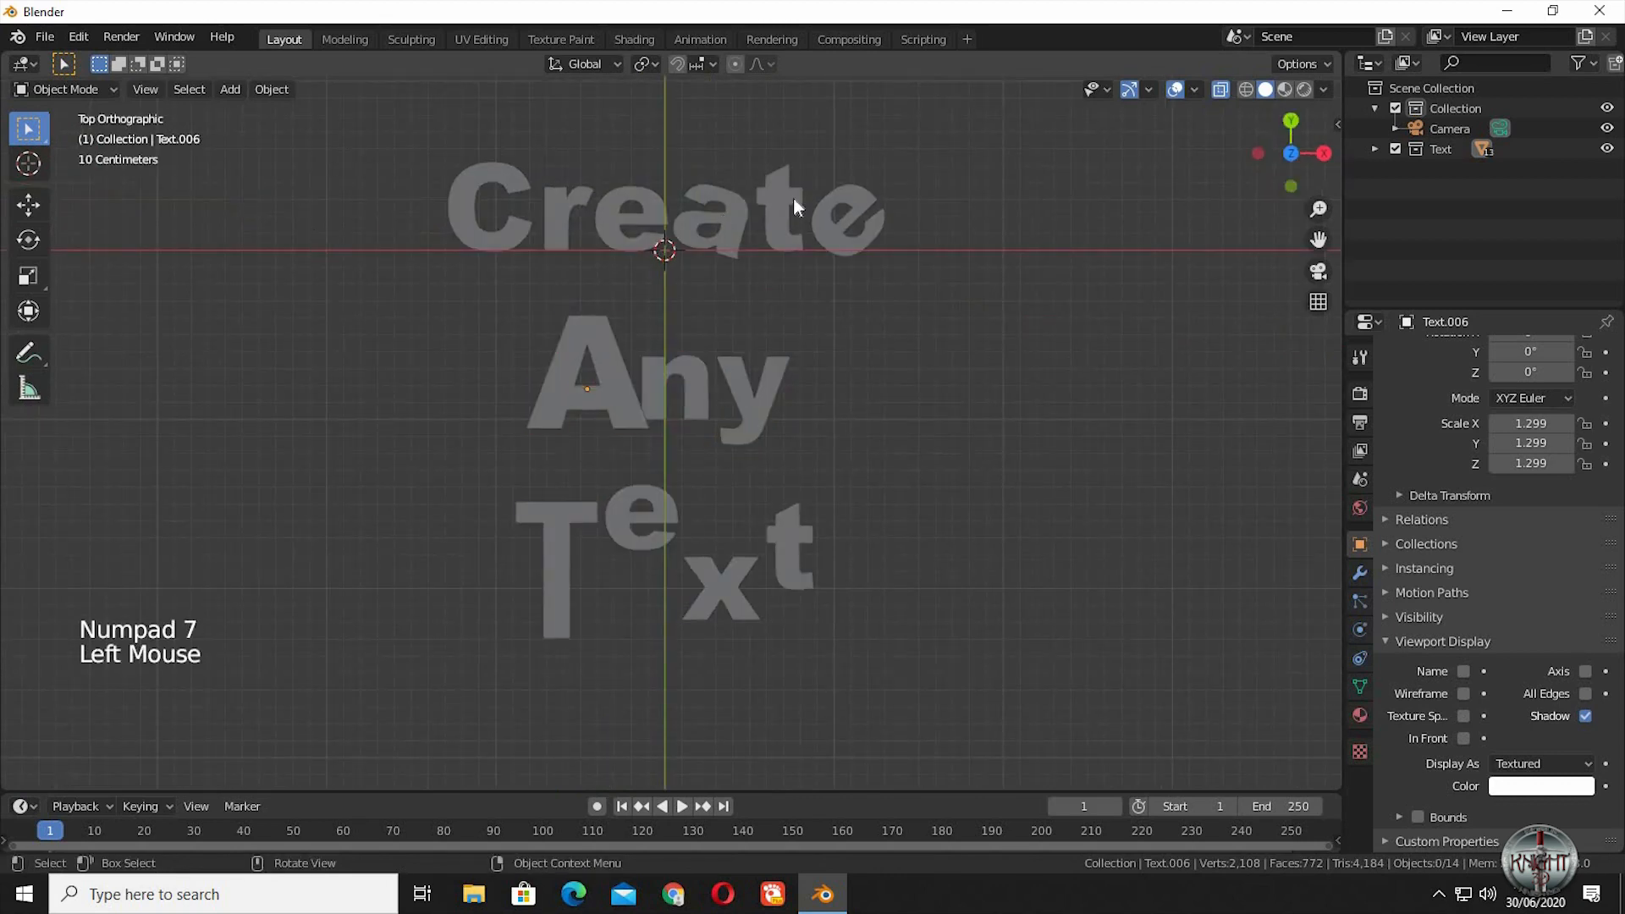
{"action": "key", "text": "s"}
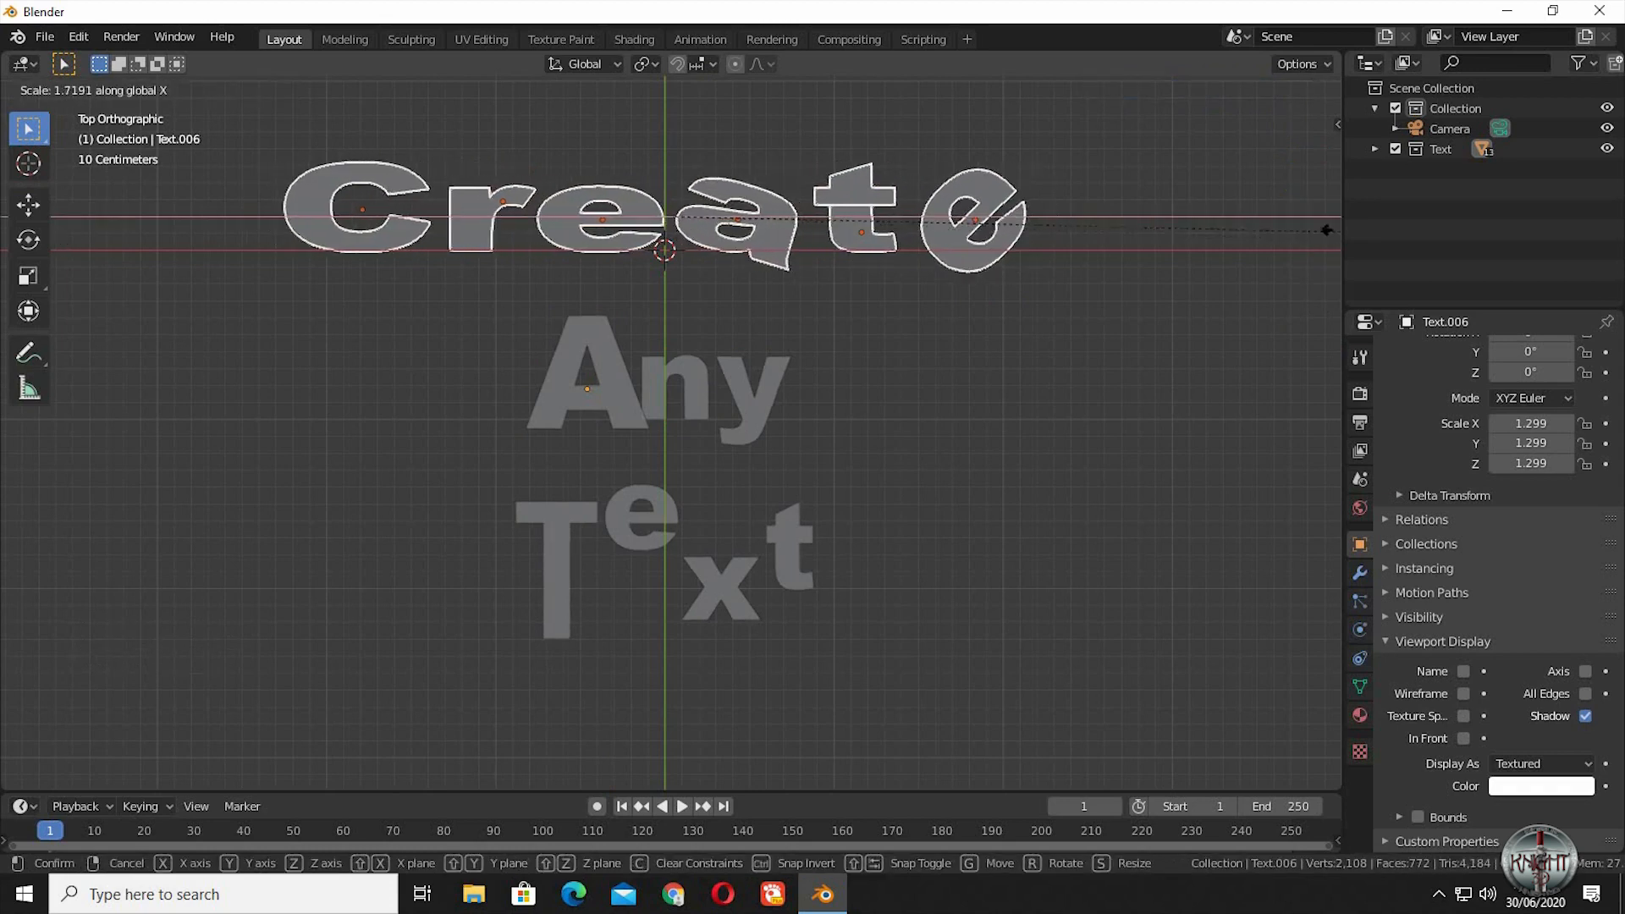
{"action": "mouse_move", "coordinate": [1044, 201]}
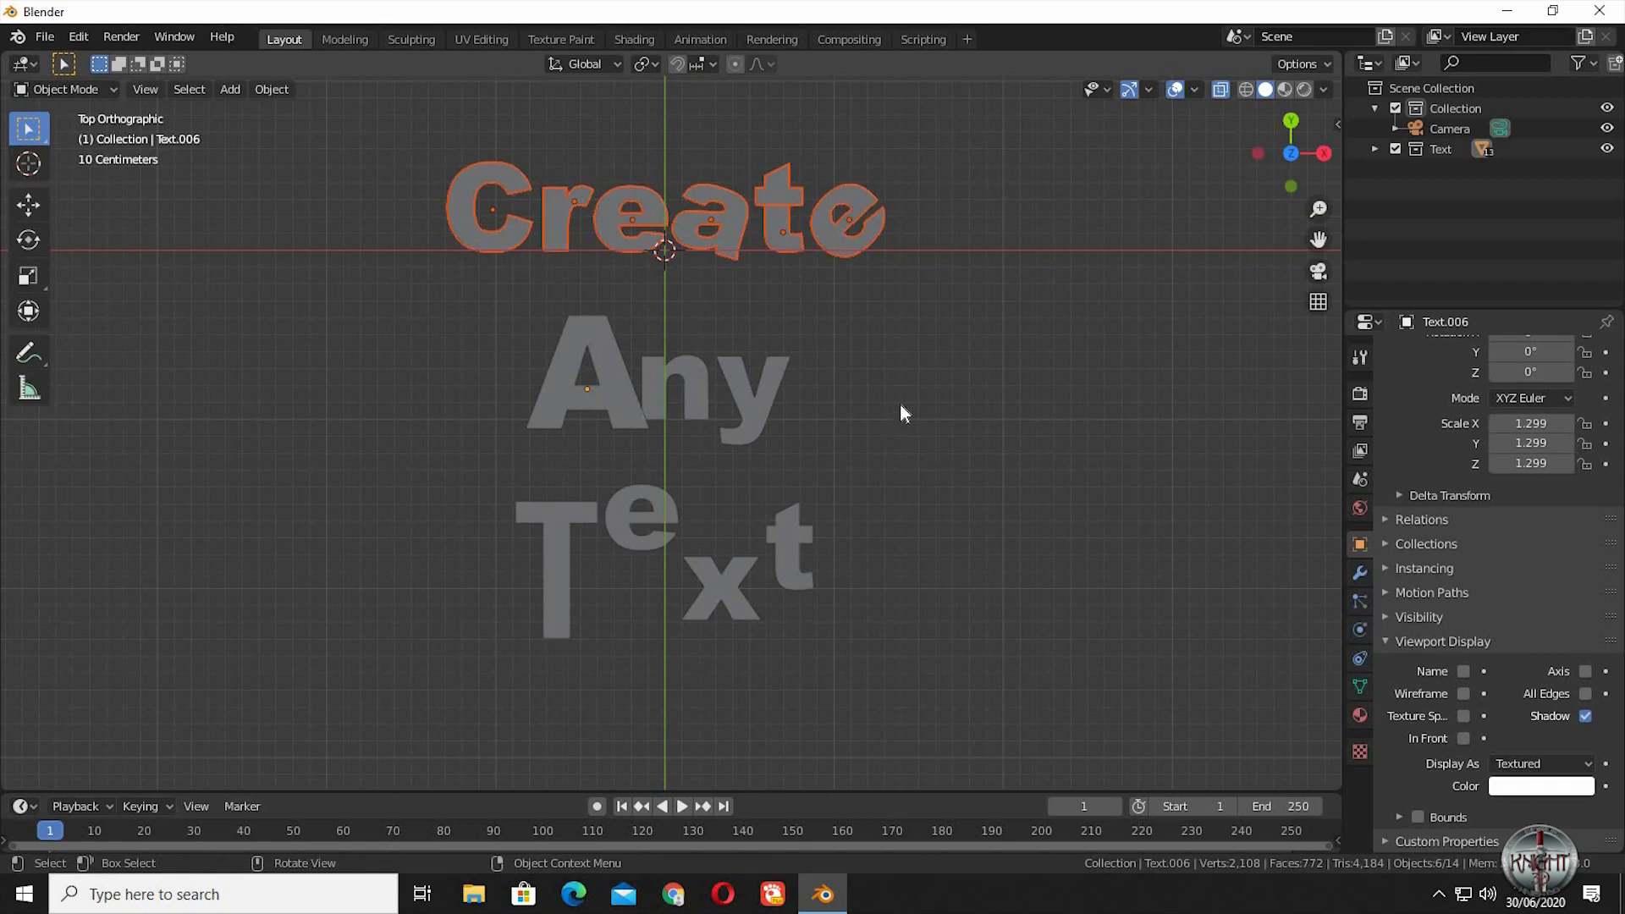
{"action": "key", "text": "Tab"}
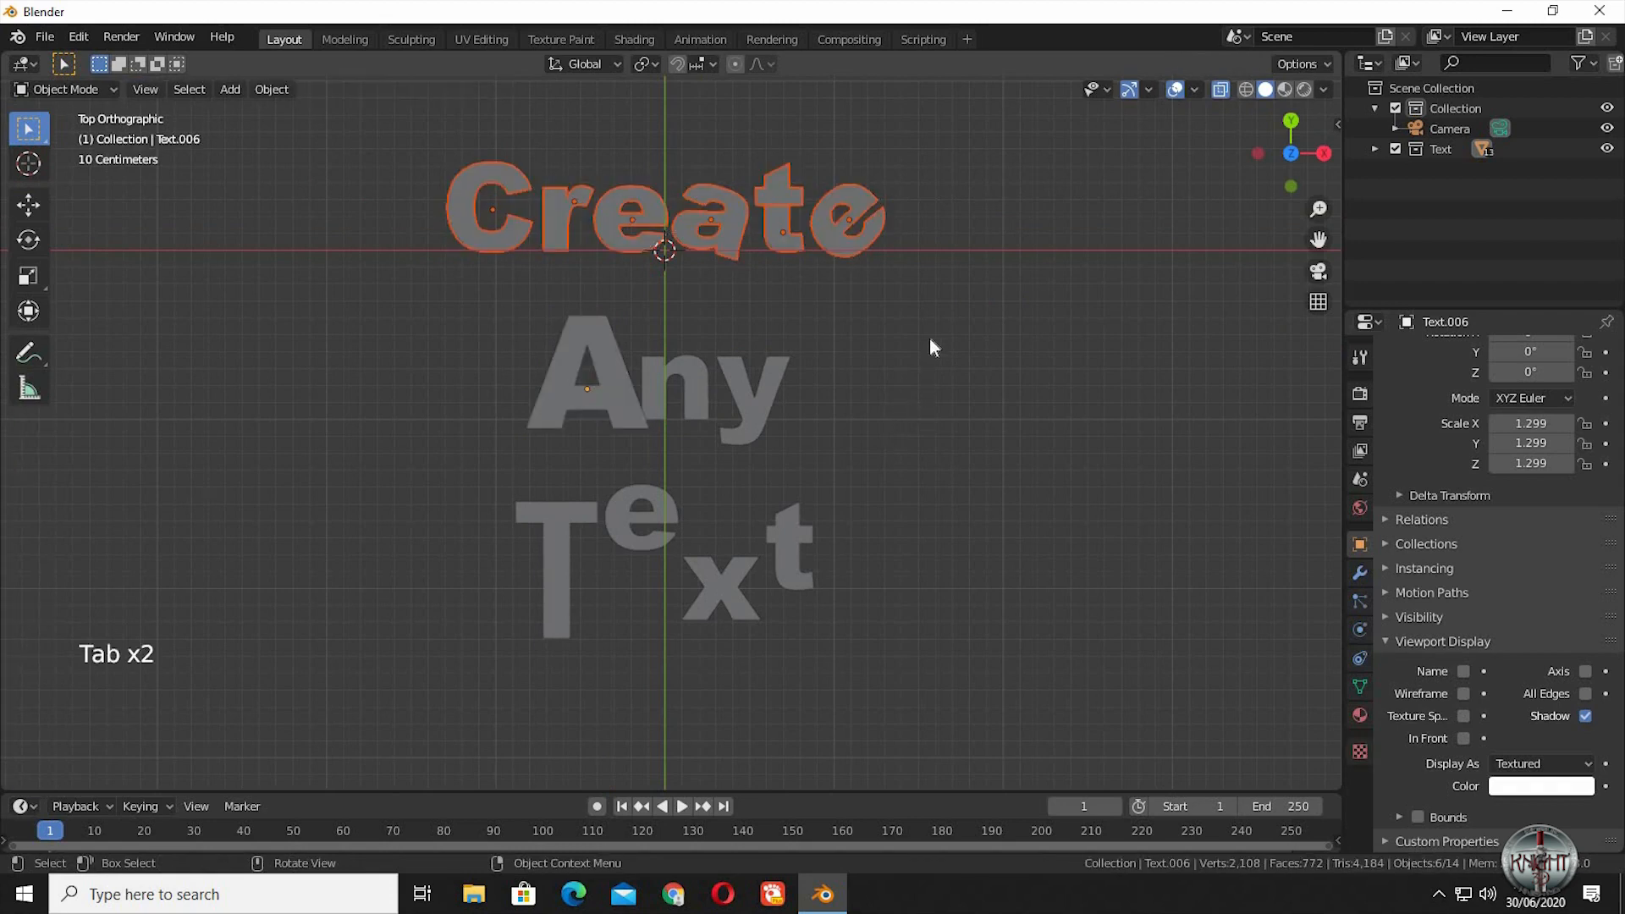